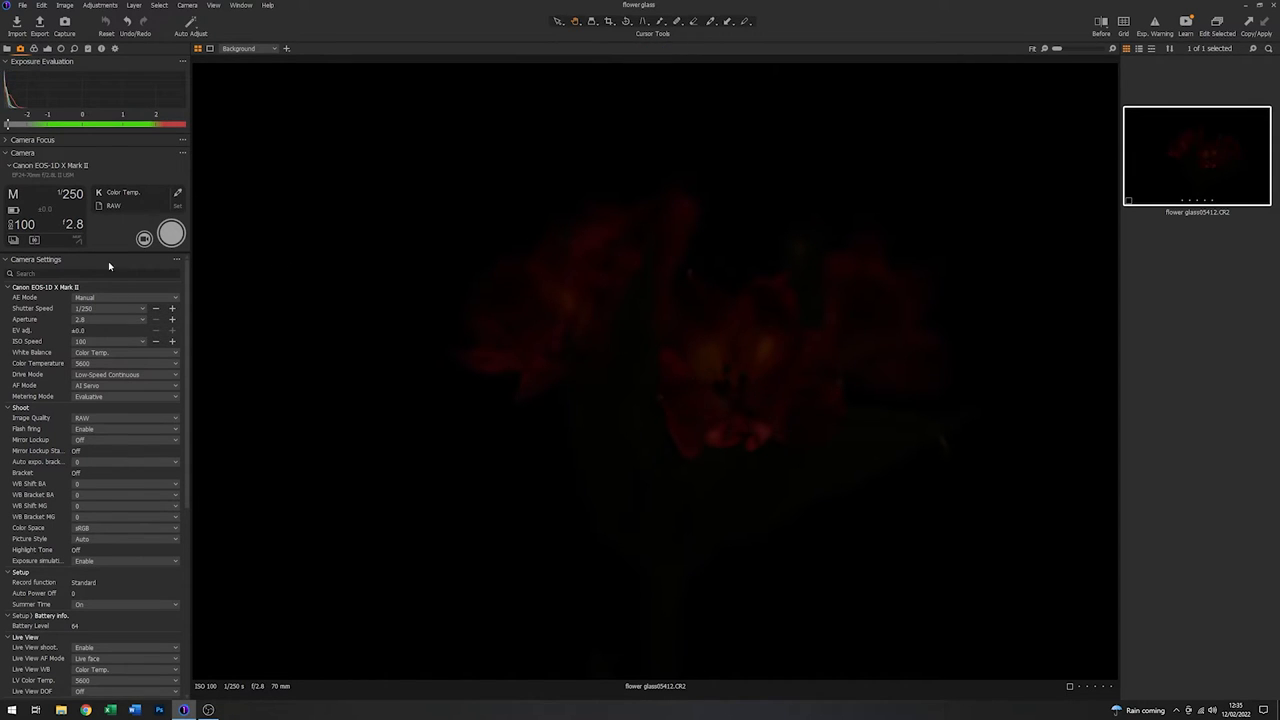
pyautogui.moveTo(56, 204)
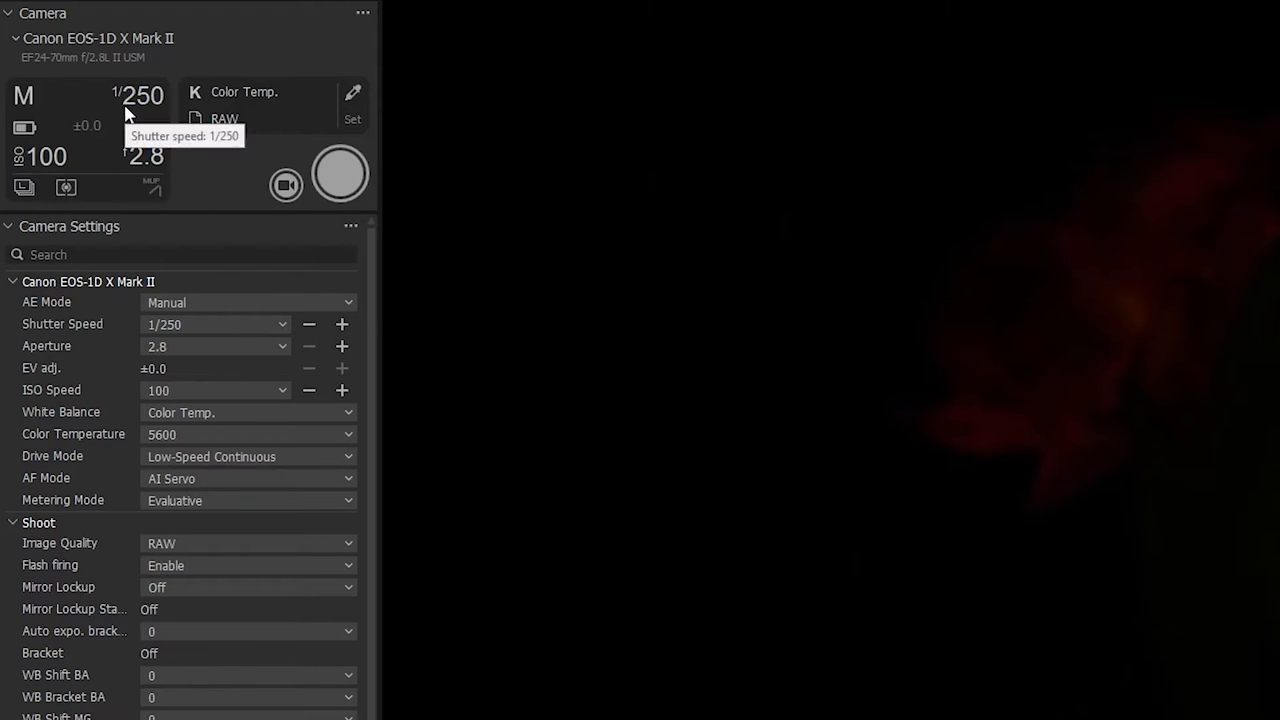
pyautogui.moveTo(152, 108)
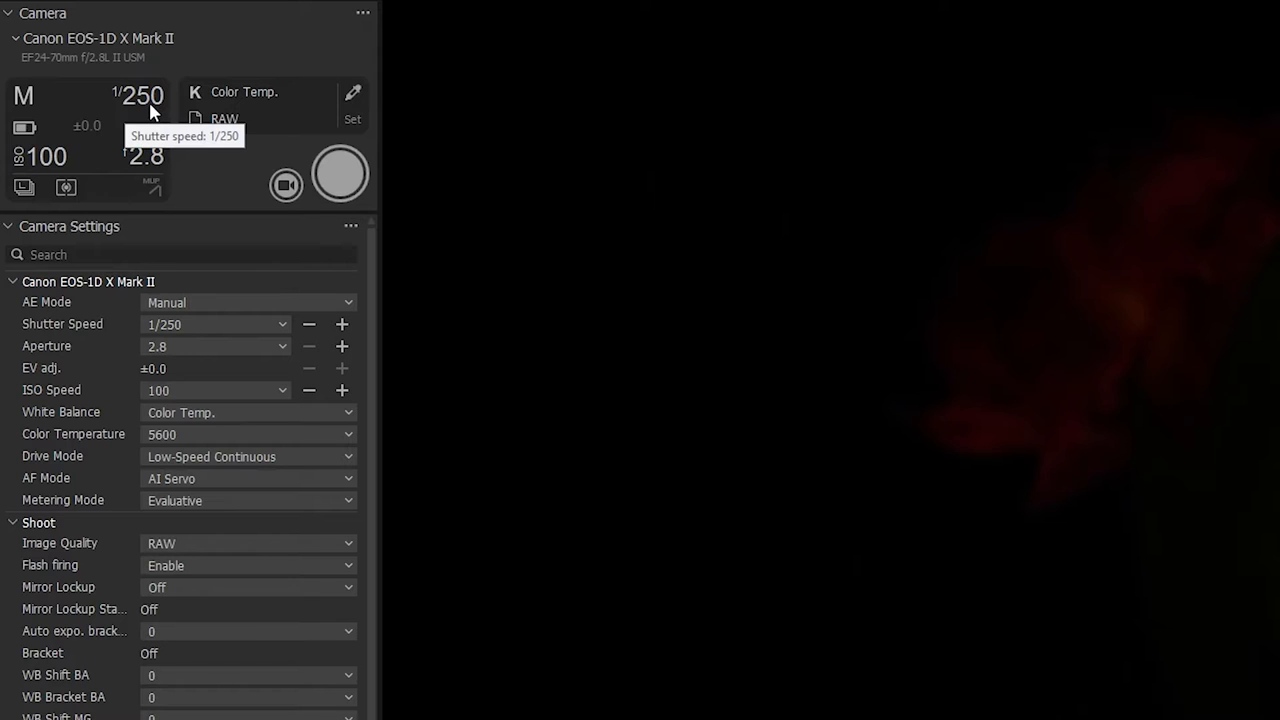
pyautogui.moveTo(4, 216)
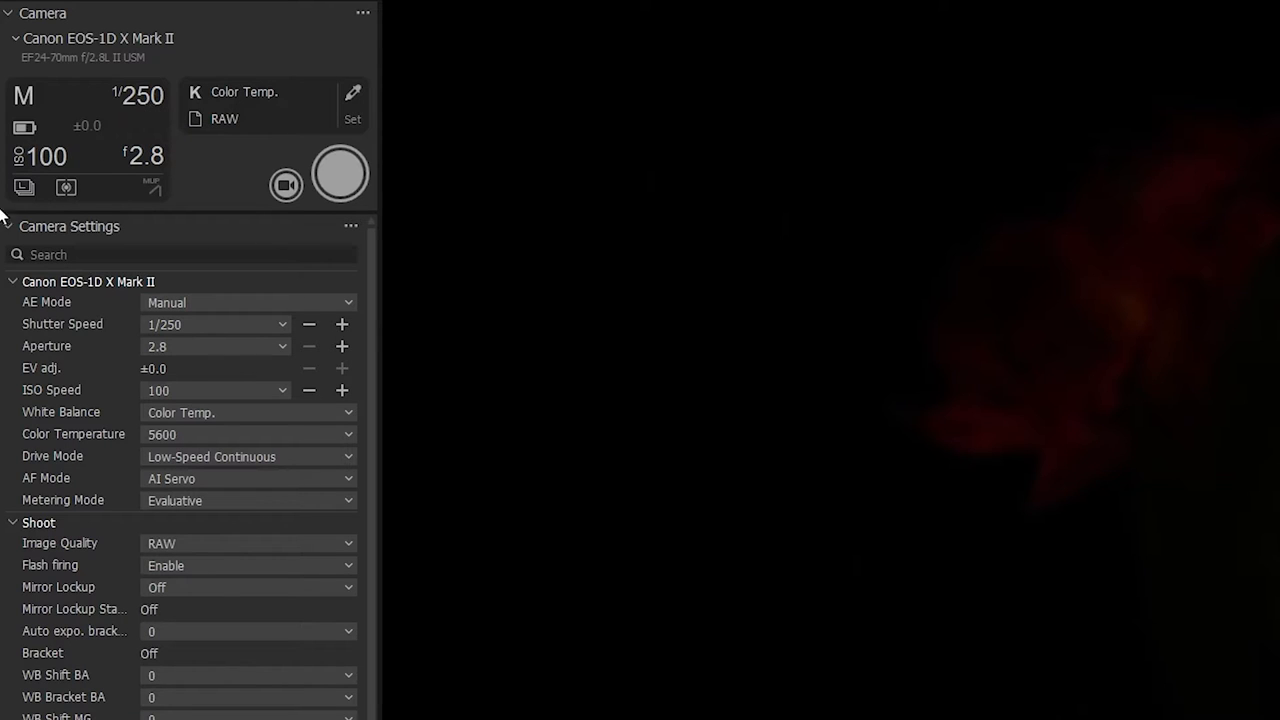
pyautogui.moveTo(78, 178)
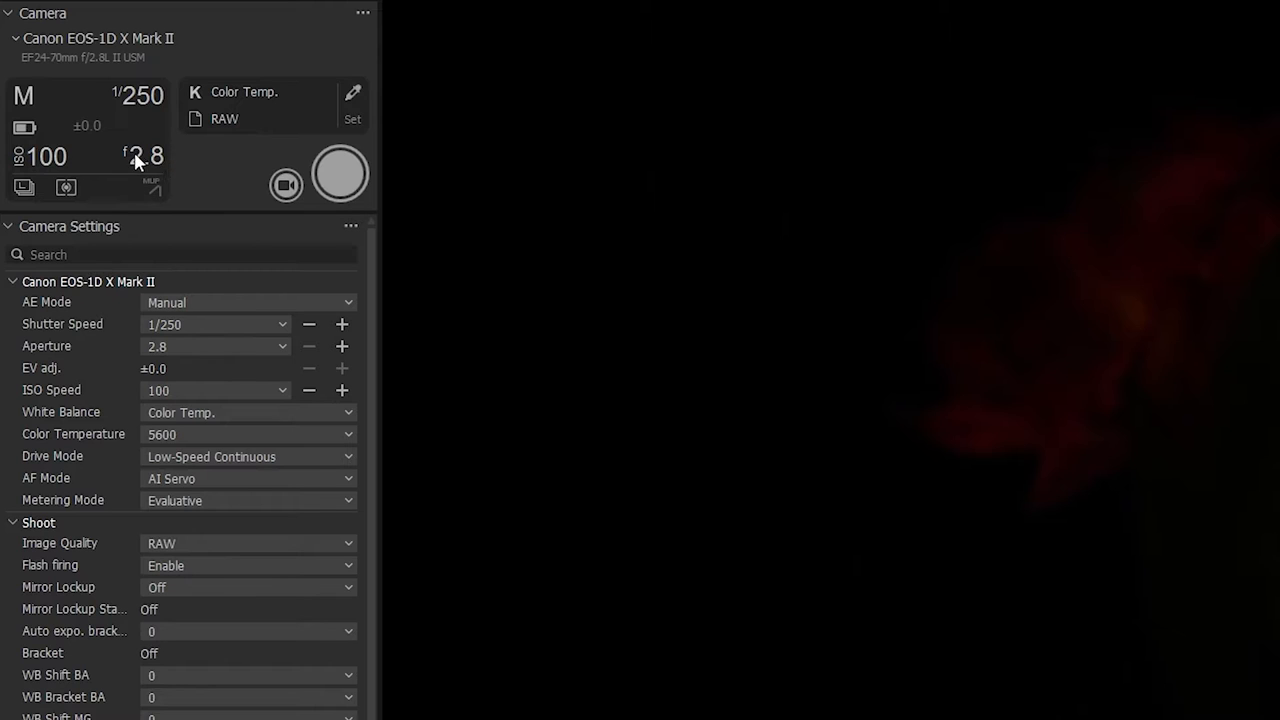
pyautogui.moveTo(202, 172)
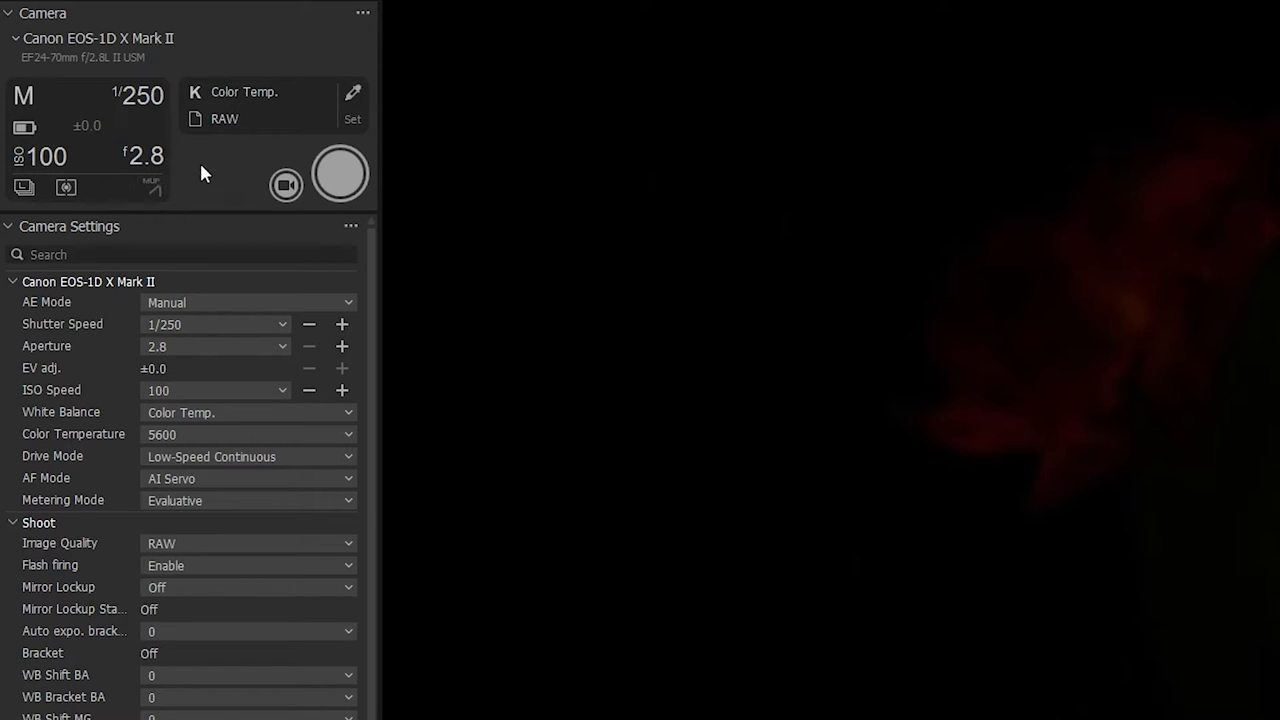
pyautogui.moveTo(150, 160)
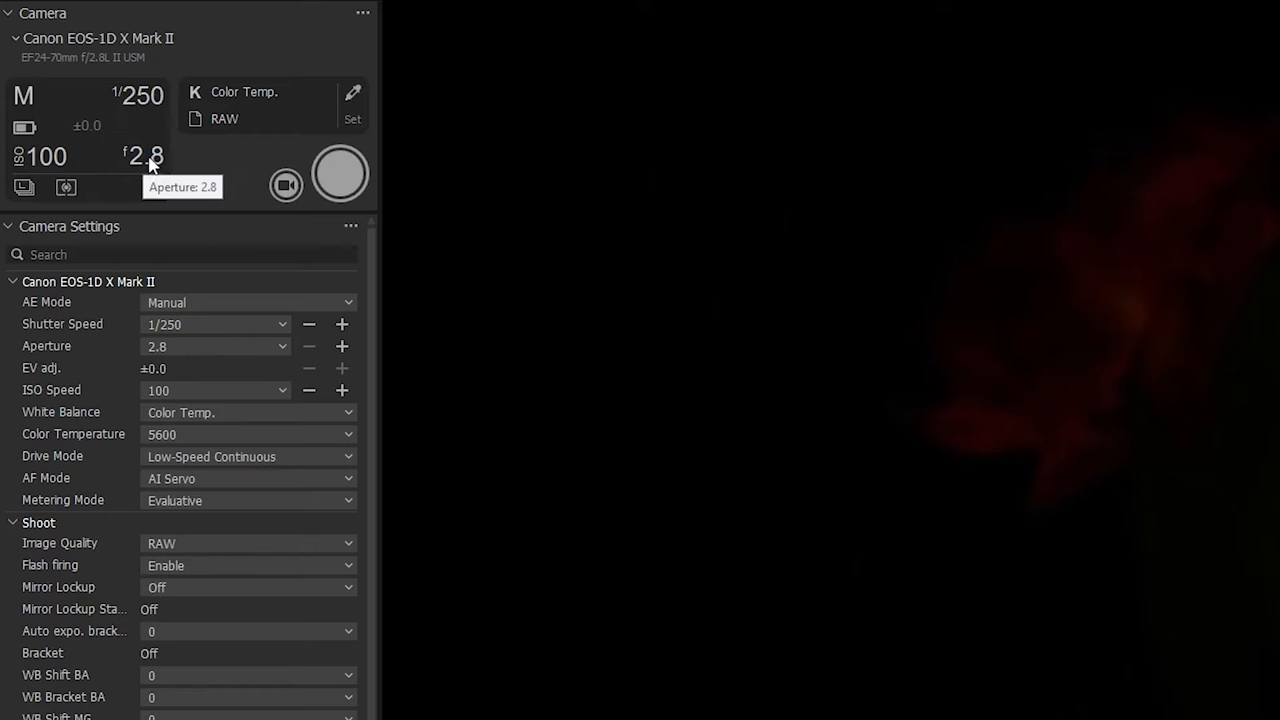
# Step: Set the tethered camera aperture to f/8 and take a darker test capture
pyautogui.click(144, 156)
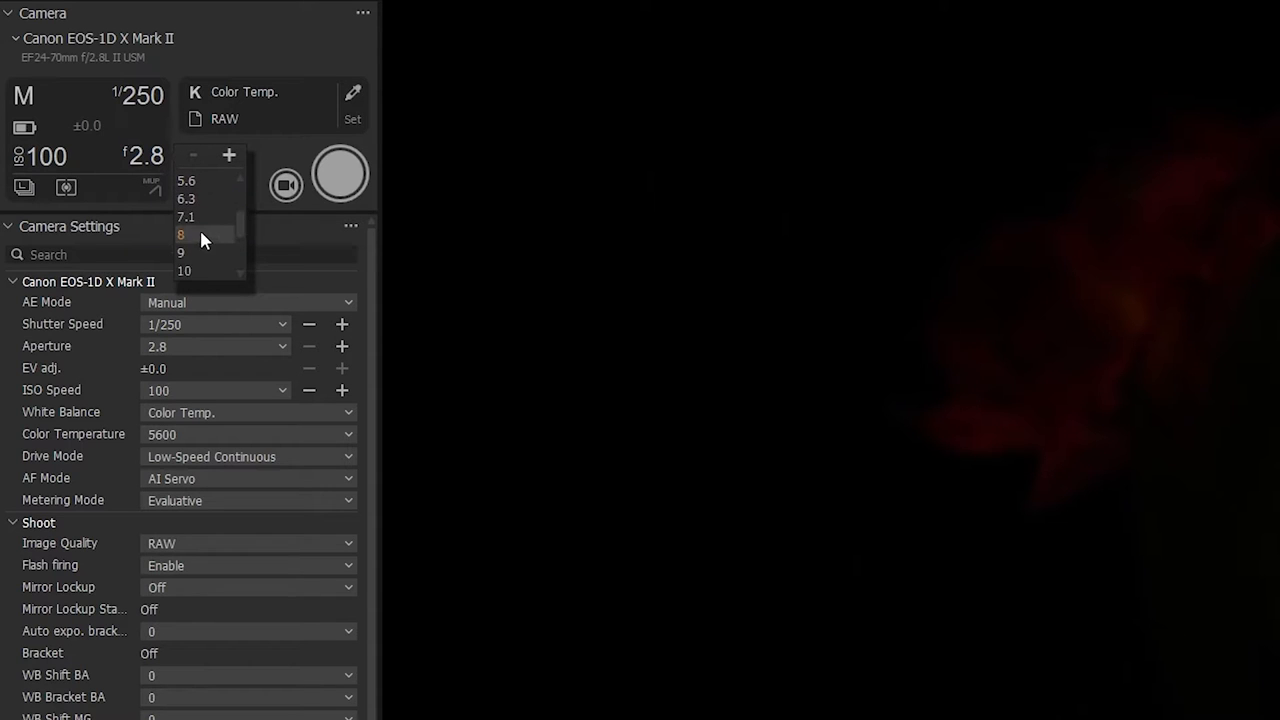
pyautogui.click(180, 234)
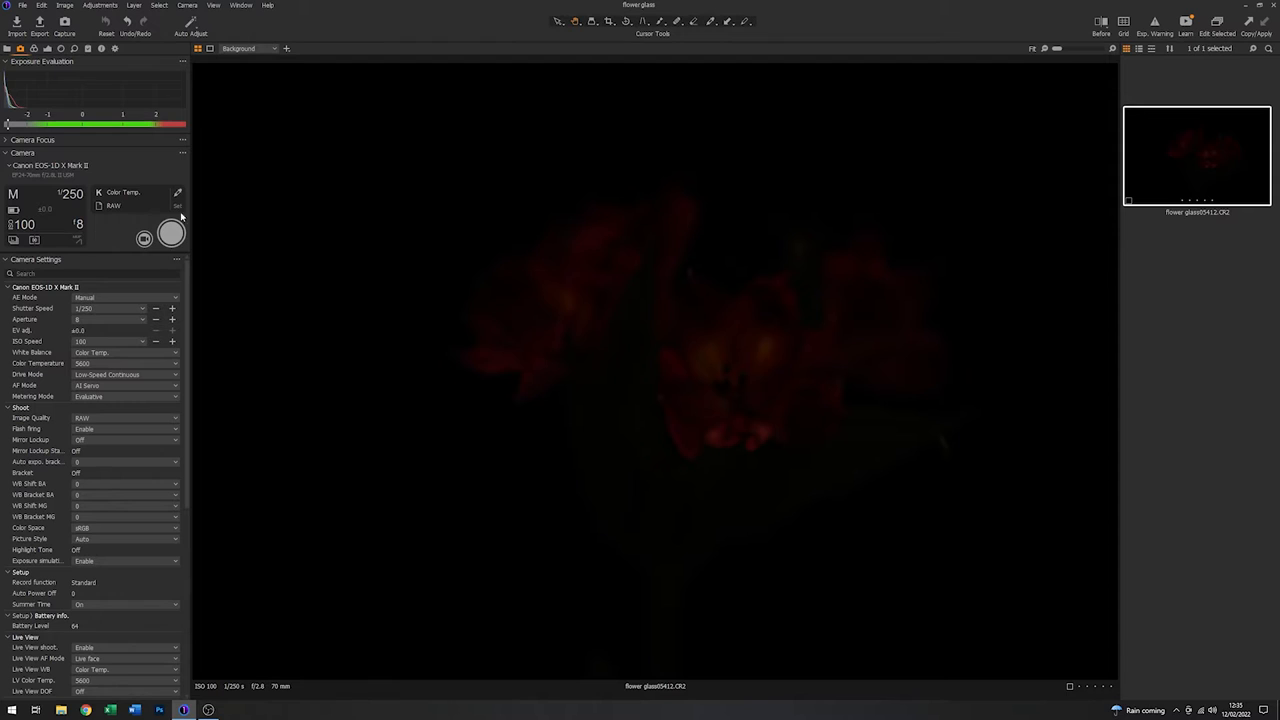
pyautogui.moveTo(170, 238)
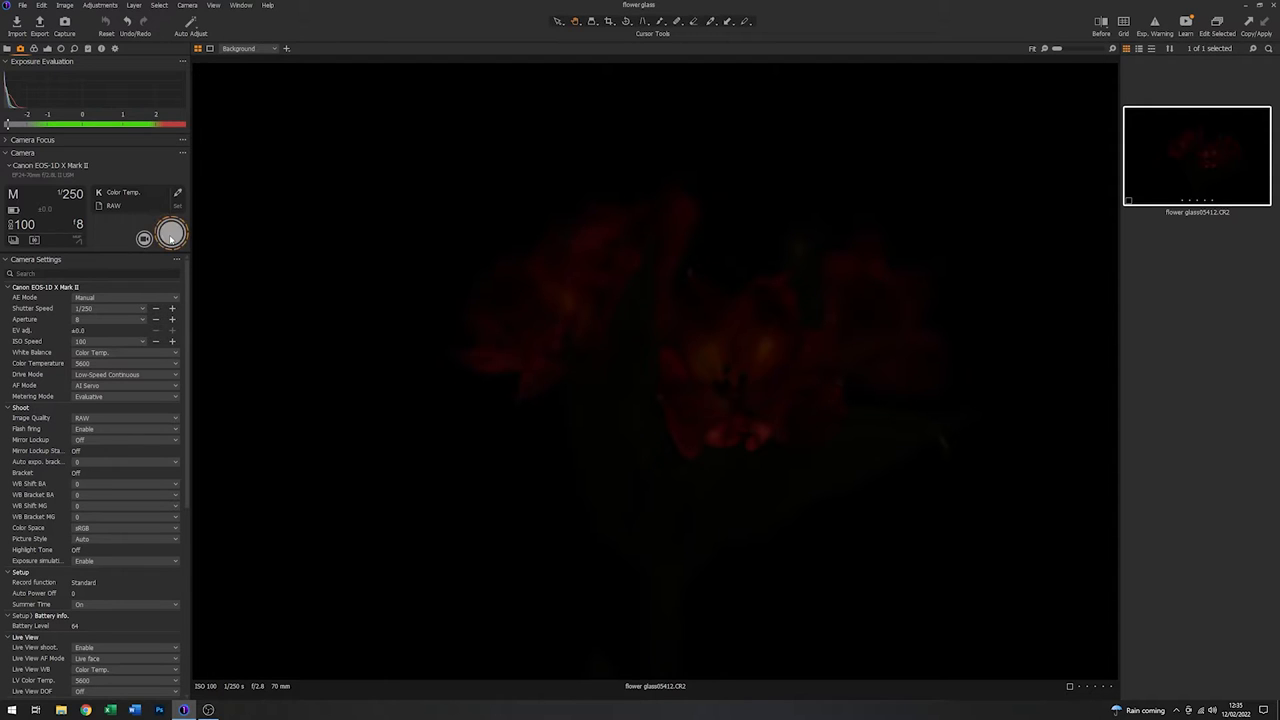
pyautogui.click(172, 232)
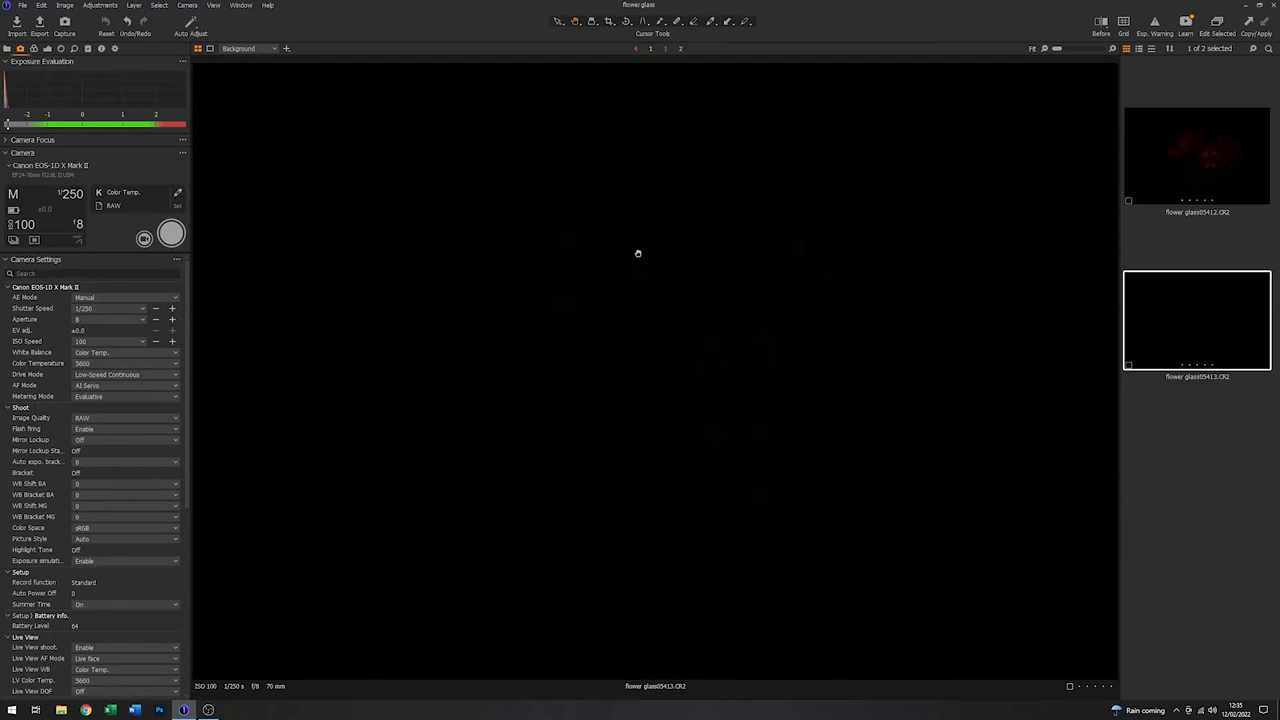
pyautogui.moveTo(354, 312)
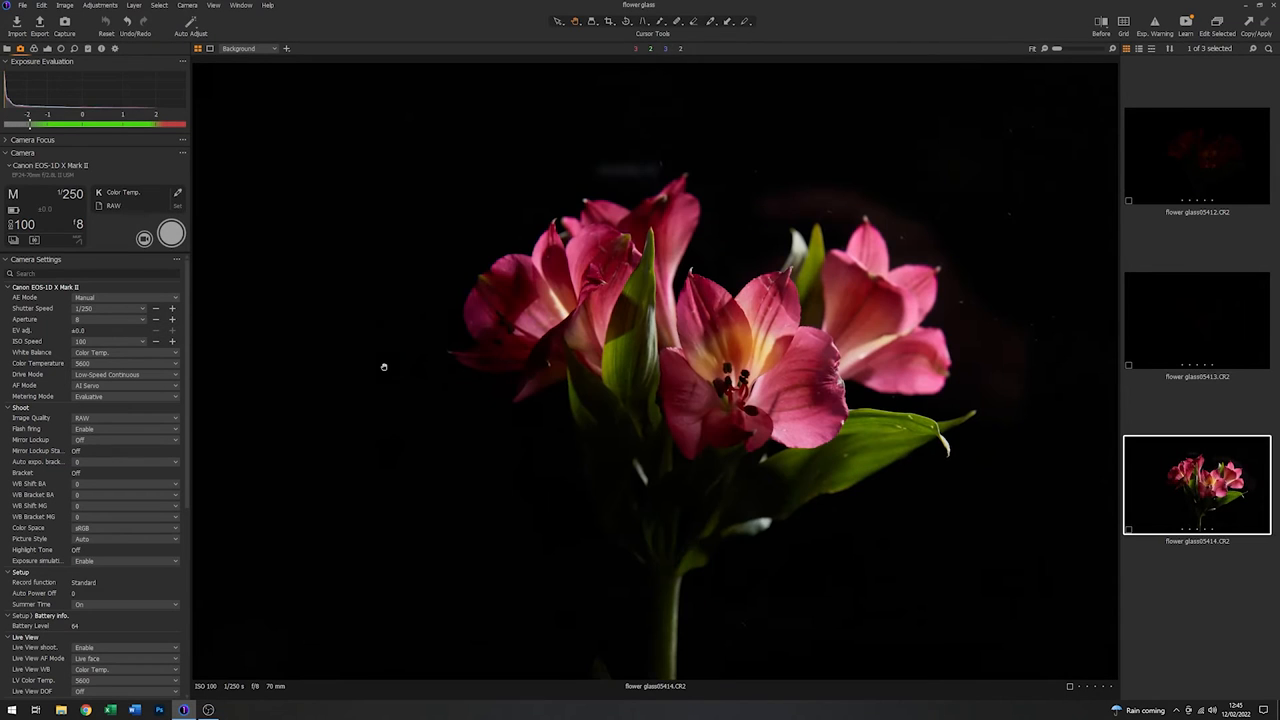
pyautogui.moveTo(964, 228)
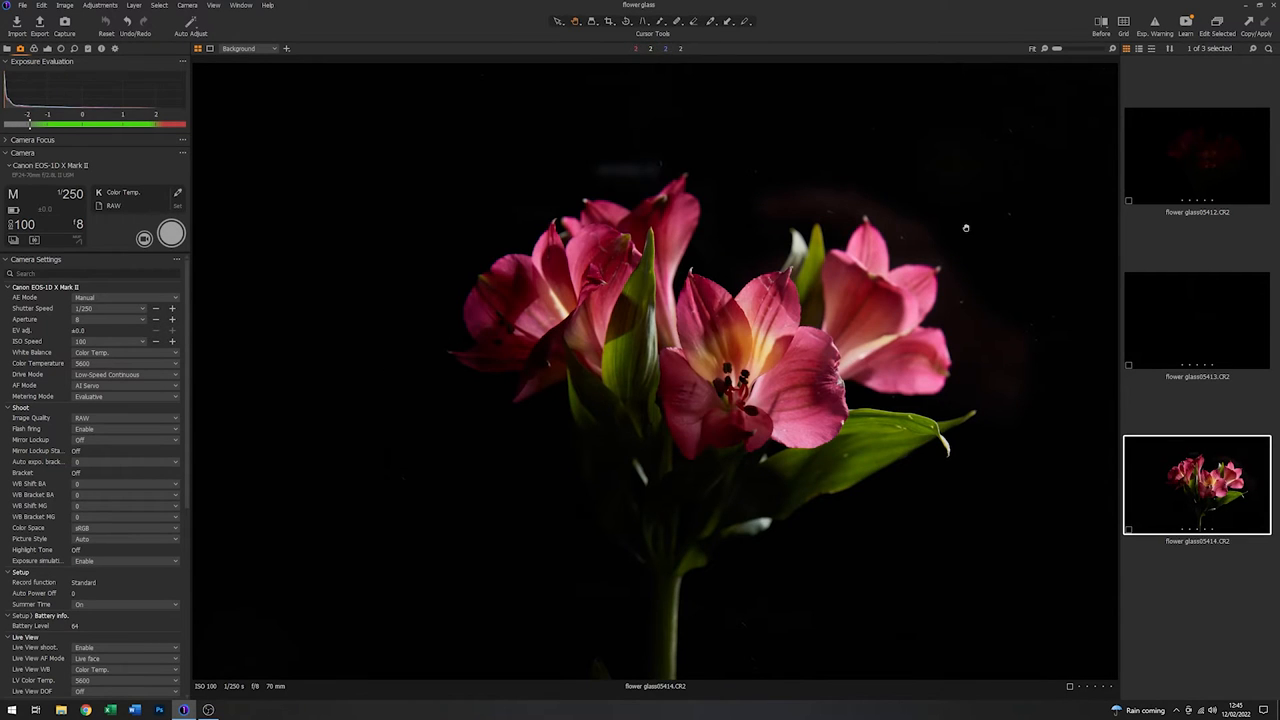
pyautogui.moveTo(584, 152)
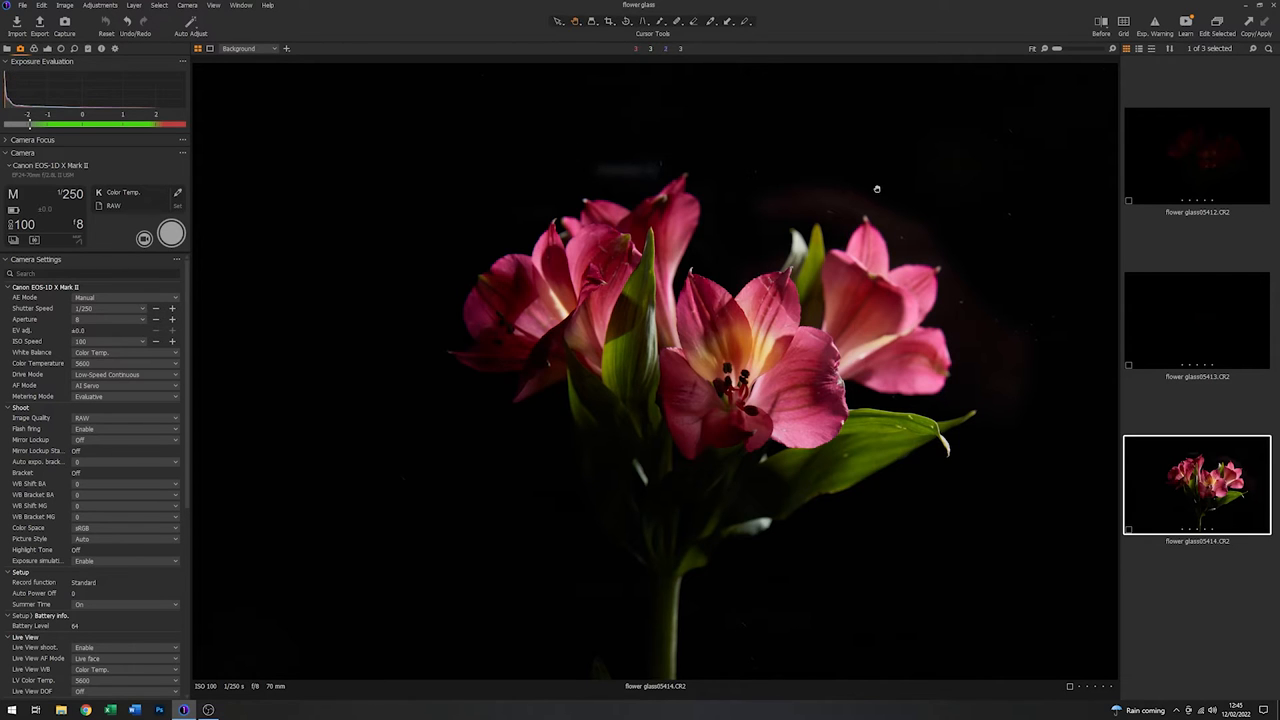
pyautogui.moveTo(722, 248)
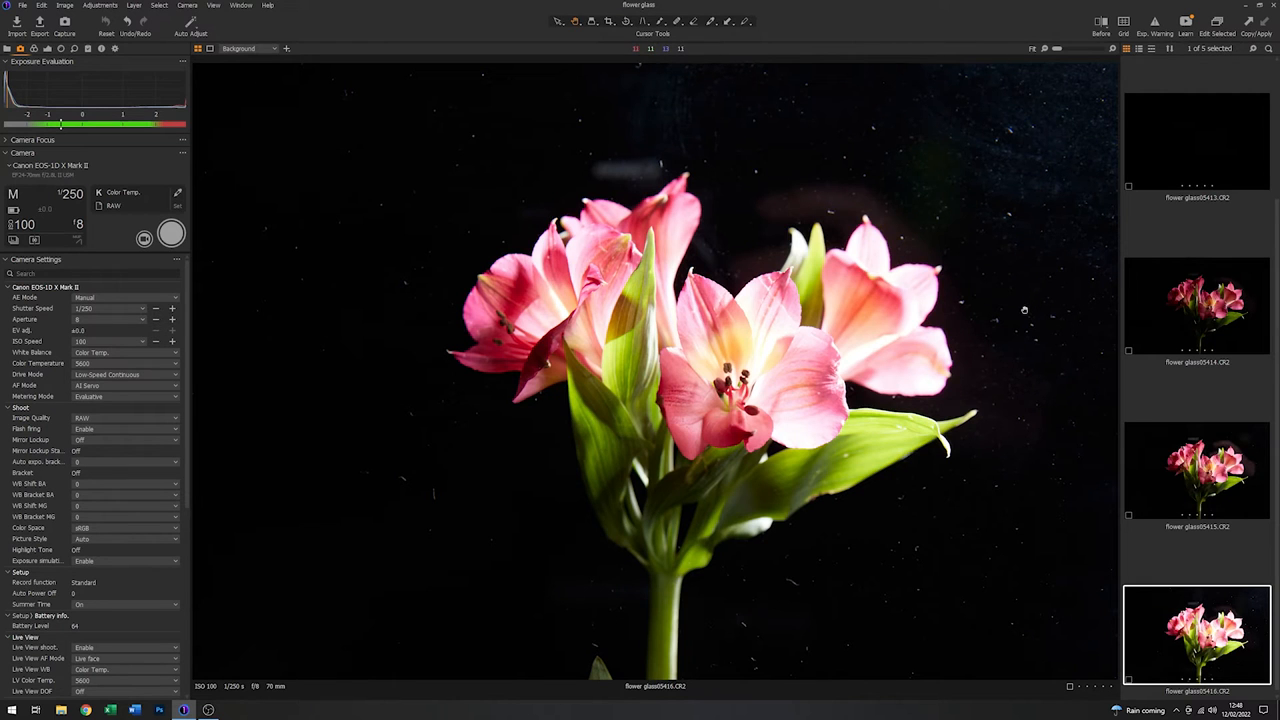
pyautogui.moveTo(756, 210)
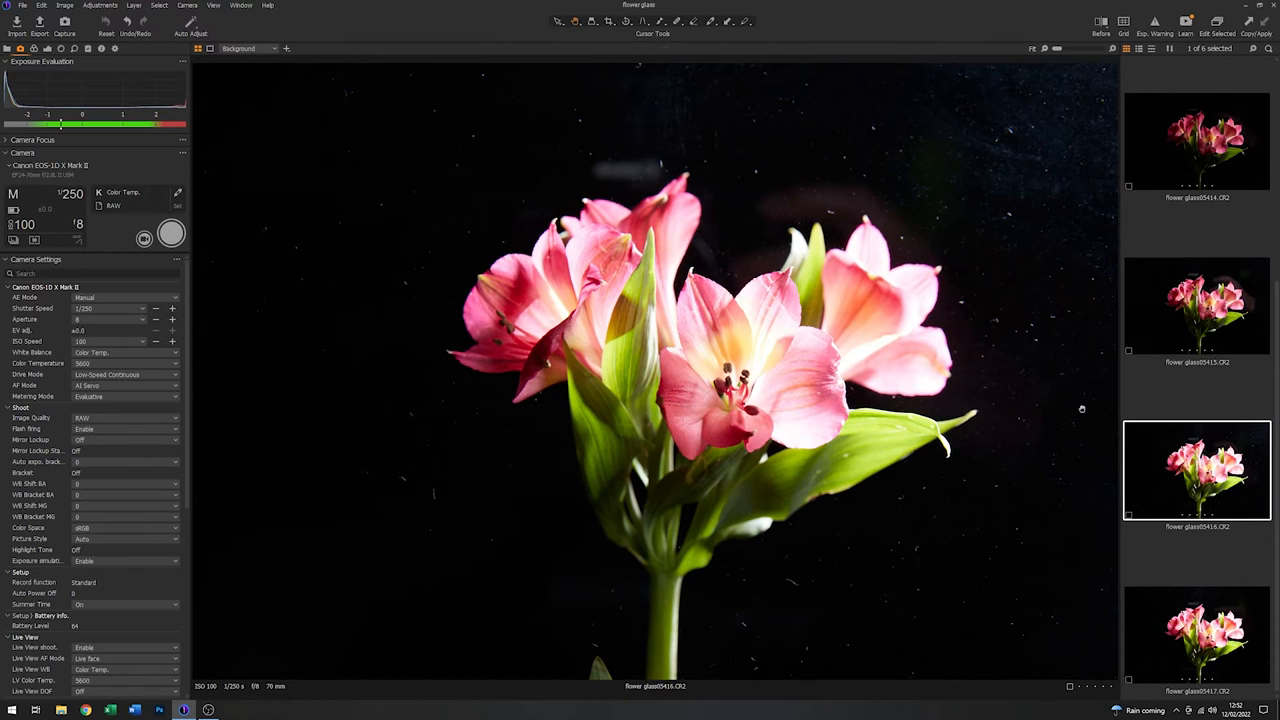
pyautogui.moveTo(896, 136)
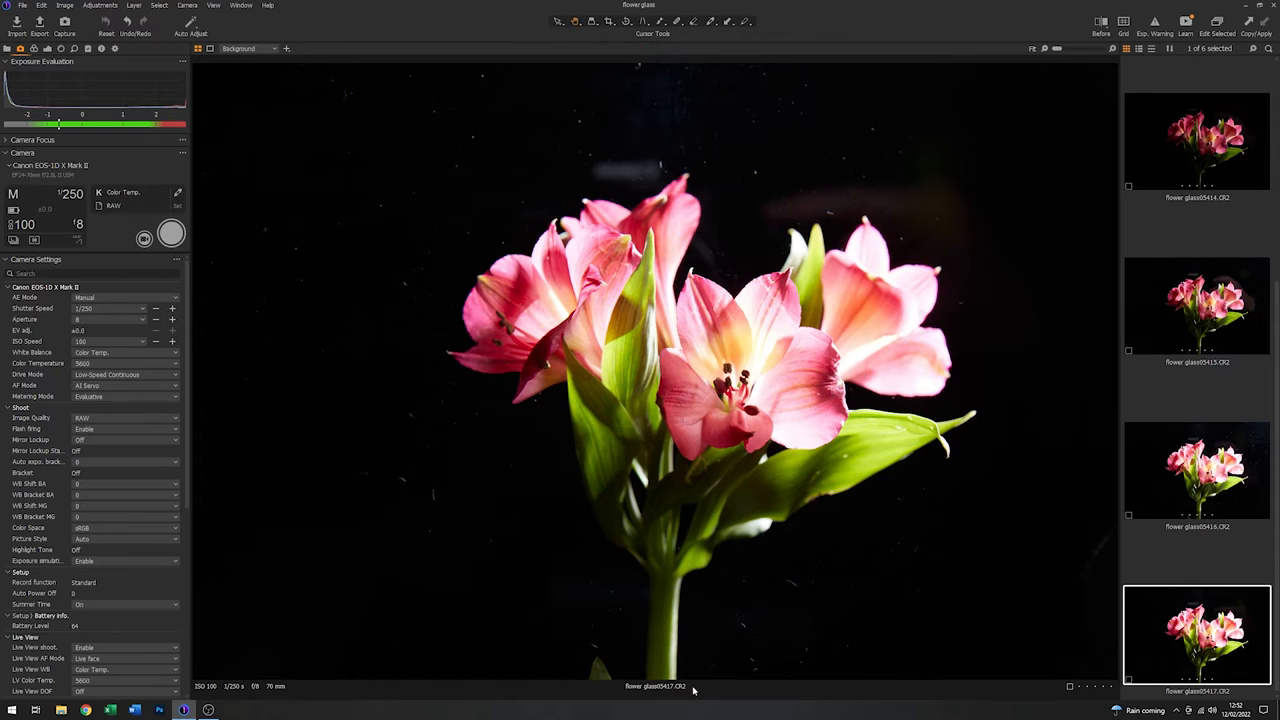
pyautogui.moveTo(488, 102)
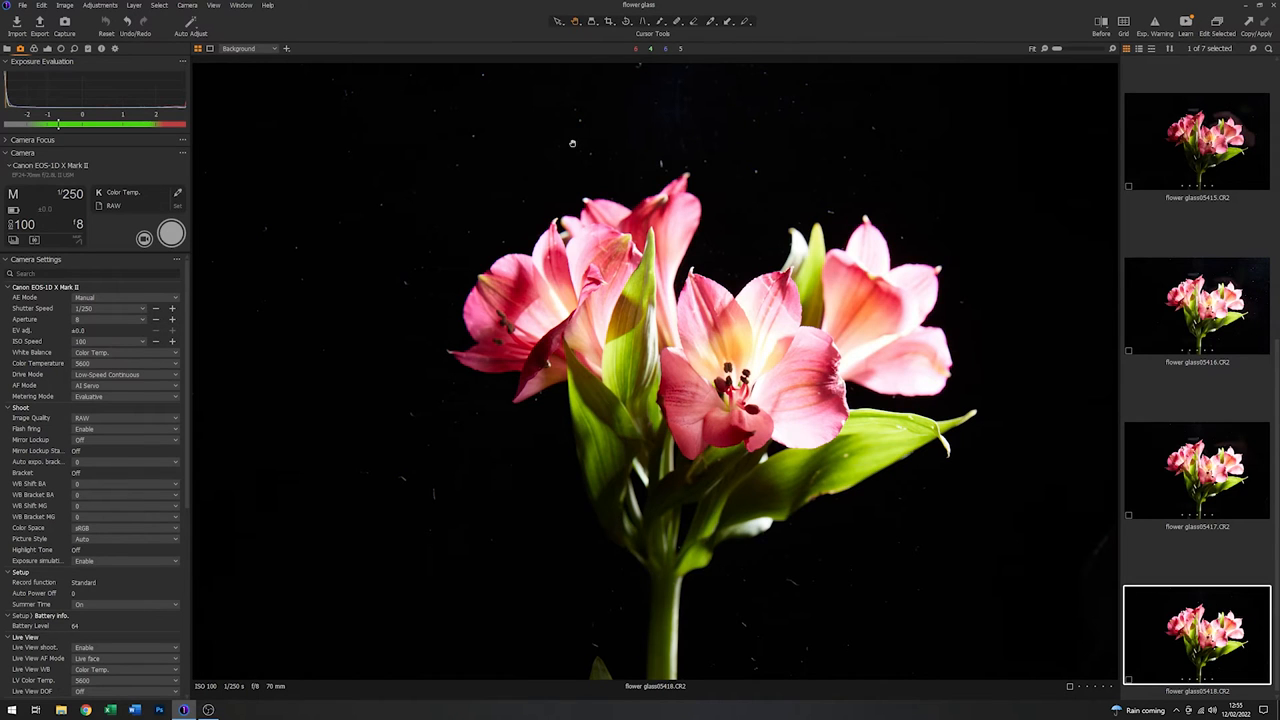
pyautogui.moveTo(466, 176)
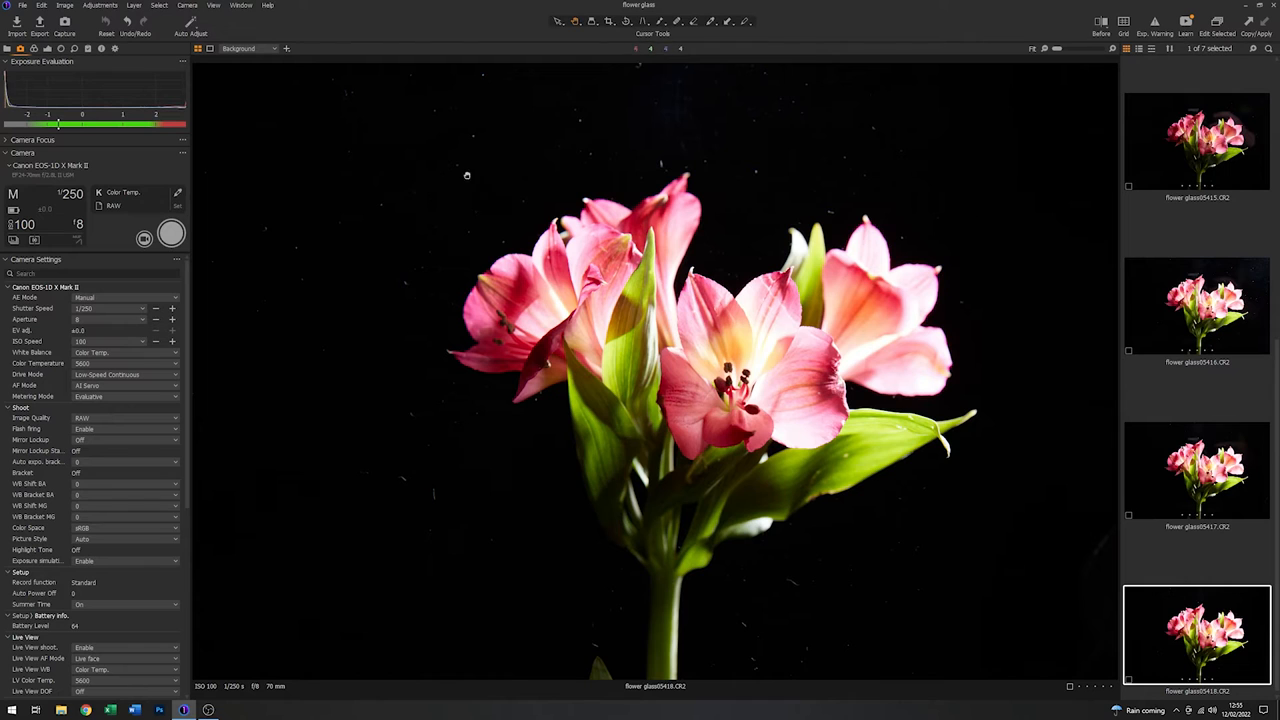
# Step: Capture another frame of the backlit pink alstroemeria on black
pyautogui.click(1196, 470)
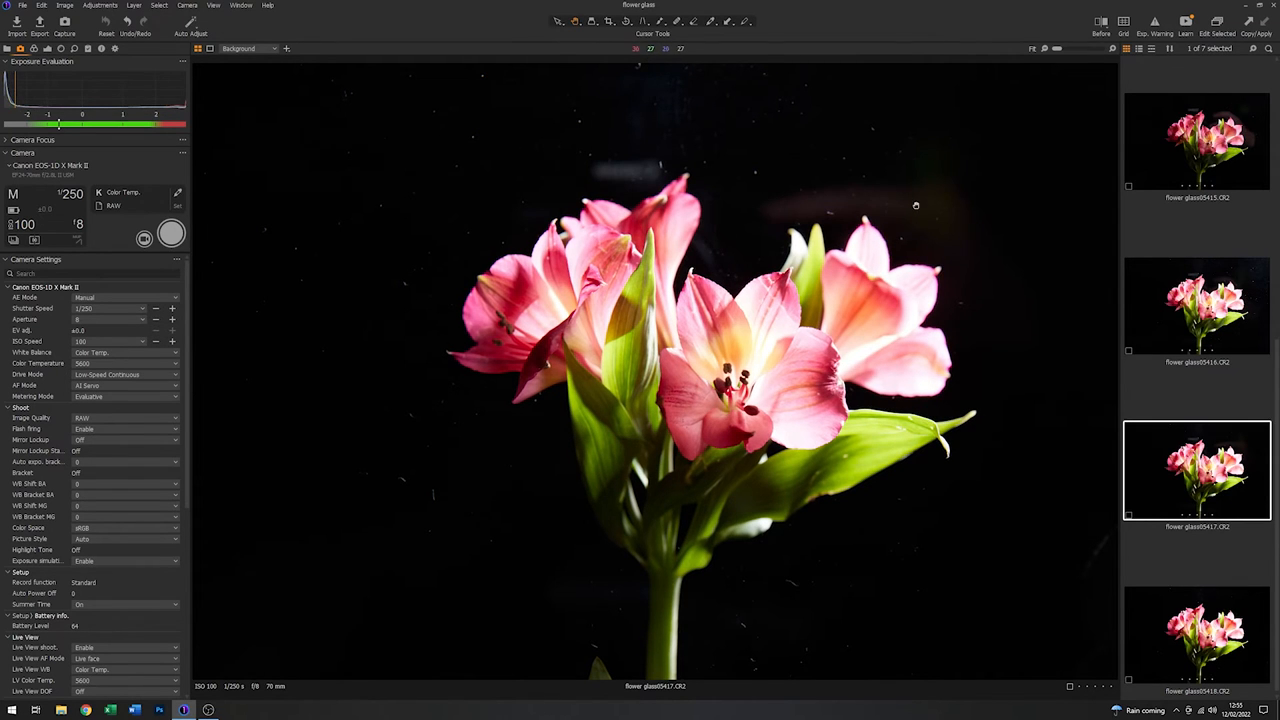
pyautogui.moveTo(634, 168)
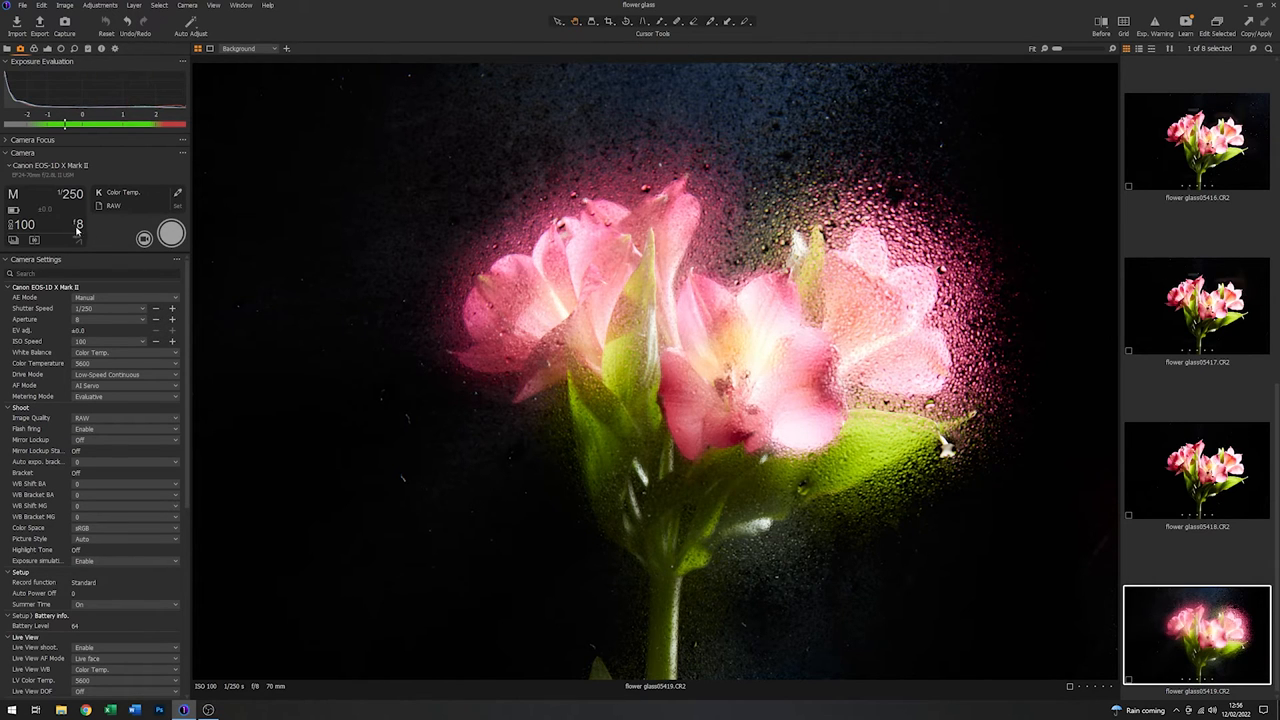
pyautogui.moveTo(80, 224)
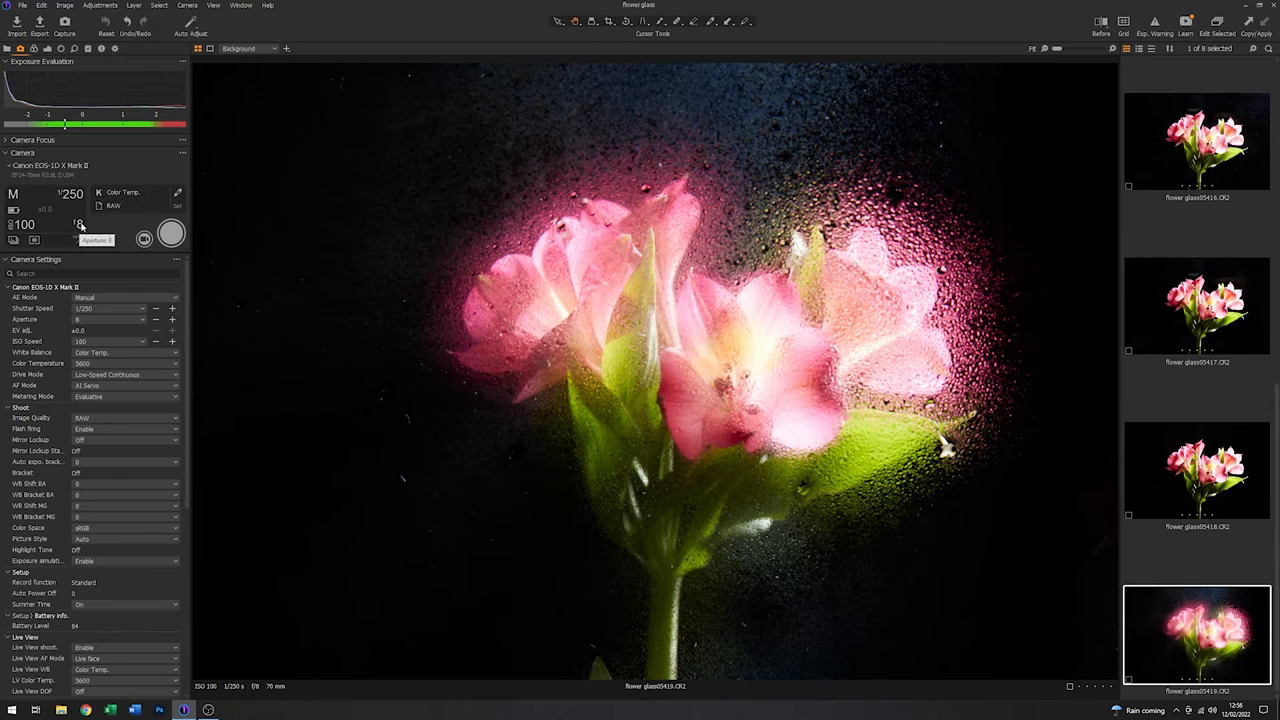
# Step: Change the tethered camera aperture from f/8 to f/16
pyautogui.click(80, 224)
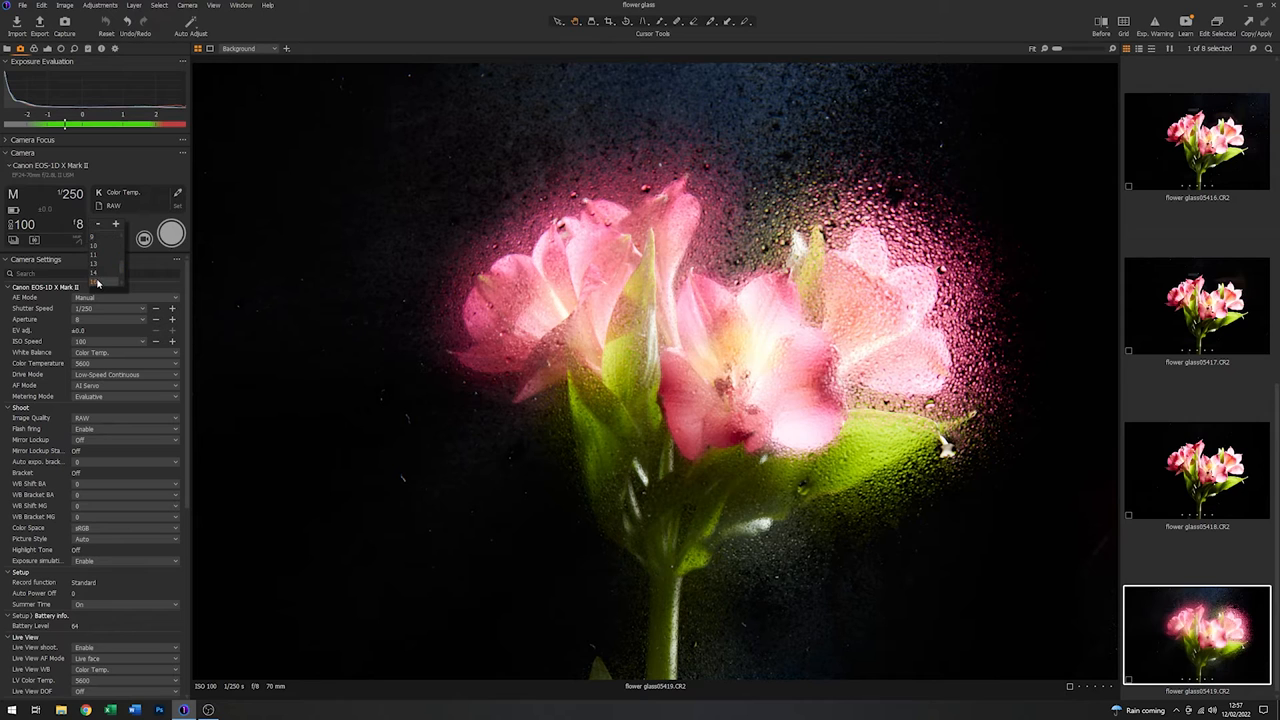
pyautogui.click(94, 284)
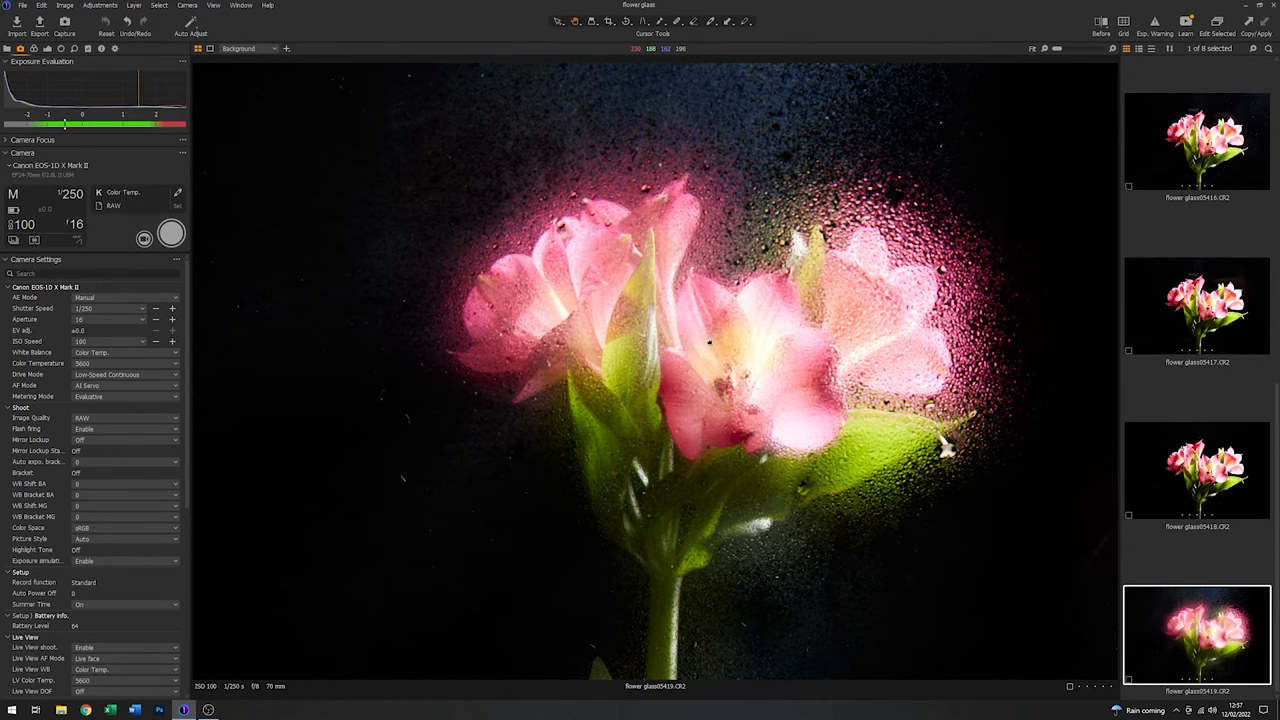
pyautogui.moveTo(236, 212)
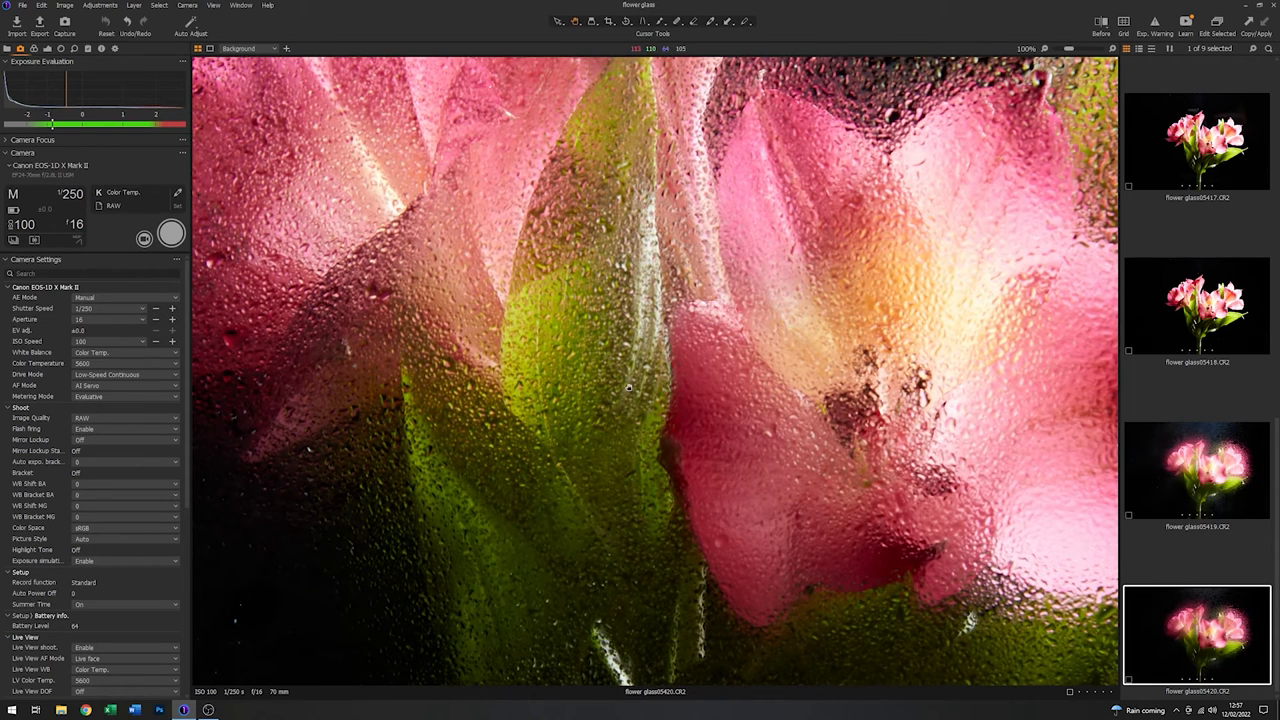
pyautogui.moveTo(660, 390)
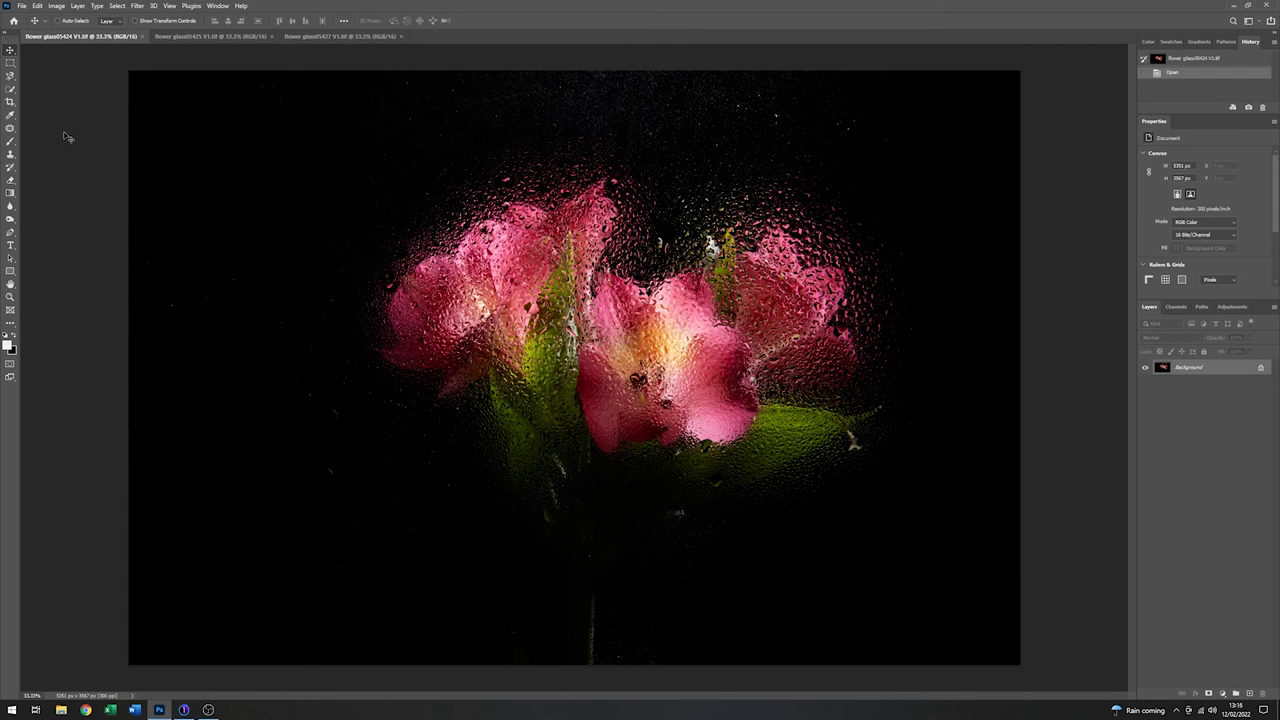
pyautogui.moveTo(204, 54)
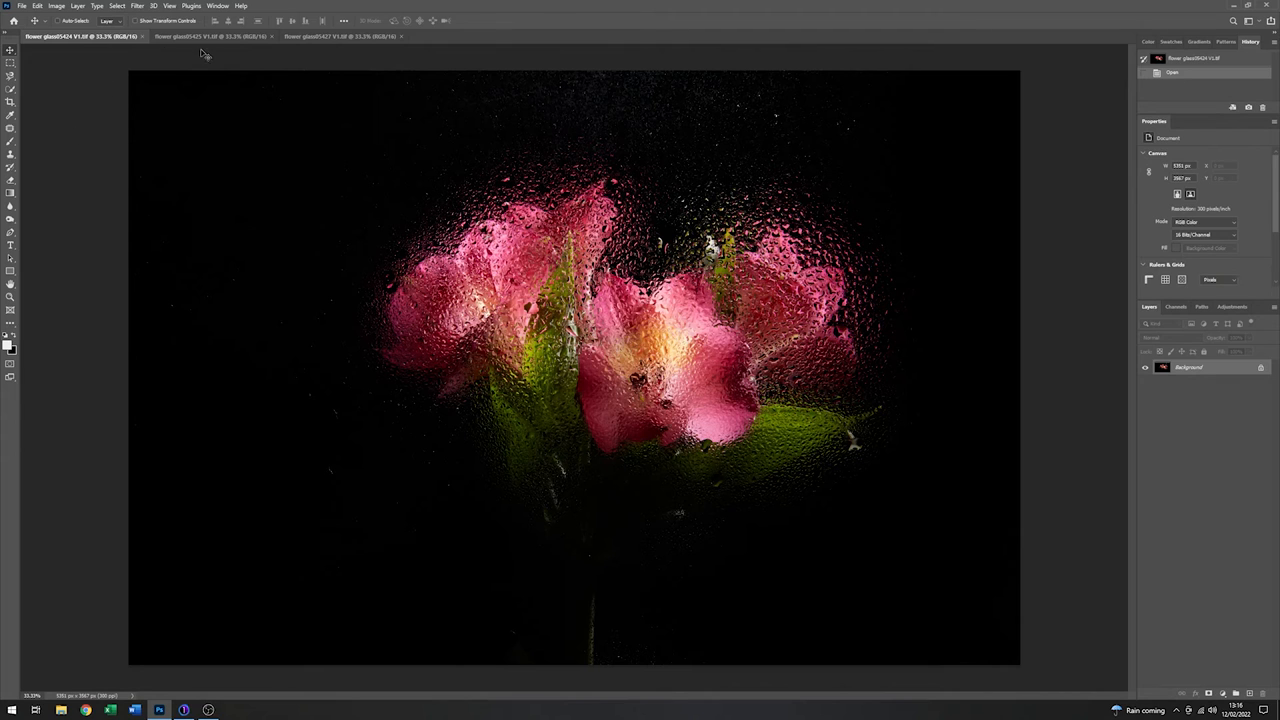
pyautogui.moveTo(292, 162)
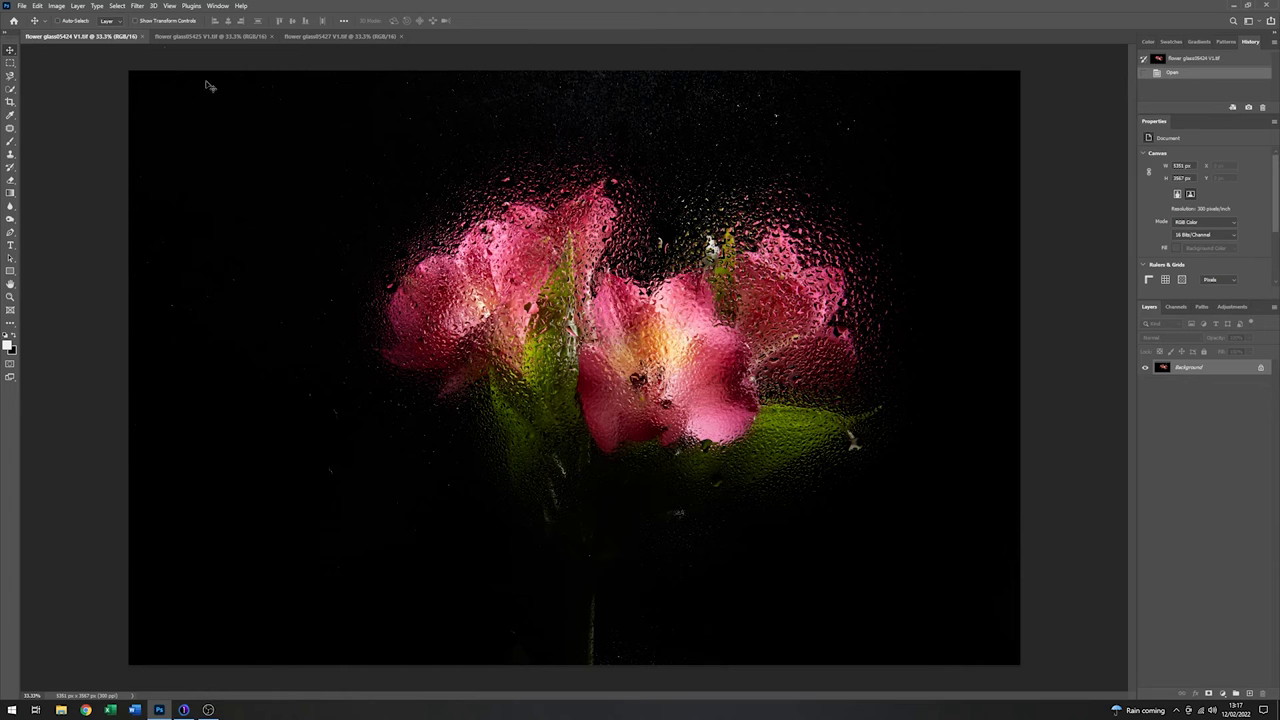
# Step: Switch documents to the clean flower shot without the droplet glass
pyautogui.click(210, 36)
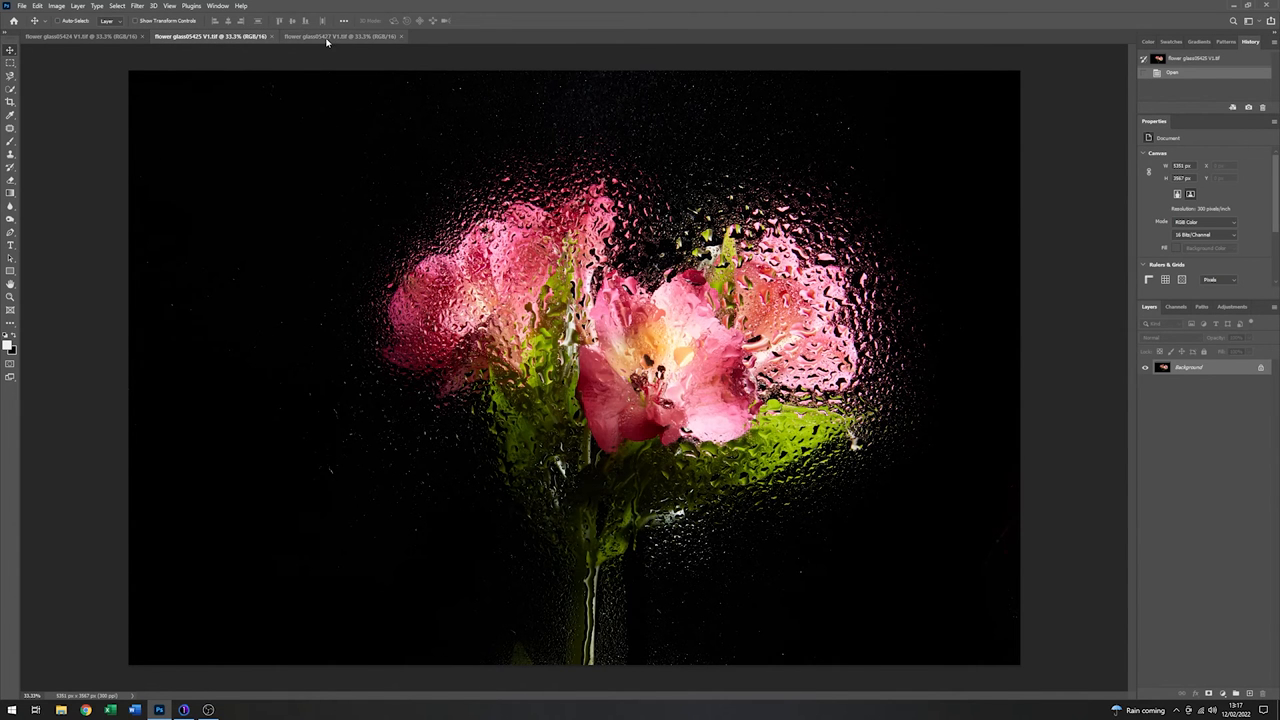
pyautogui.click(340, 36)
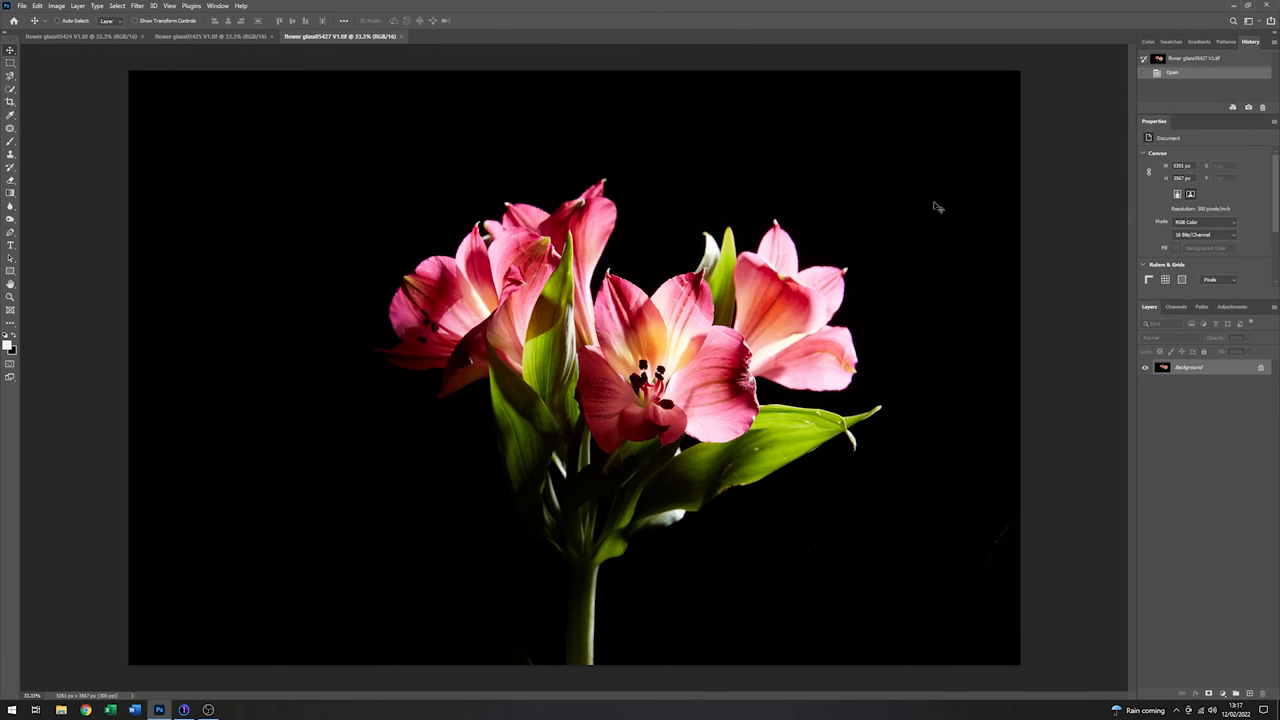
pyautogui.moveTo(108, 108)
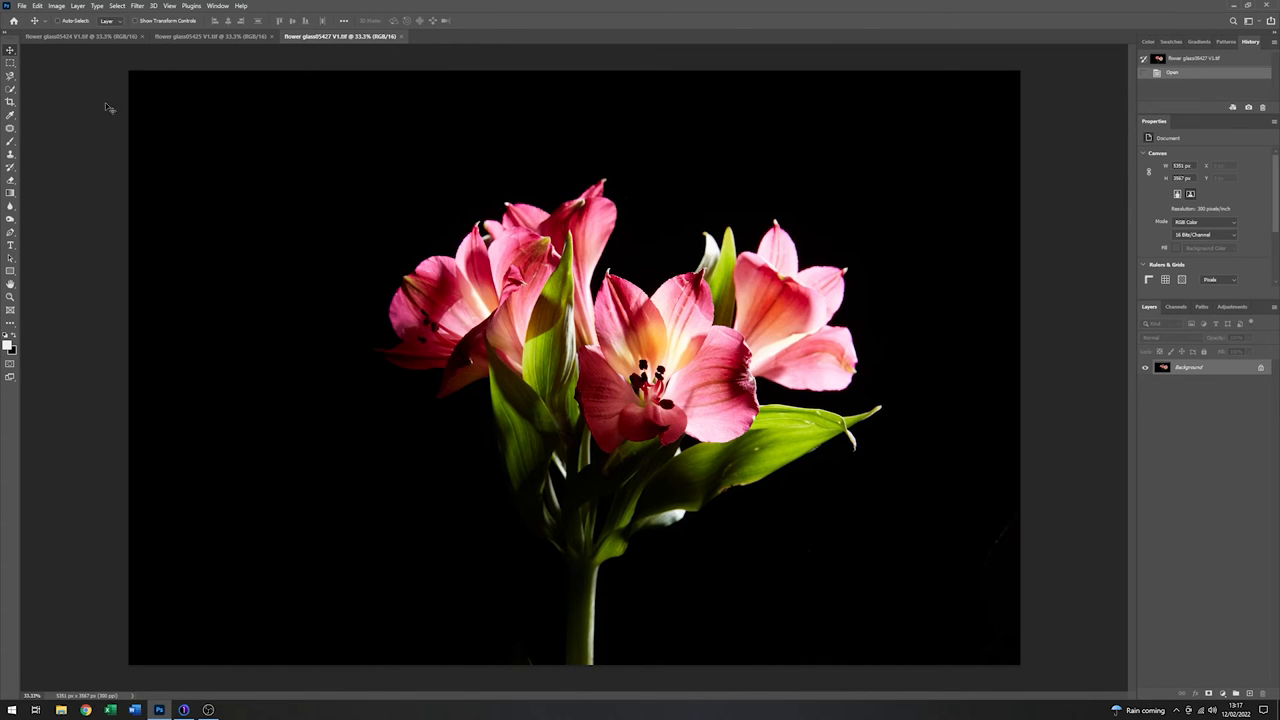
pyautogui.moveTo(460, 86)
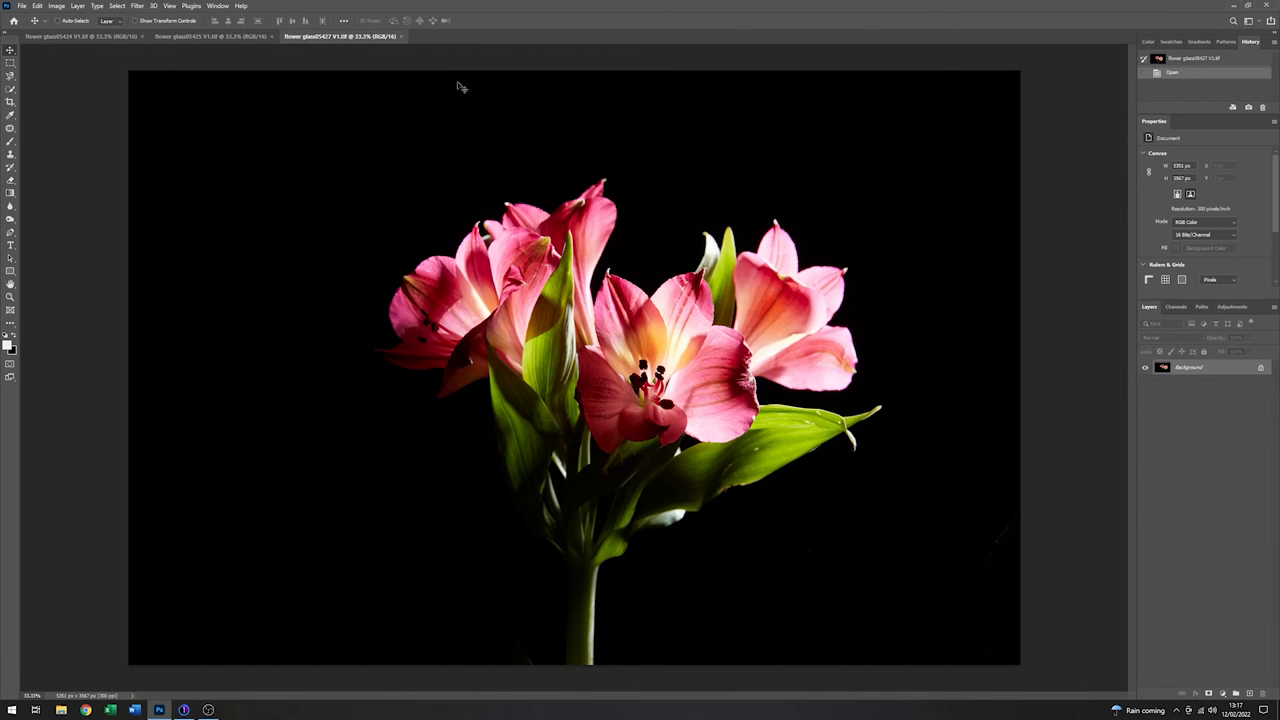
pyautogui.moveTo(810, 164)
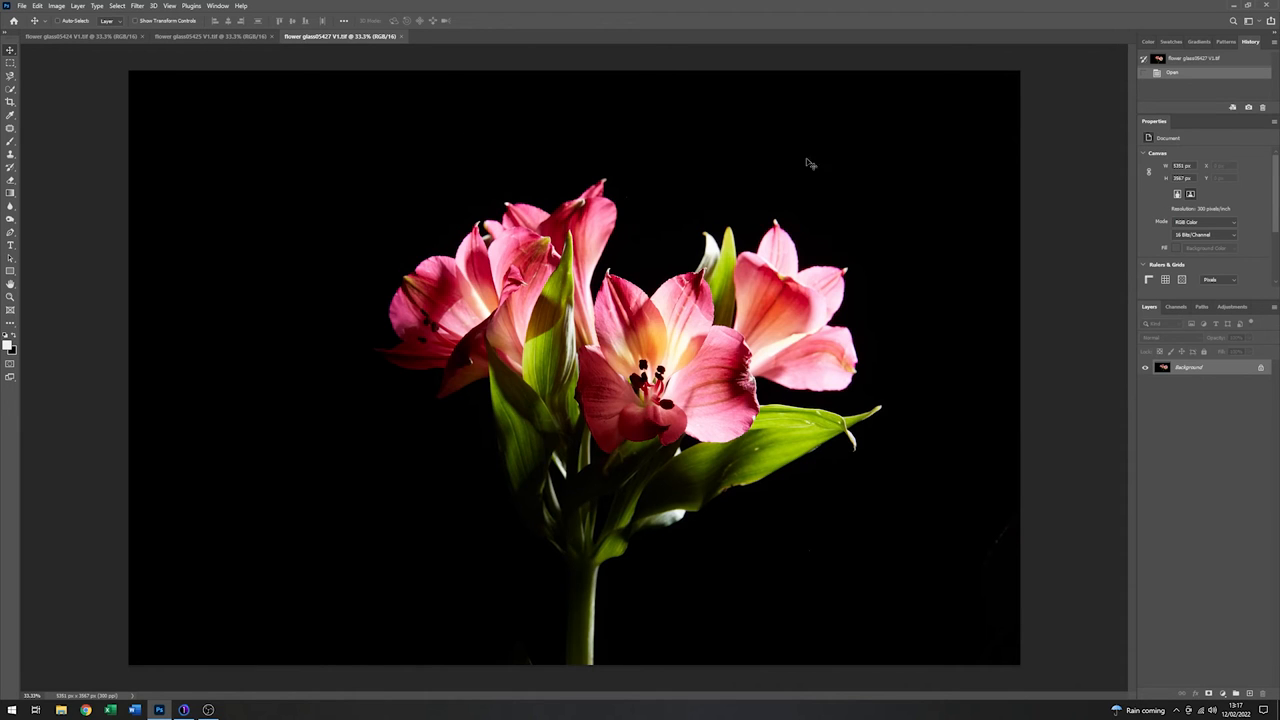
pyautogui.moveTo(248, 102)
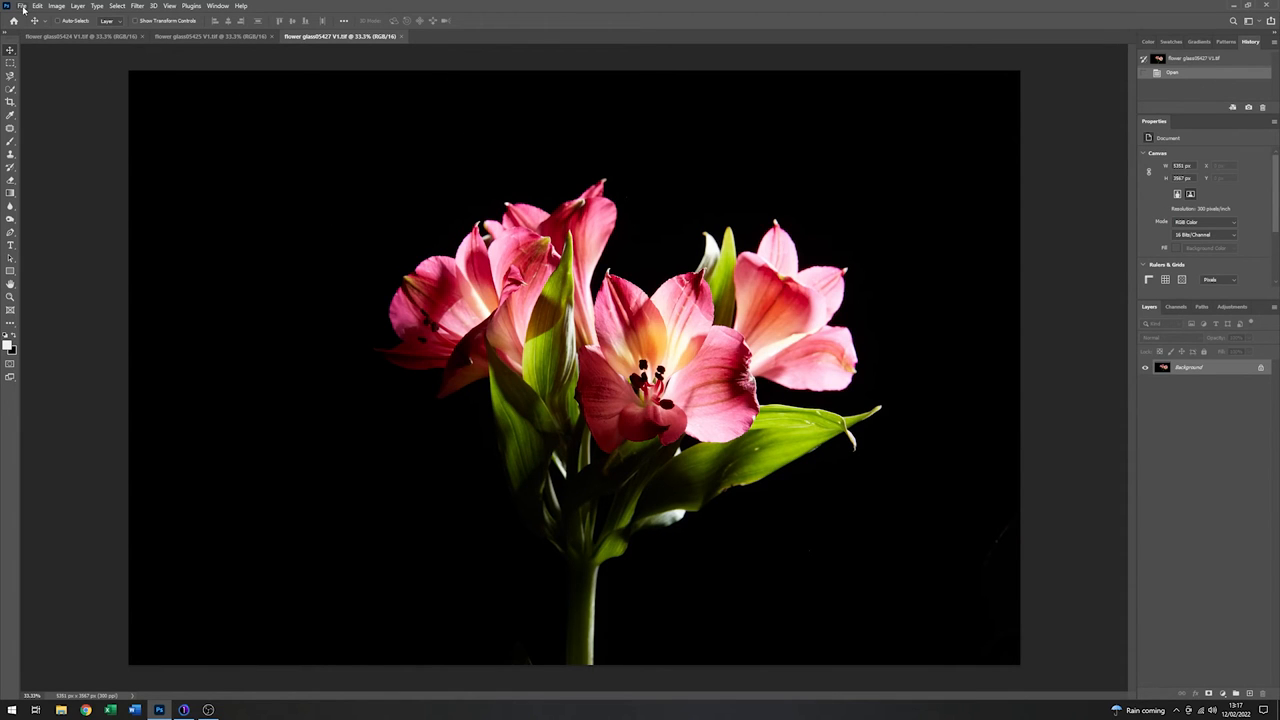
# Step: Load the three open flower shots into one stacked-layer document via Load Files into Stack
pyautogui.click(20, 6)
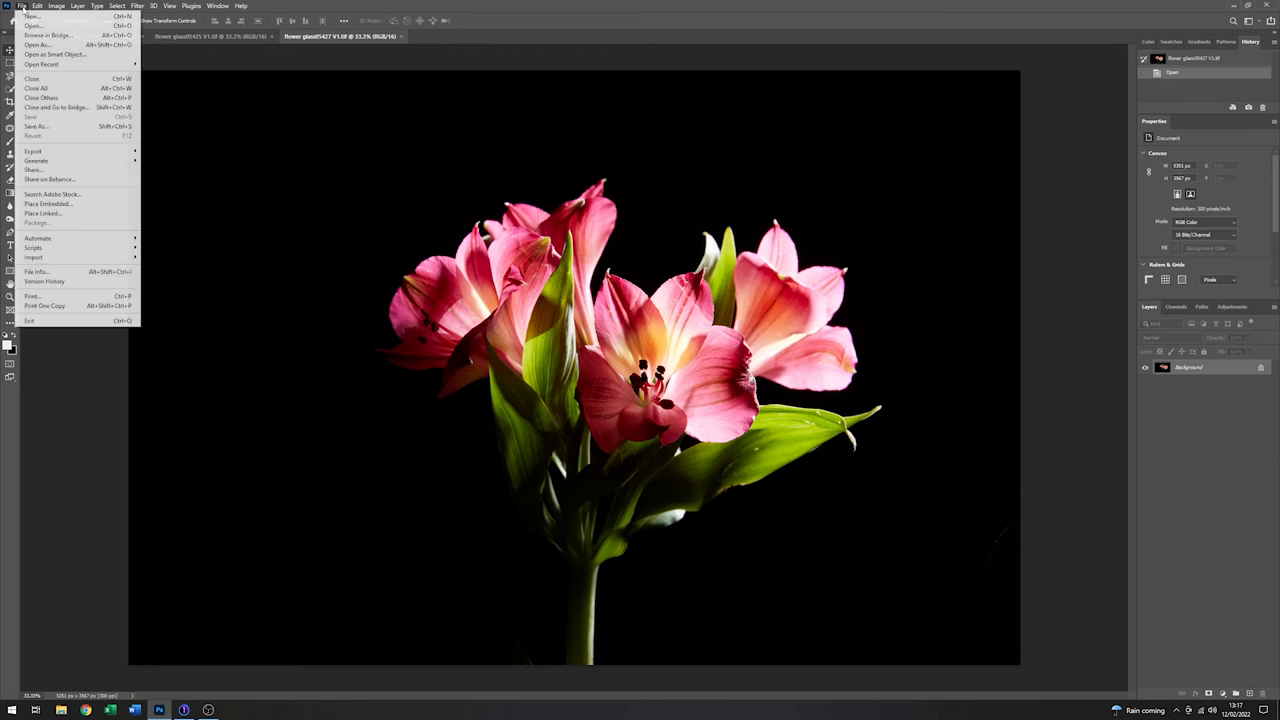
pyautogui.moveTo(34, 248)
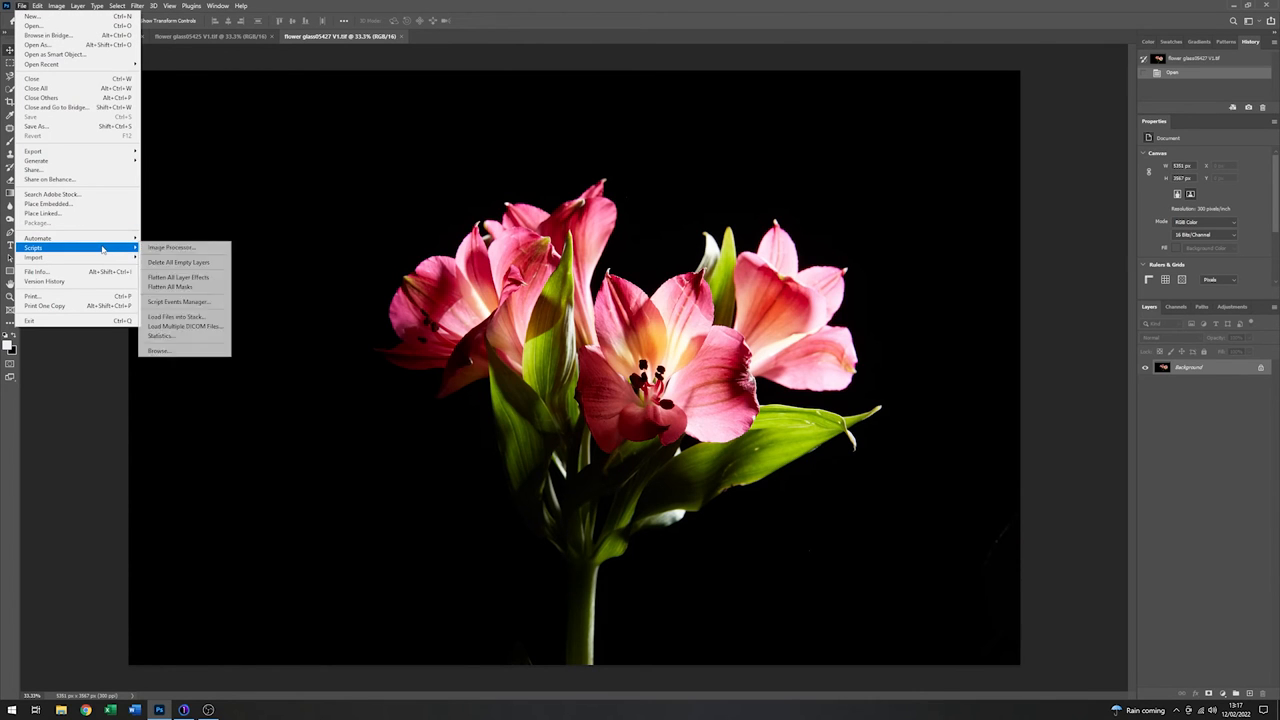
pyautogui.moveTo(176, 316)
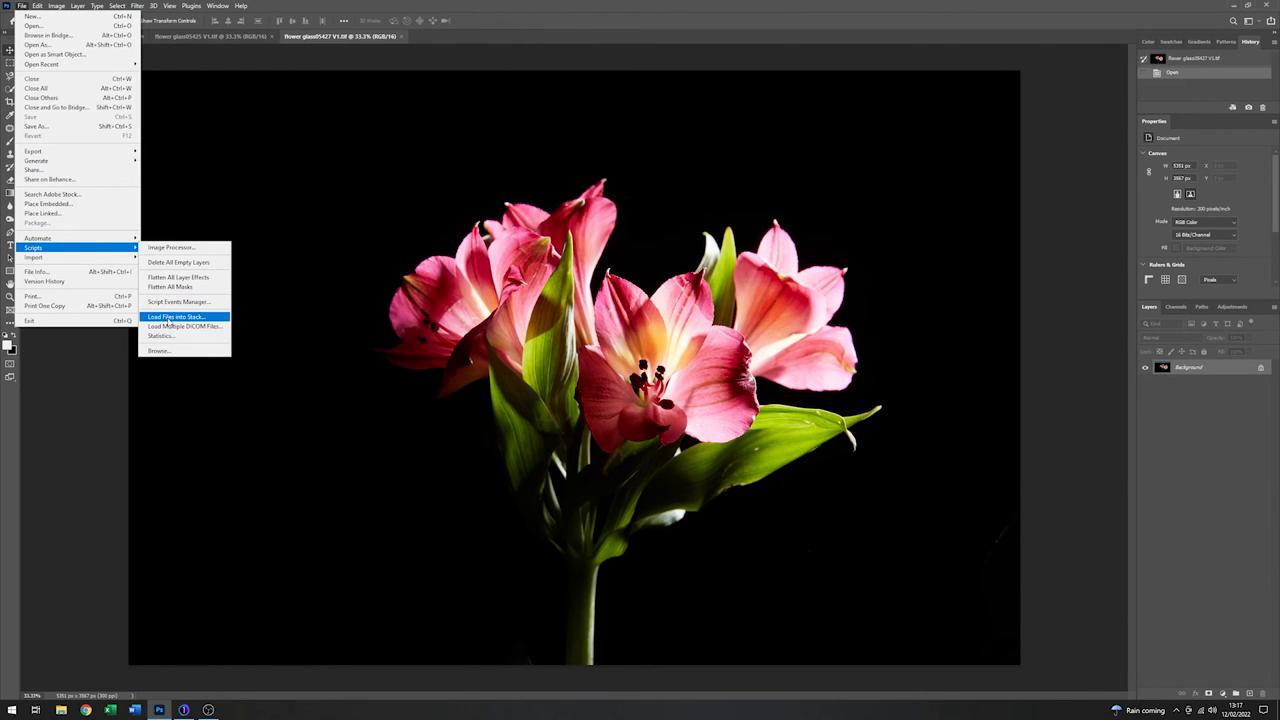
pyautogui.click(176, 316)
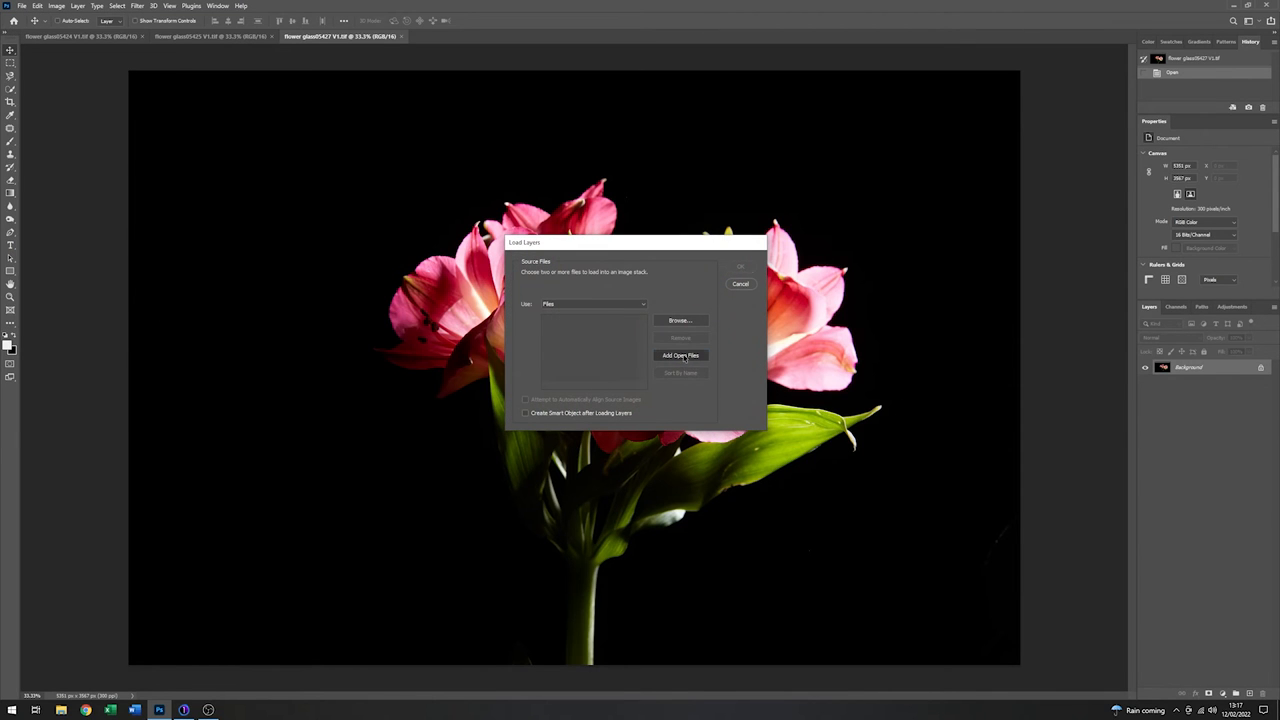
pyautogui.click(680, 356)
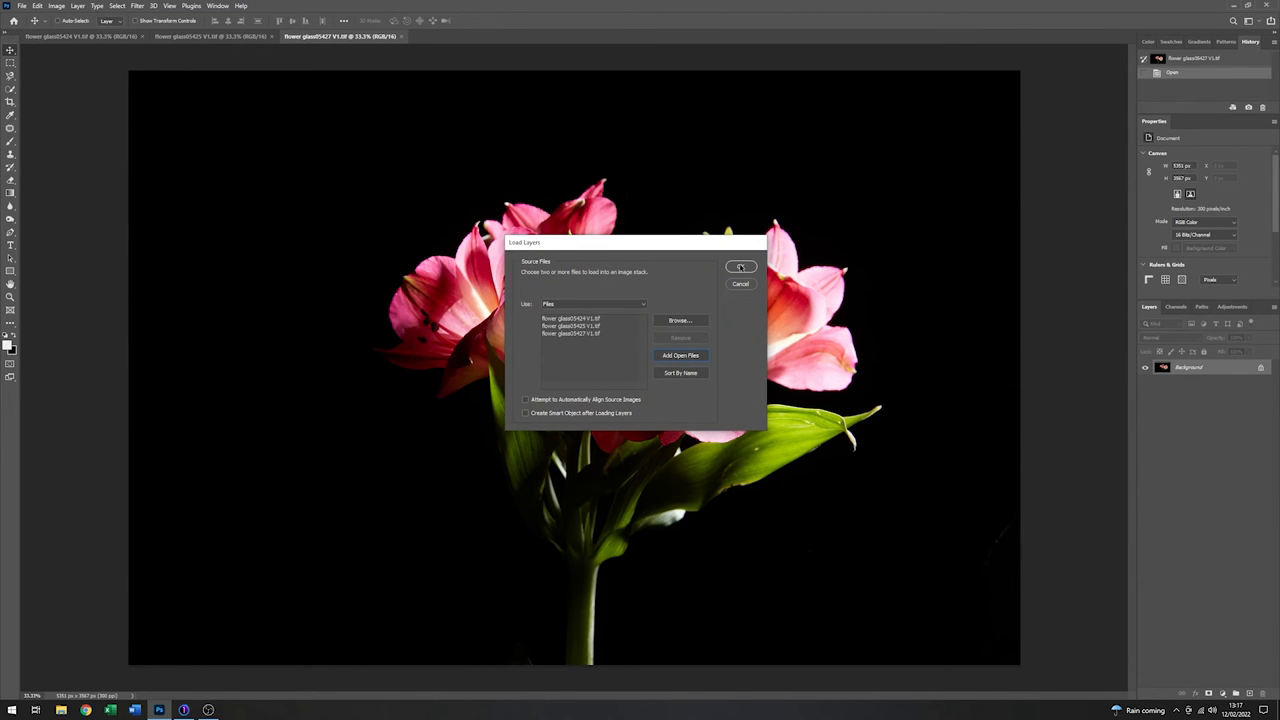
pyautogui.click(740, 266)
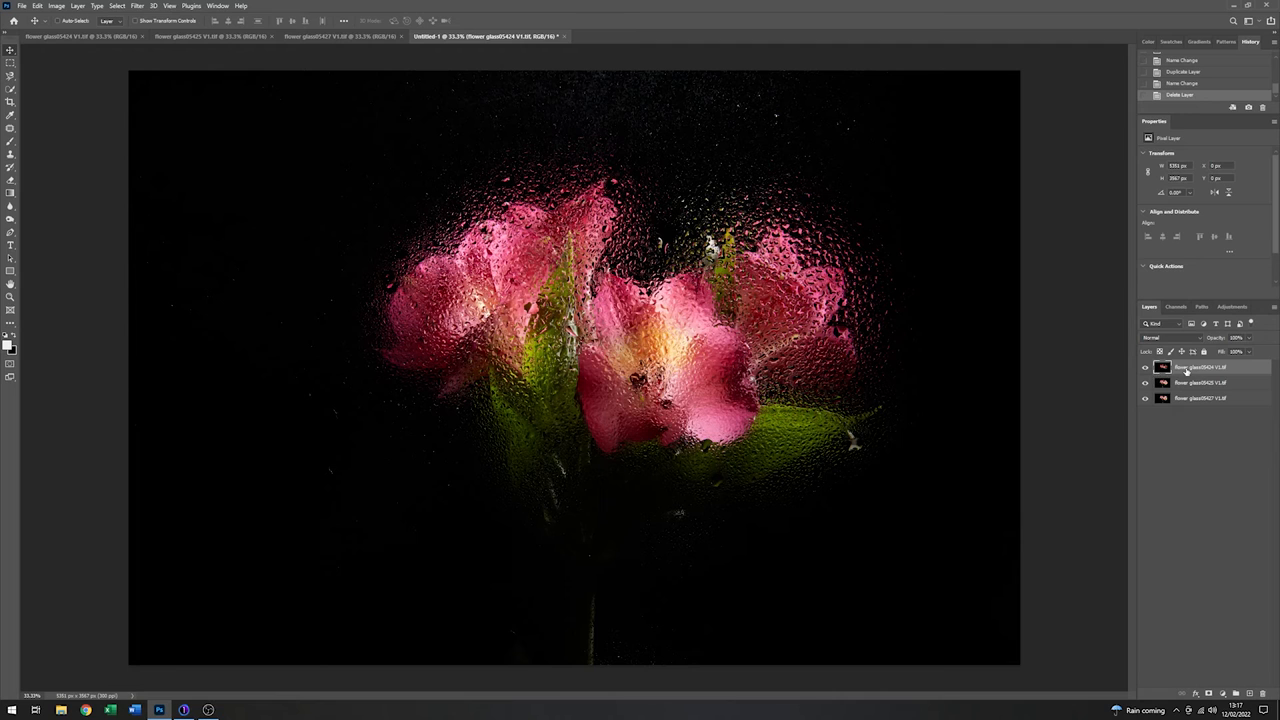
pyautogui.click(1200, 382)
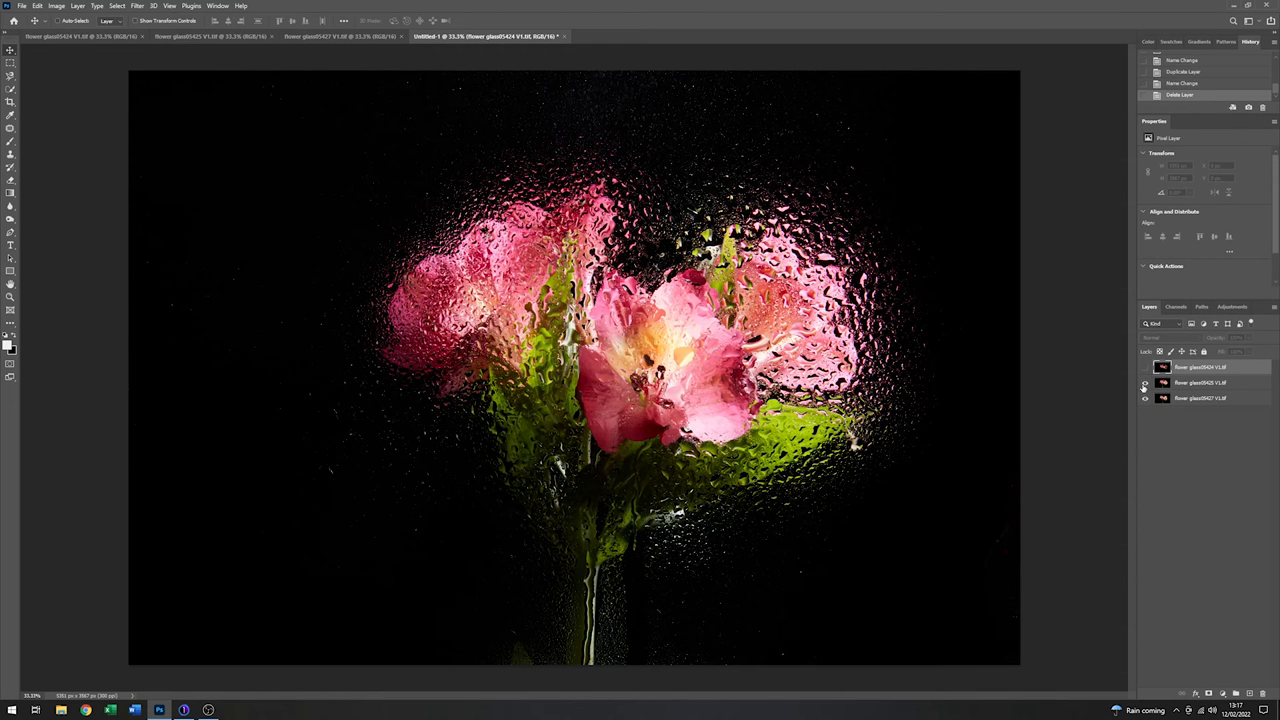
pyautogui.click(1144, 382)
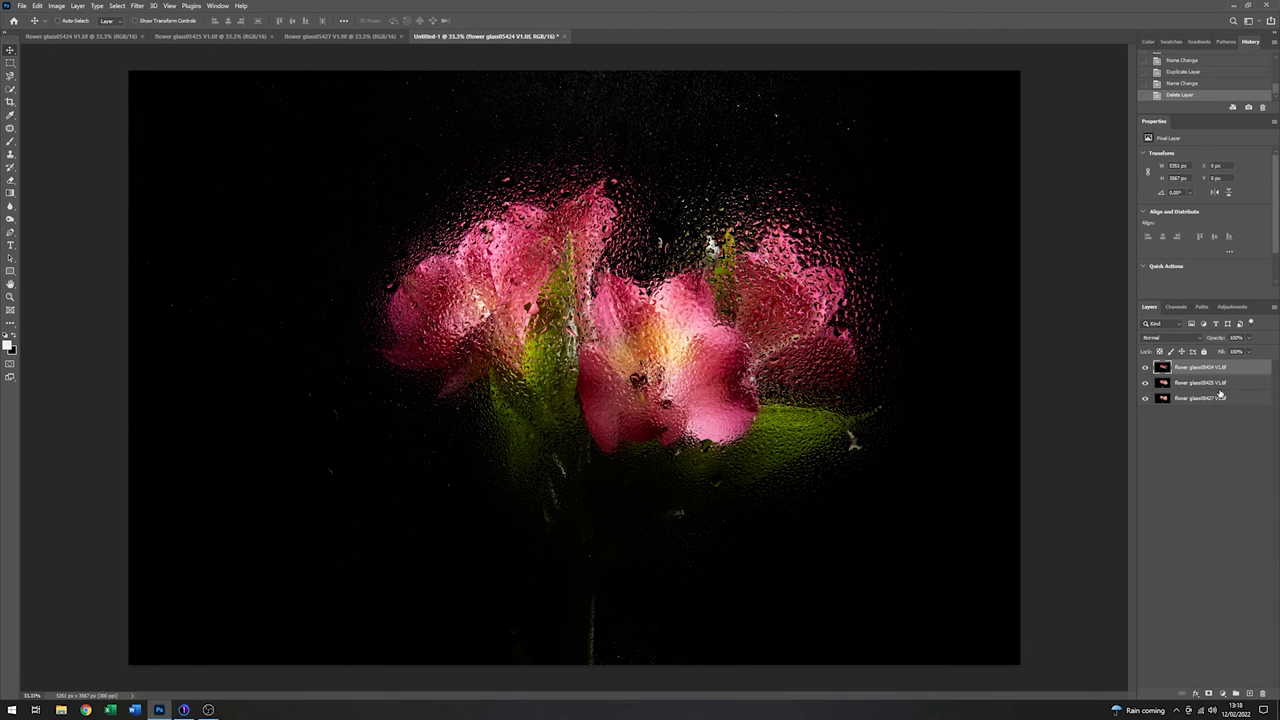
pyautogui.click(1200, 398)
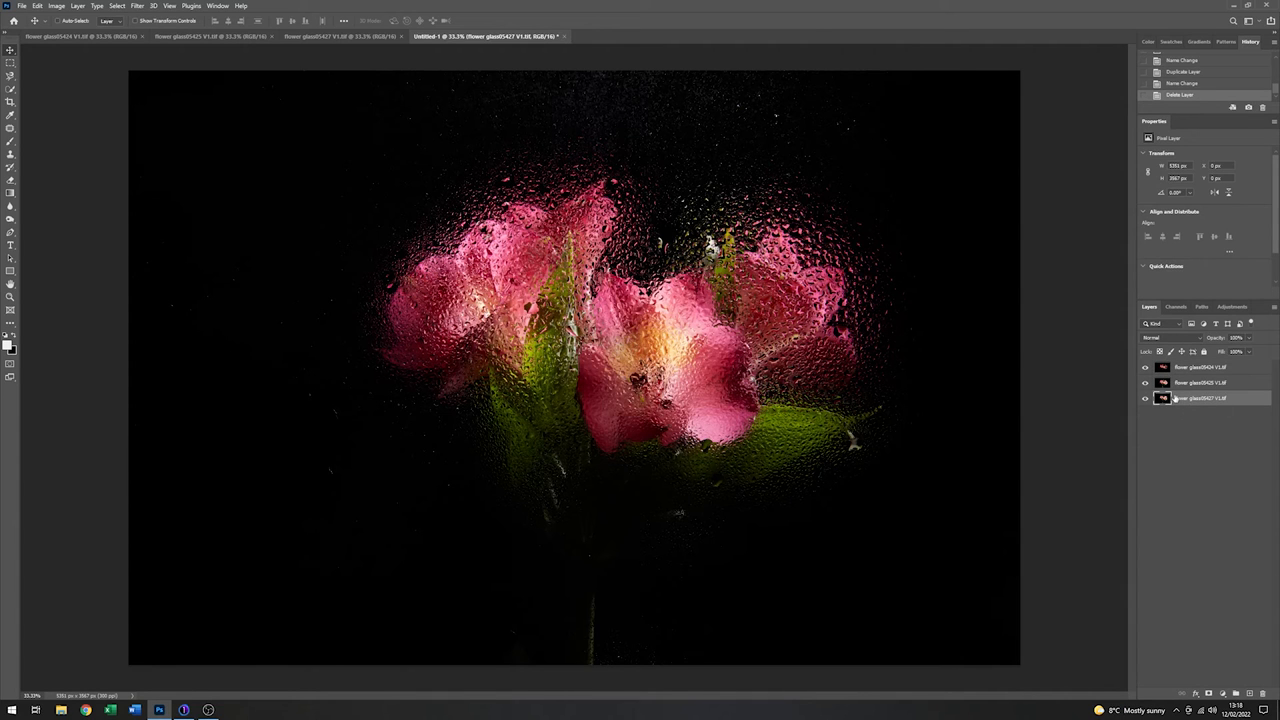
pyautogui.moveTo(1180, 398)
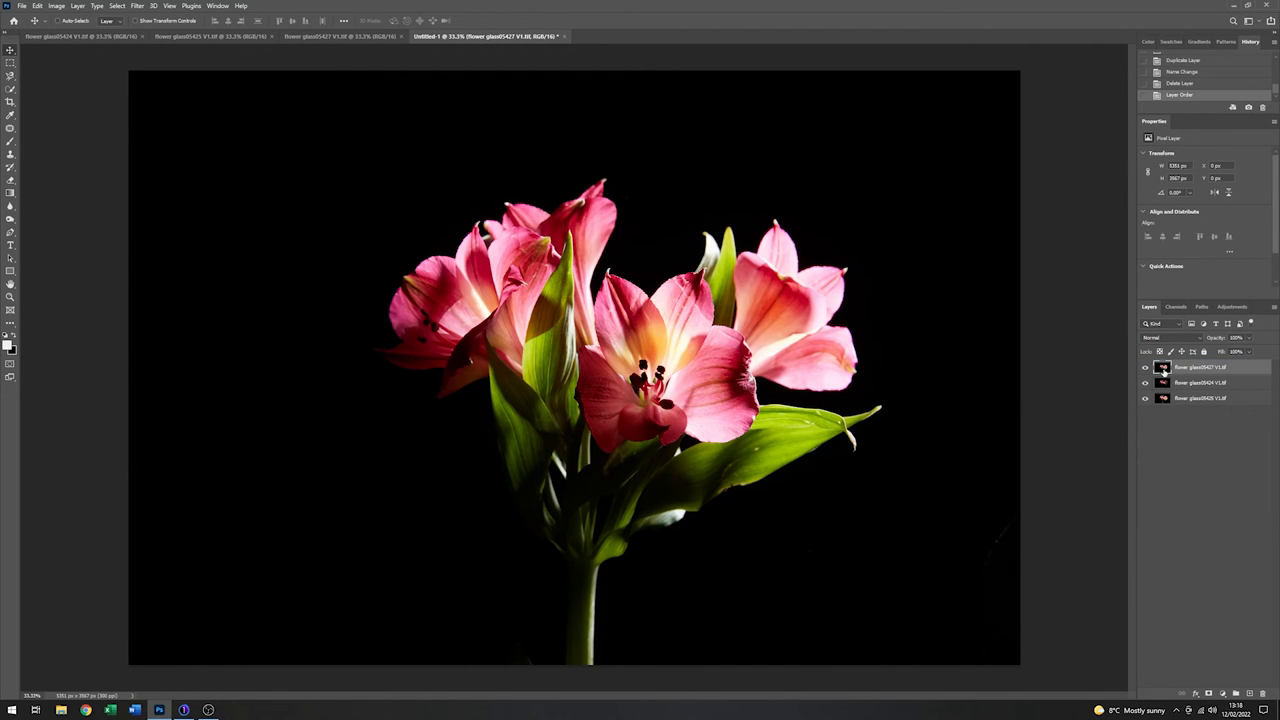
pyautogui.click(1144, 368)
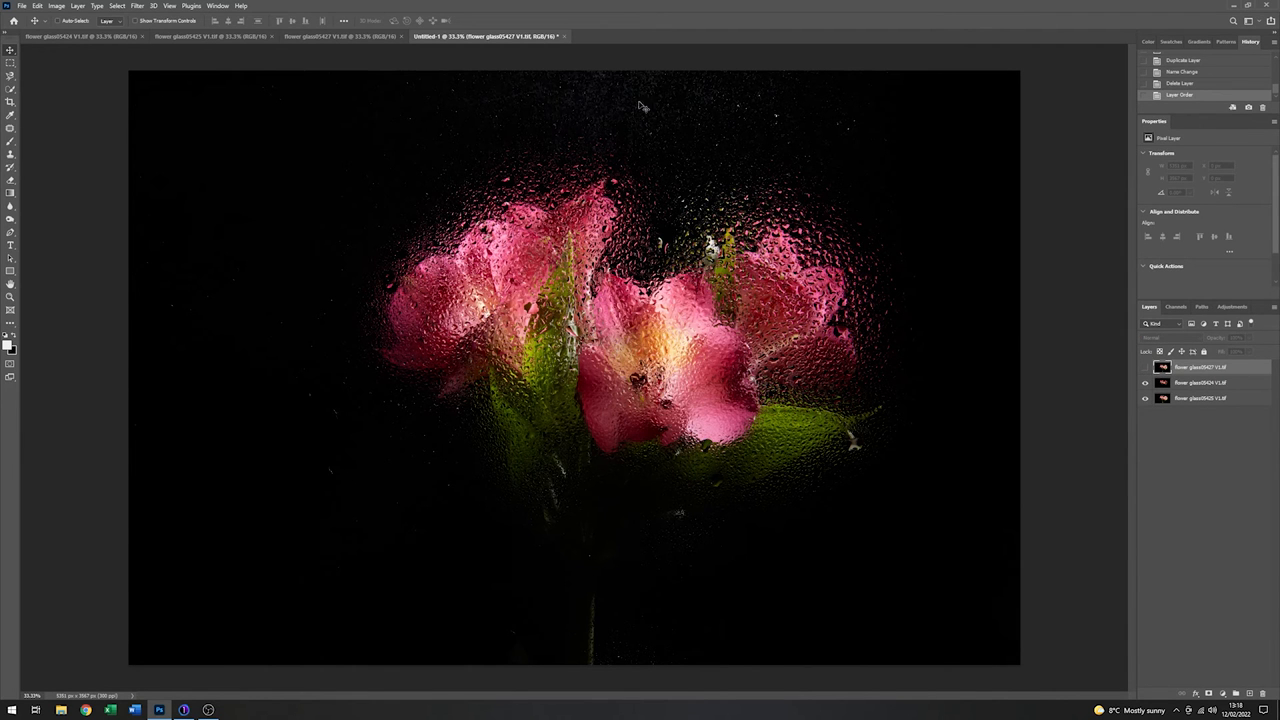
pyautogui.moveTo(824, 114)
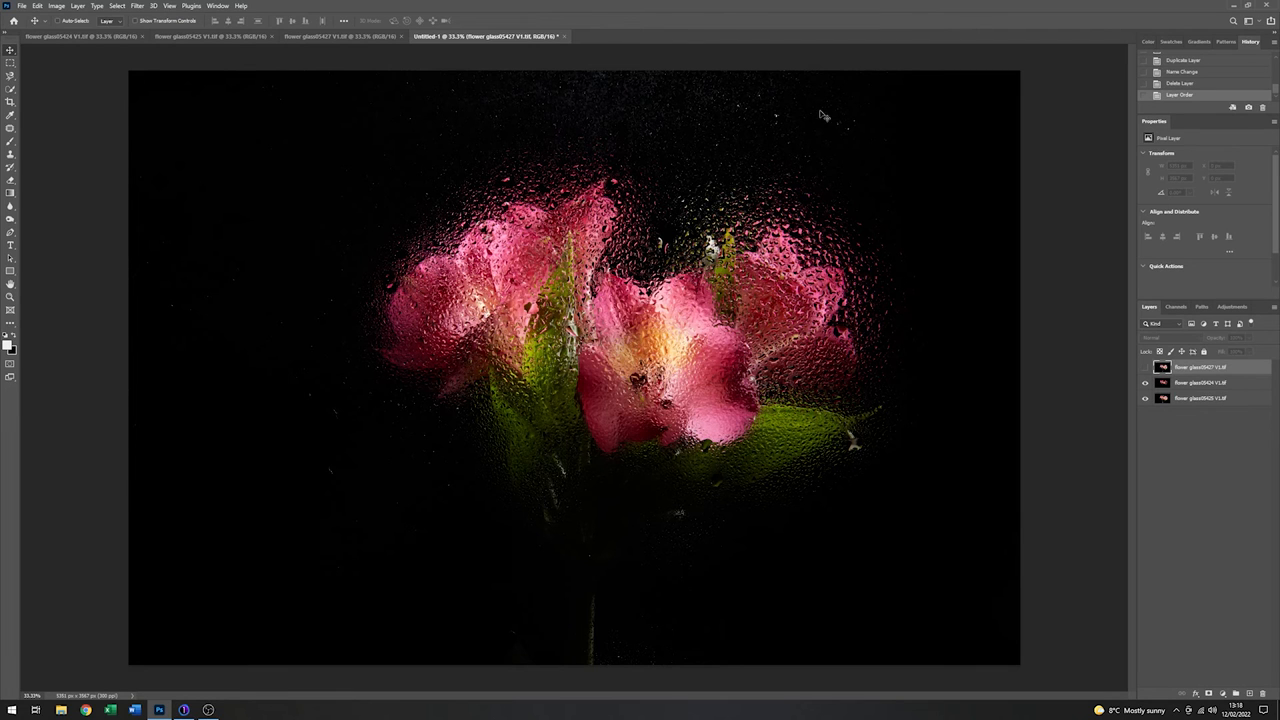
pyautogui.moveTo(636, 108)
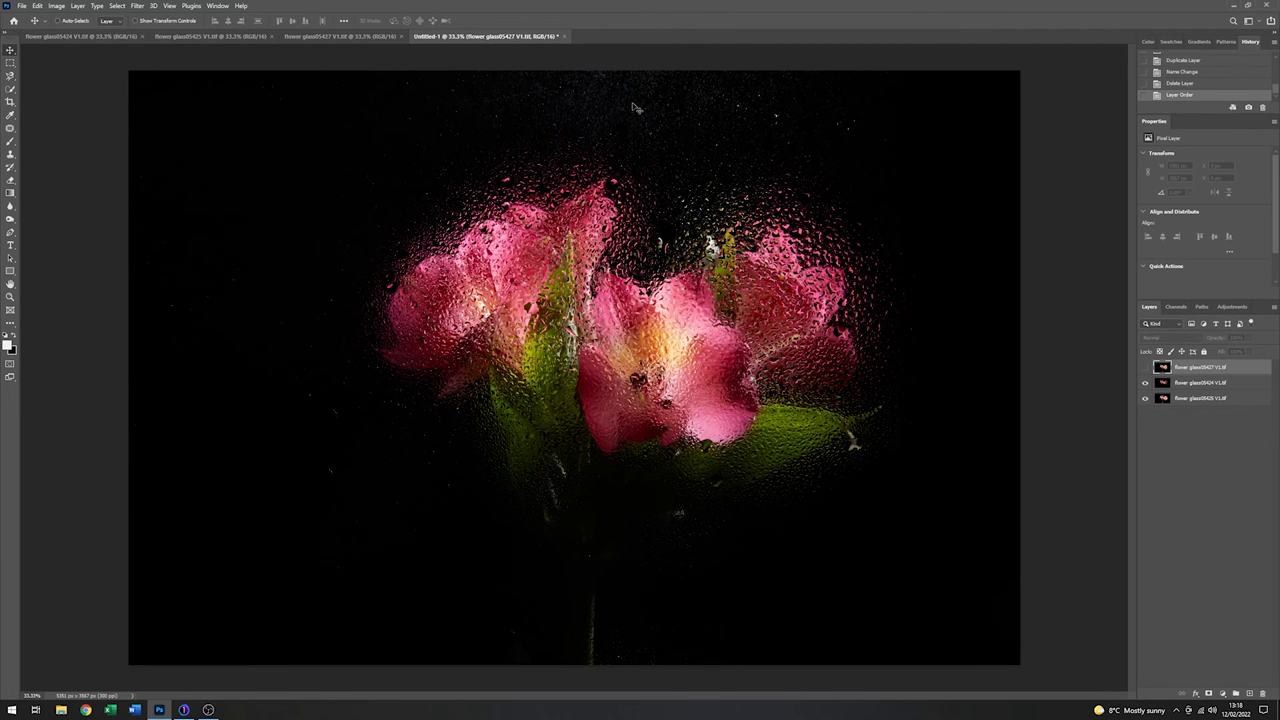
pyautogui.moveTo(648, 96)
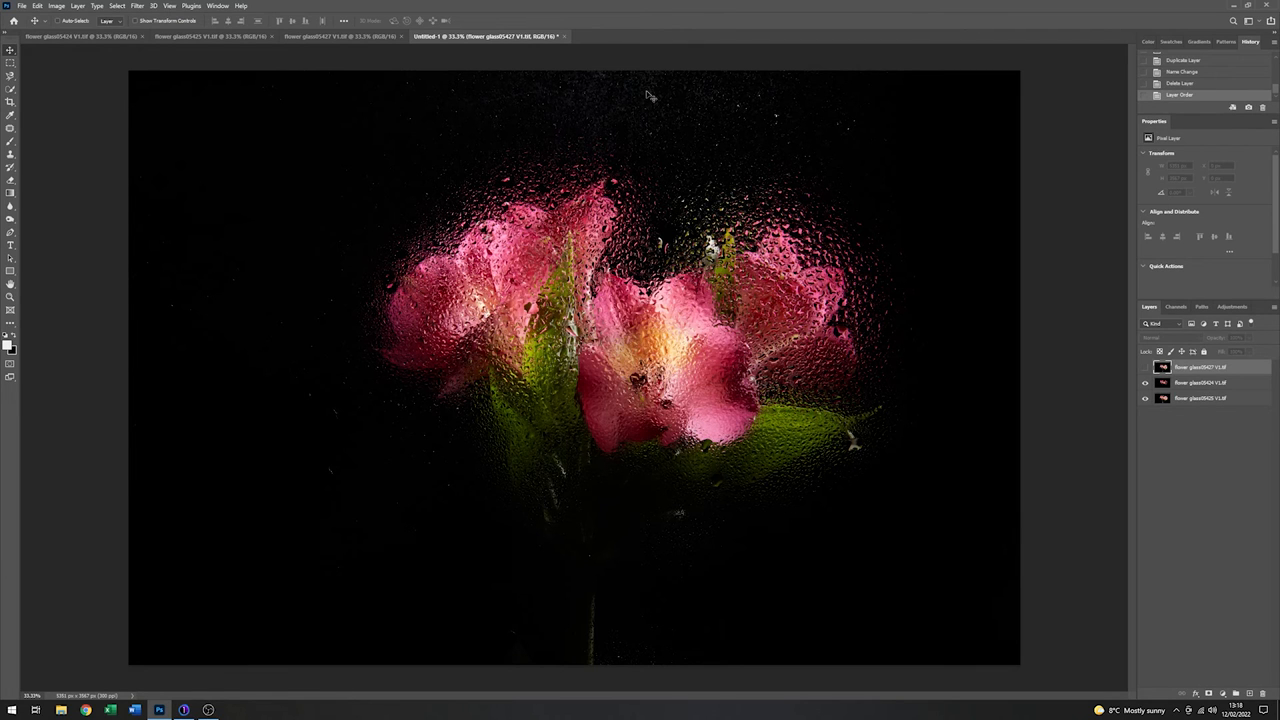
pyautogui.moveTo(696, 120)
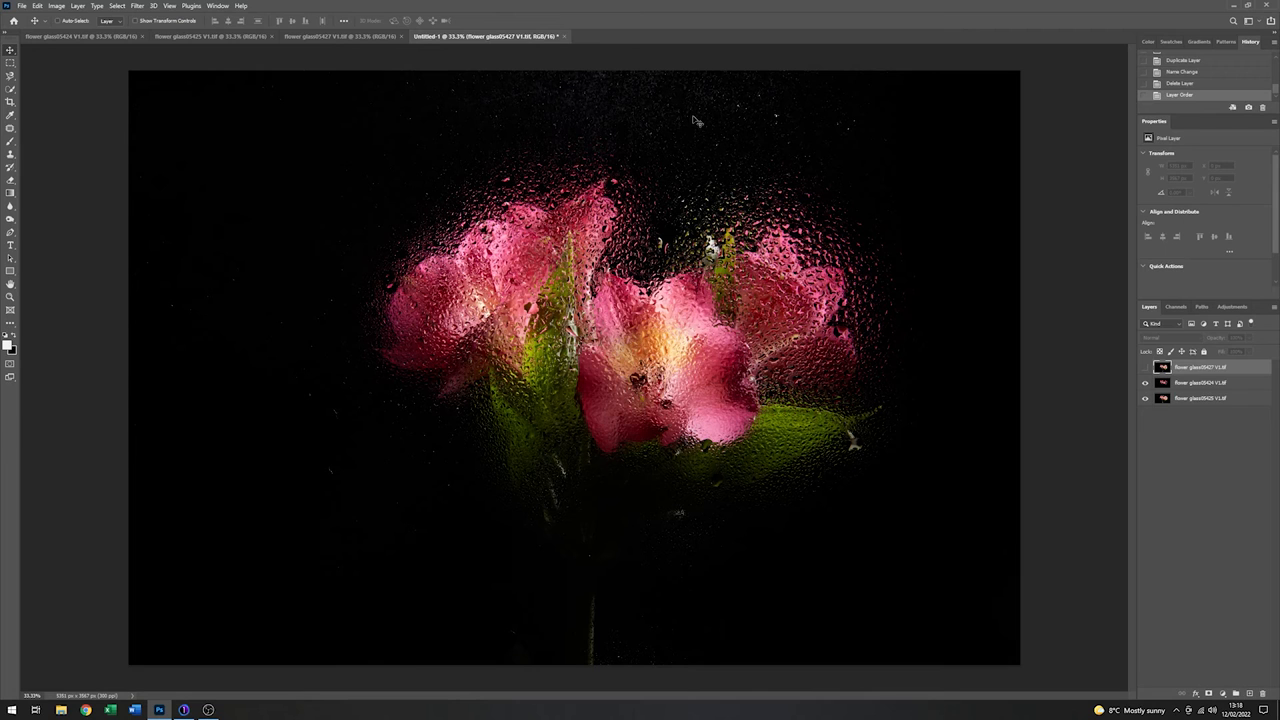
pyautogui.moveTo(752, 108)
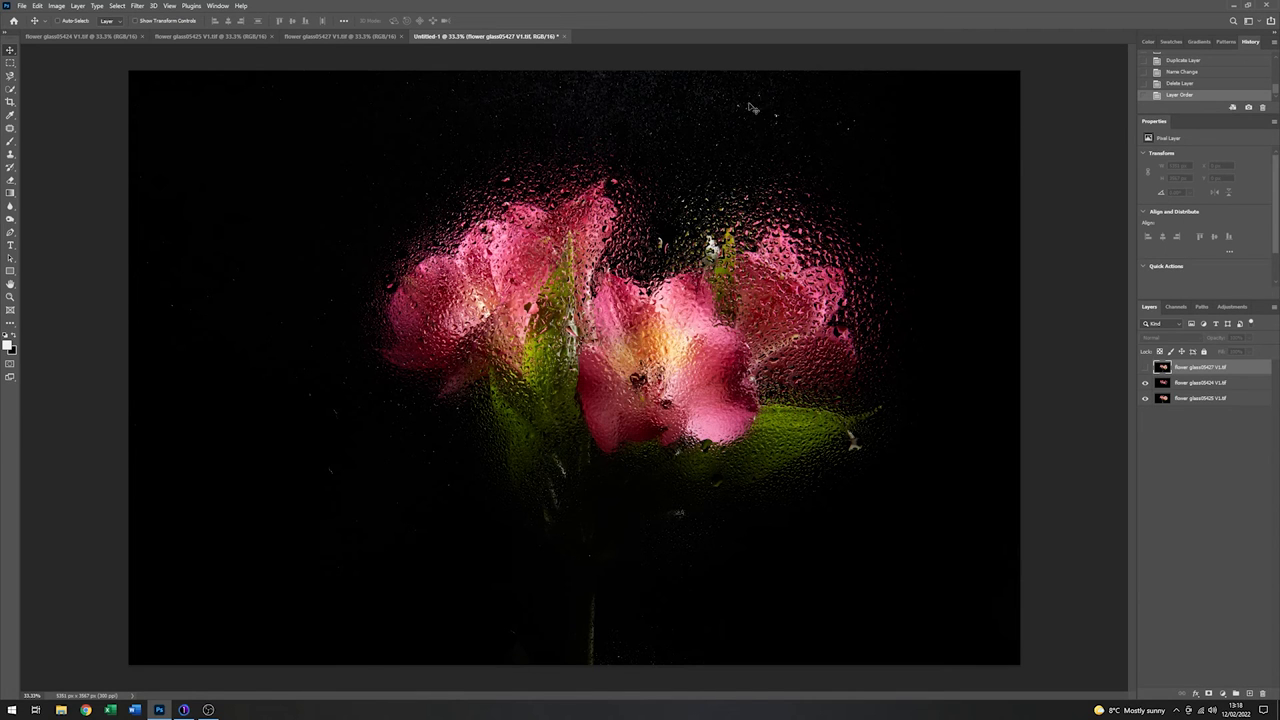
pyautogui.moveTo(894, 128)
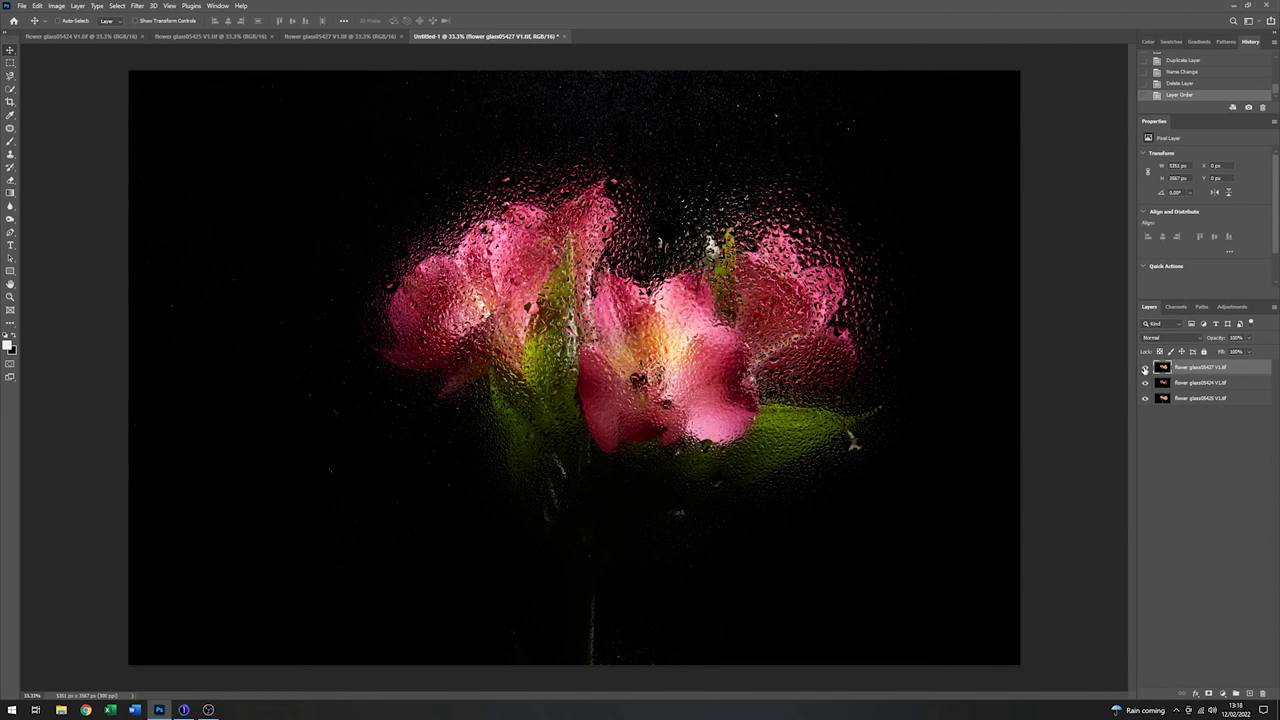
# Step: Add a white layer mask to the top flower layer
pyautogui.click(1144, 368)
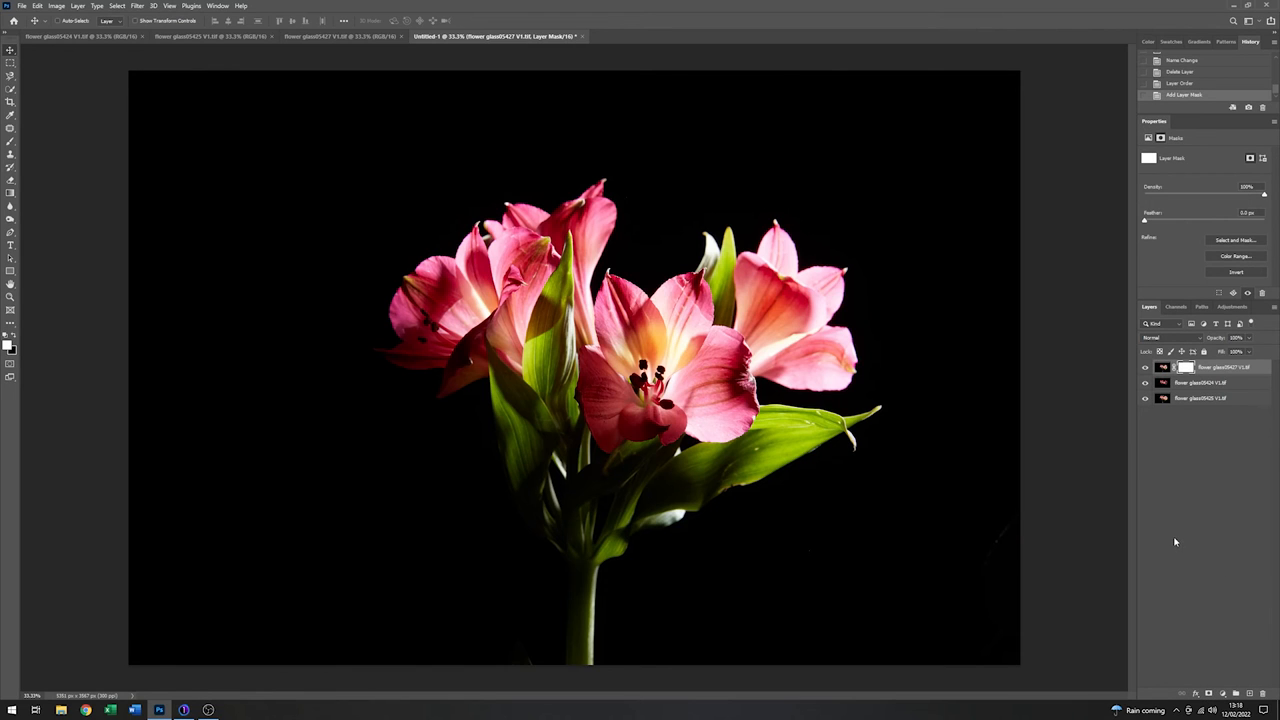
pyautogui.moveTo(648, 374)
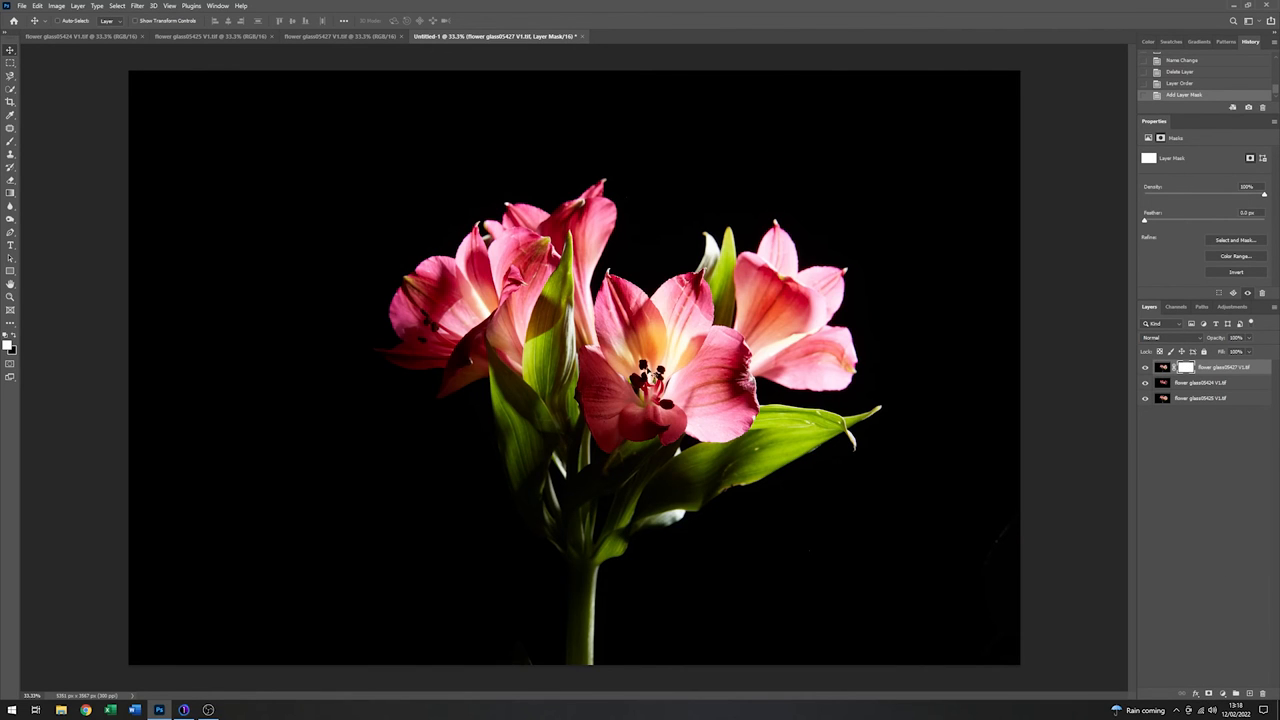
pyautogui.moveTo(876, 338)
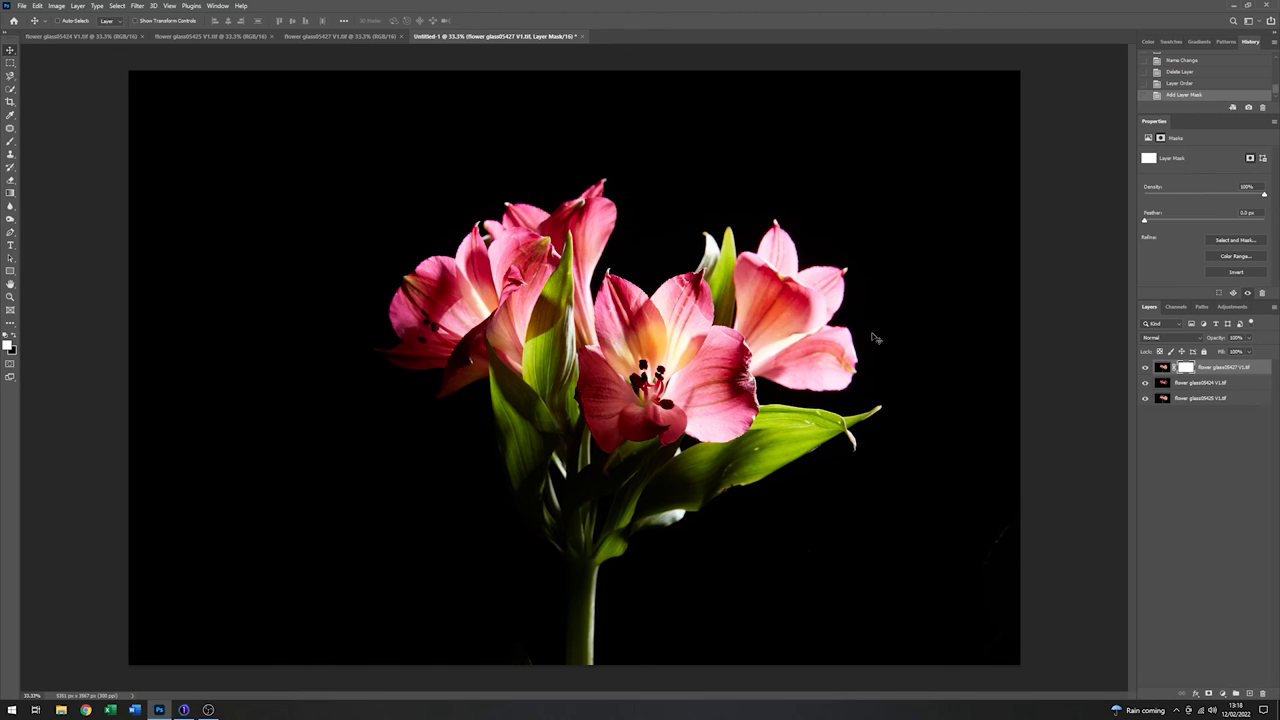
pyautogui.moveTo(656, 332)
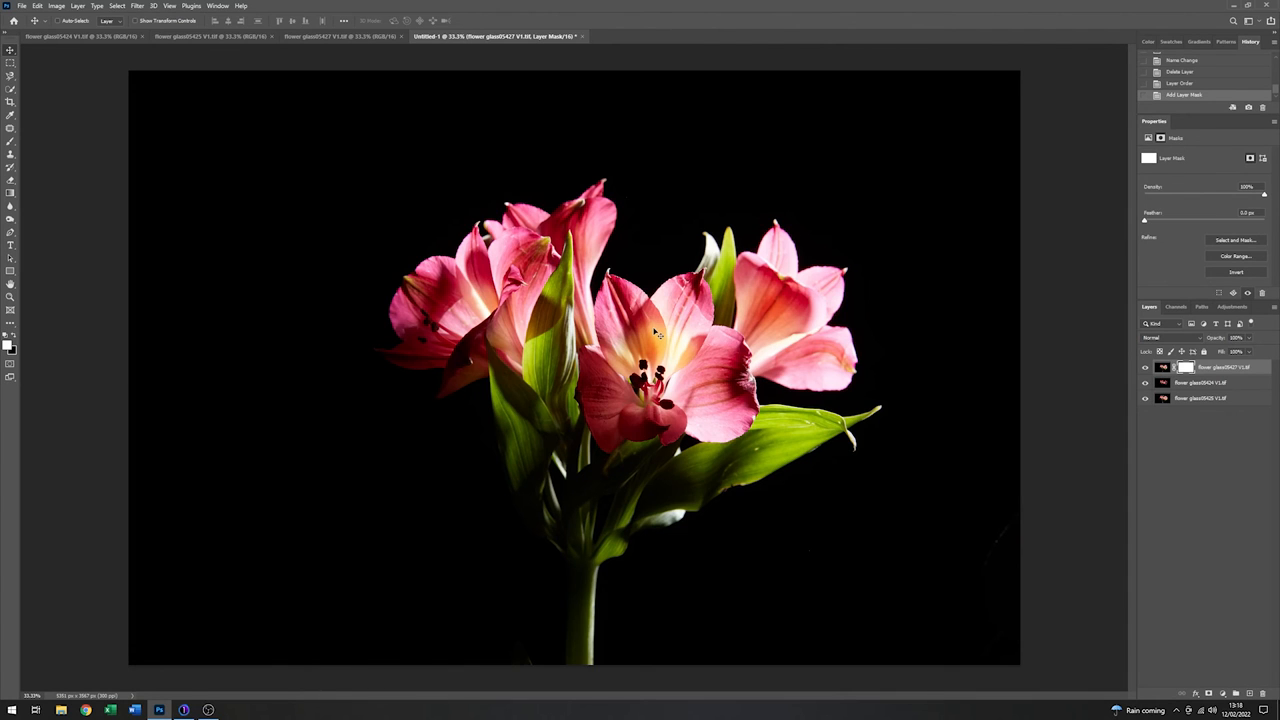
pyautogui.moveTo(510, 280)
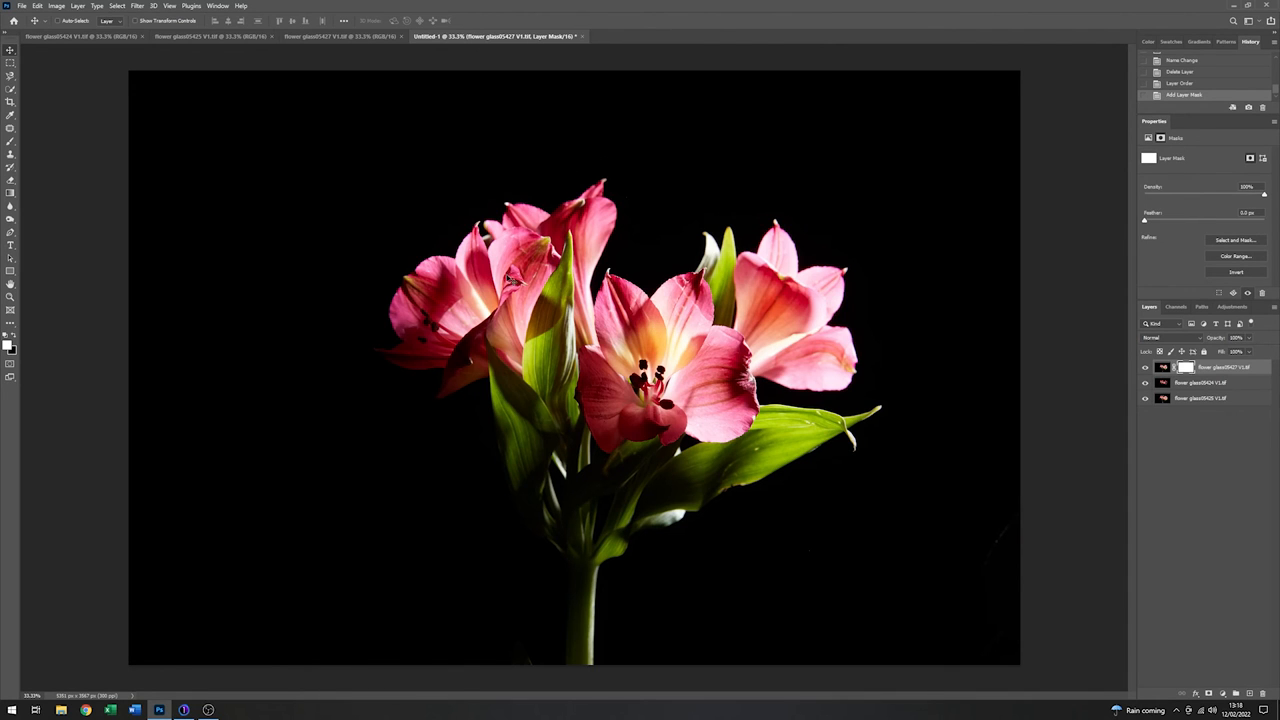
pyautogui.moveTo(18, 382)
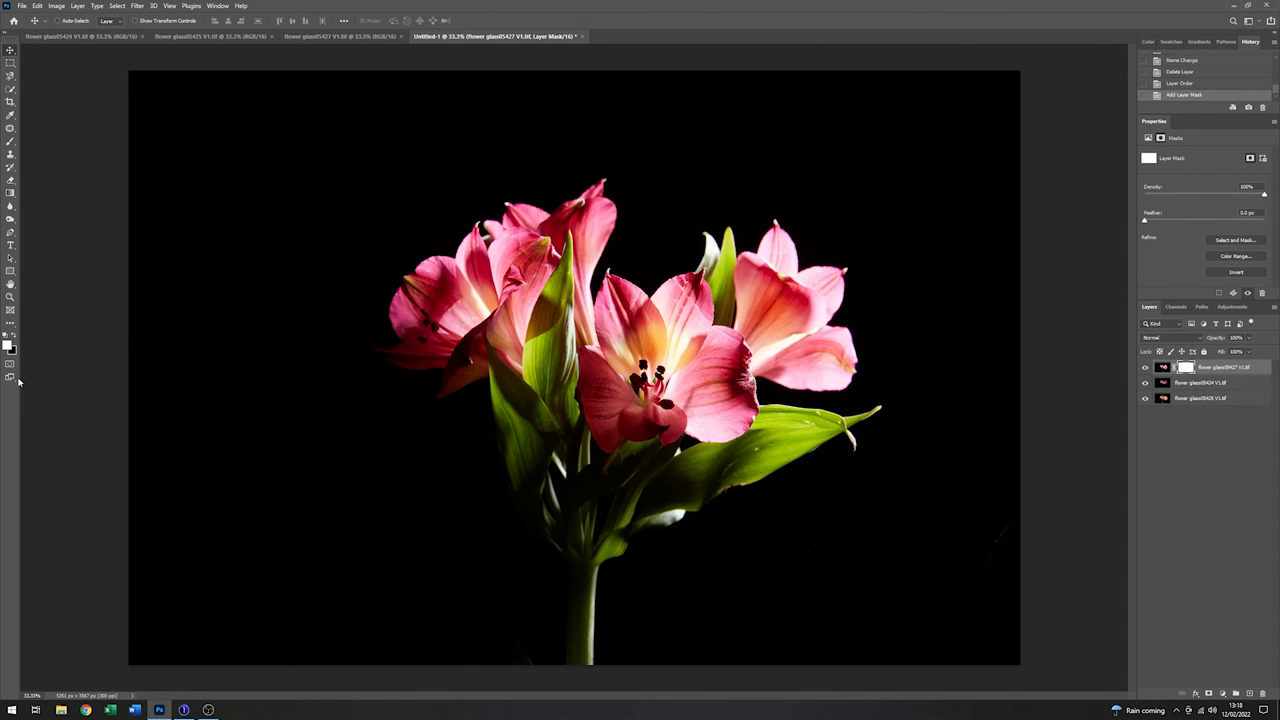
pyautogui.moveTo(12, 340)
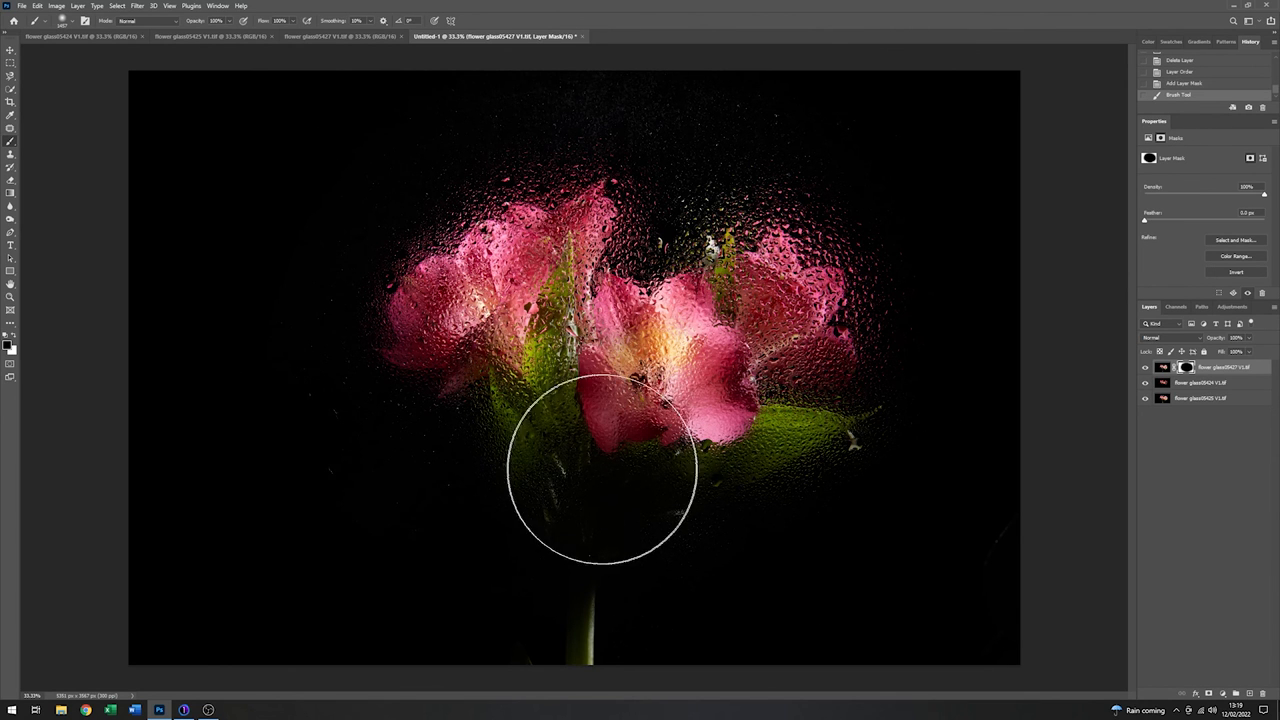
pyautogui.moveTo(750, 76)
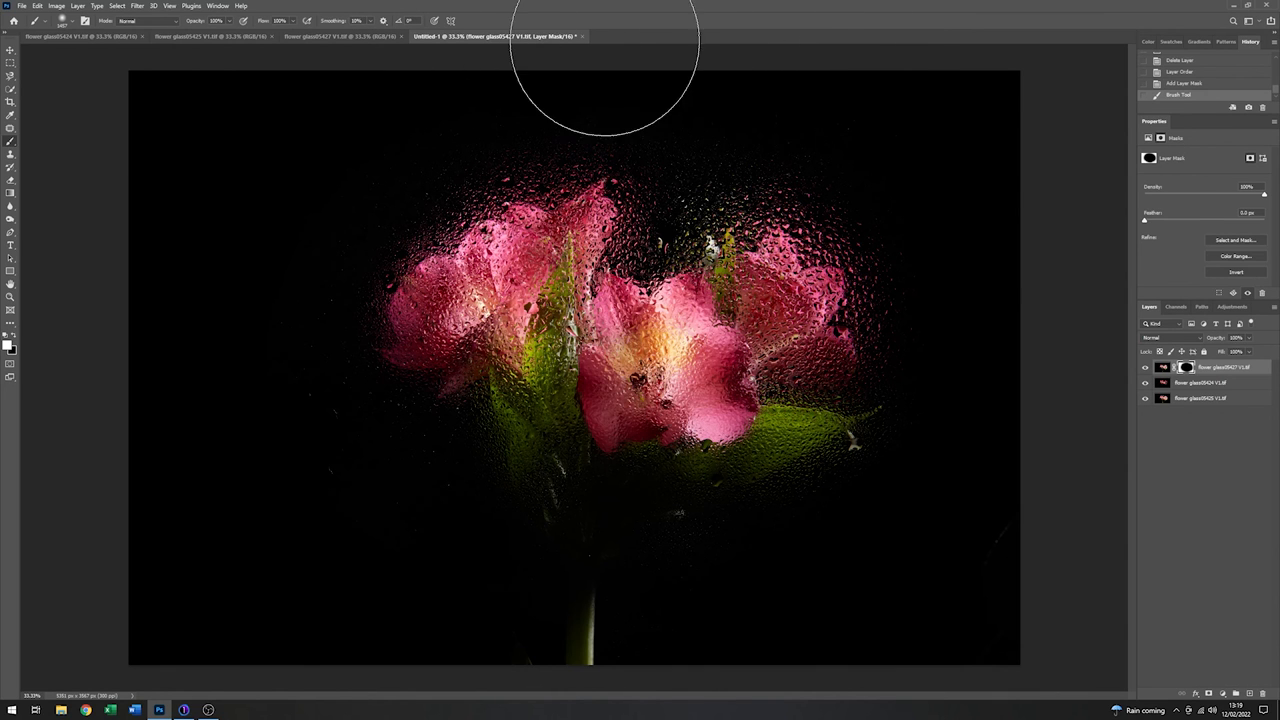
pyautogui.moveTo(150, 280)
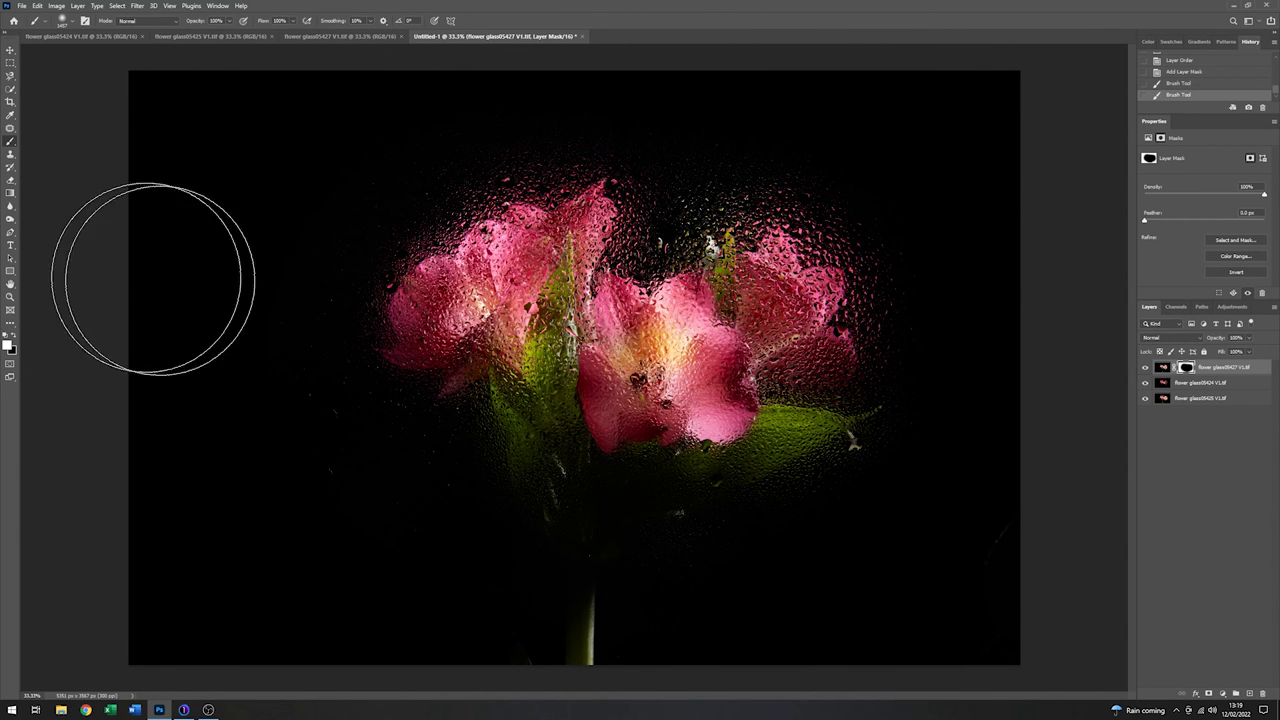
pyautogui.moveTo(344, 572)
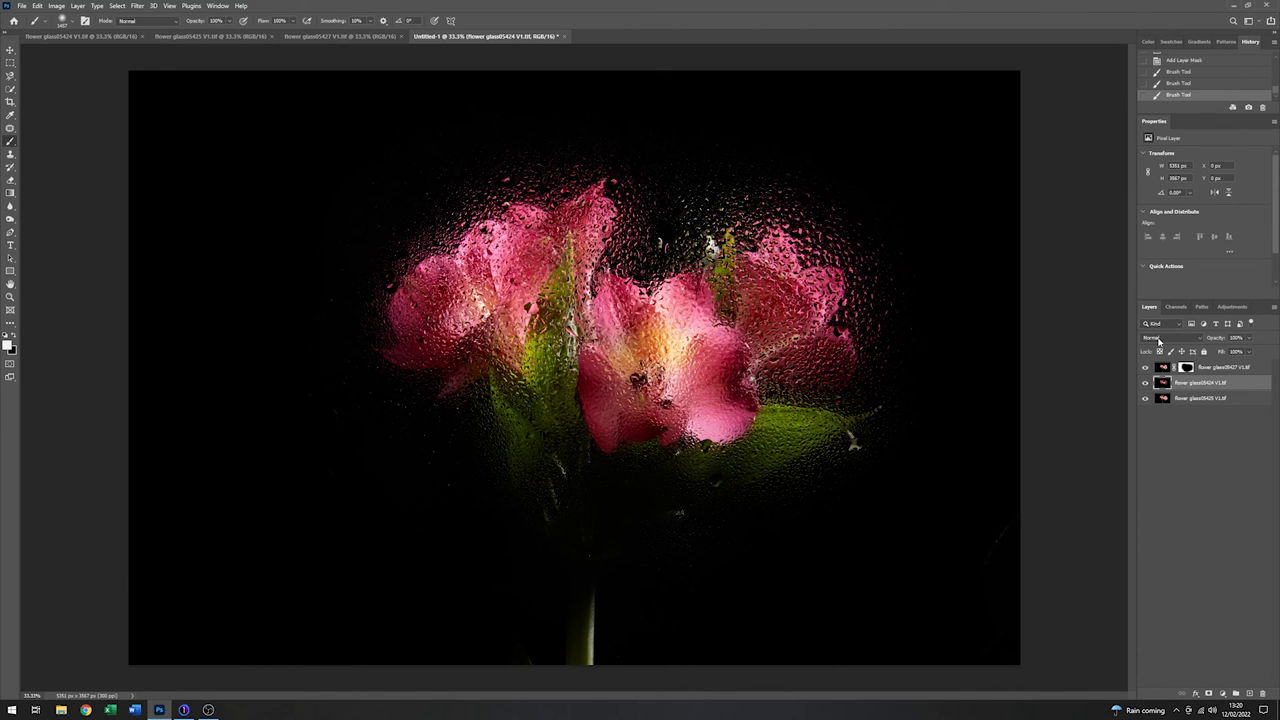
# Step: Compare several blend modes on the droplet-glass layer and settle on Pin Light
pyautogui.click(1170, 336)
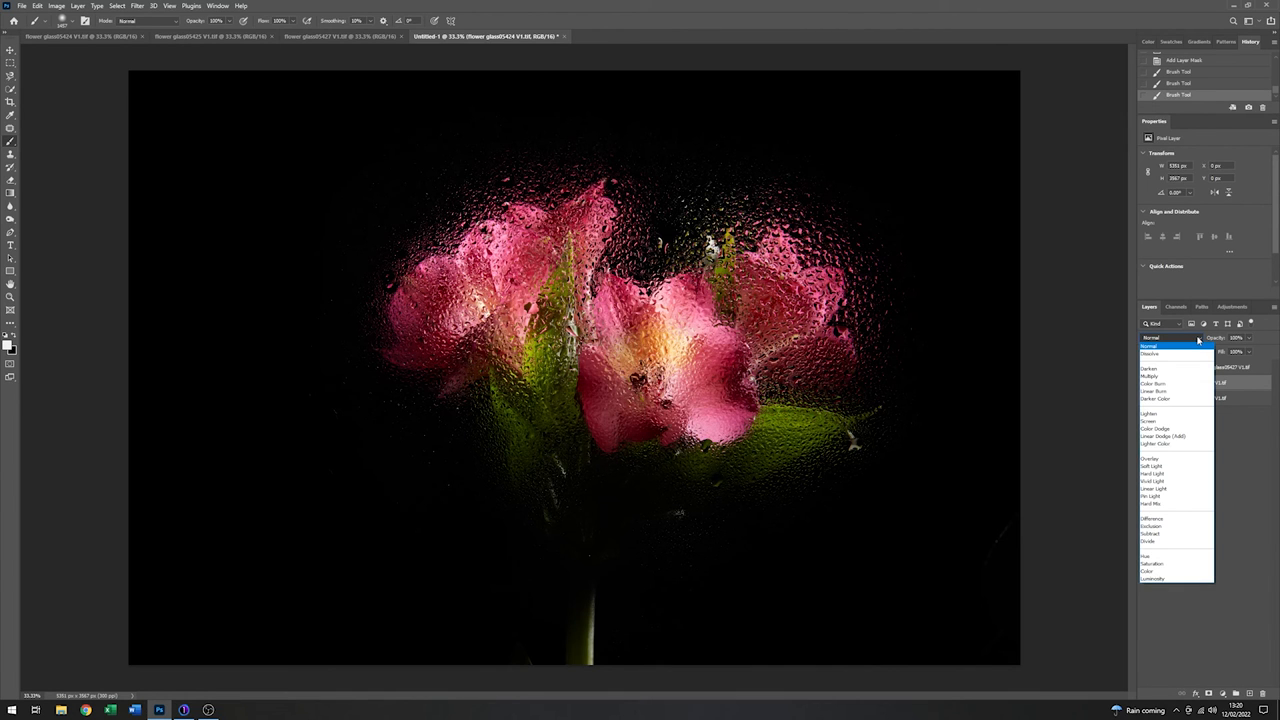
pyautogui.click(1176, 368)
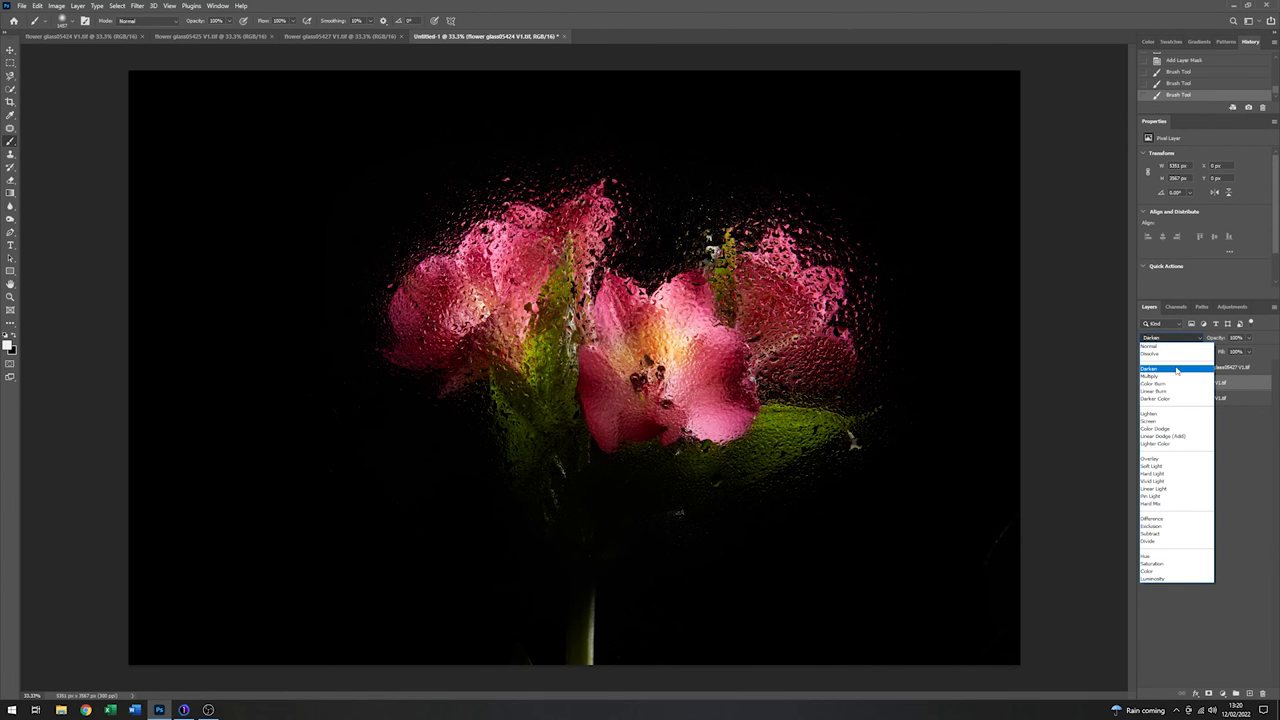
pyautogui.click(1154, 390)
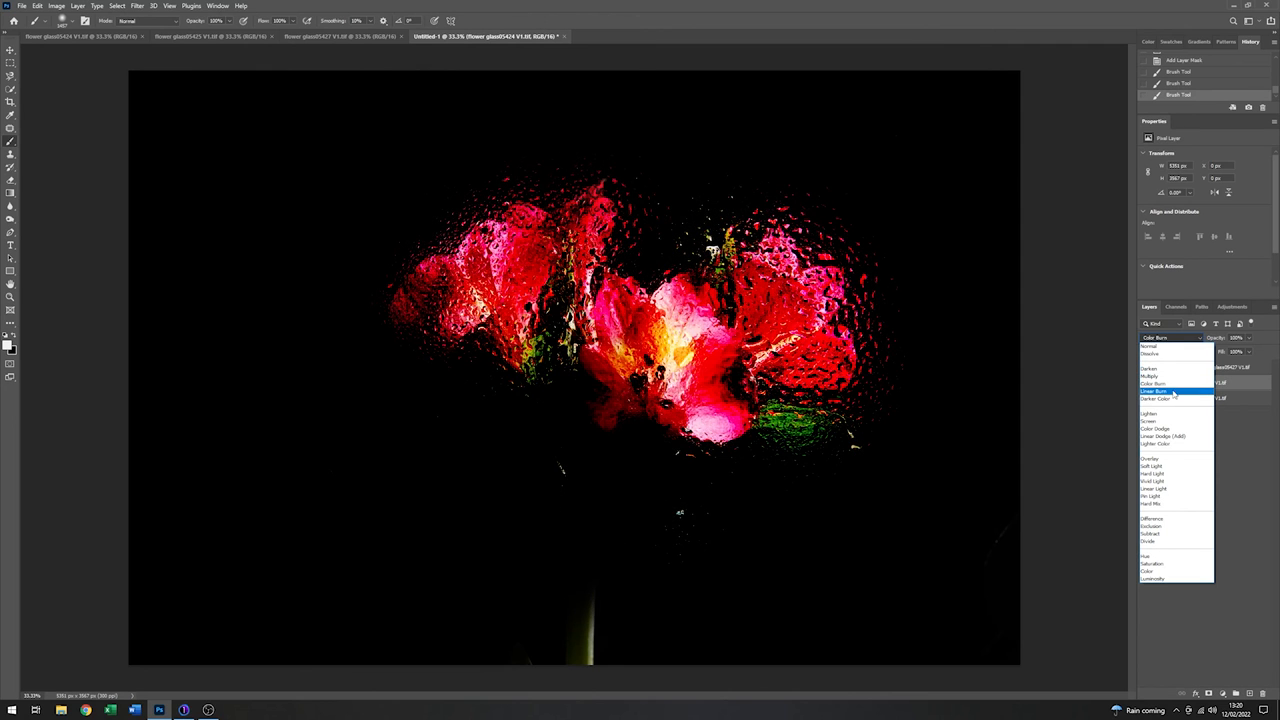
pyautogui.click(1150, 412)
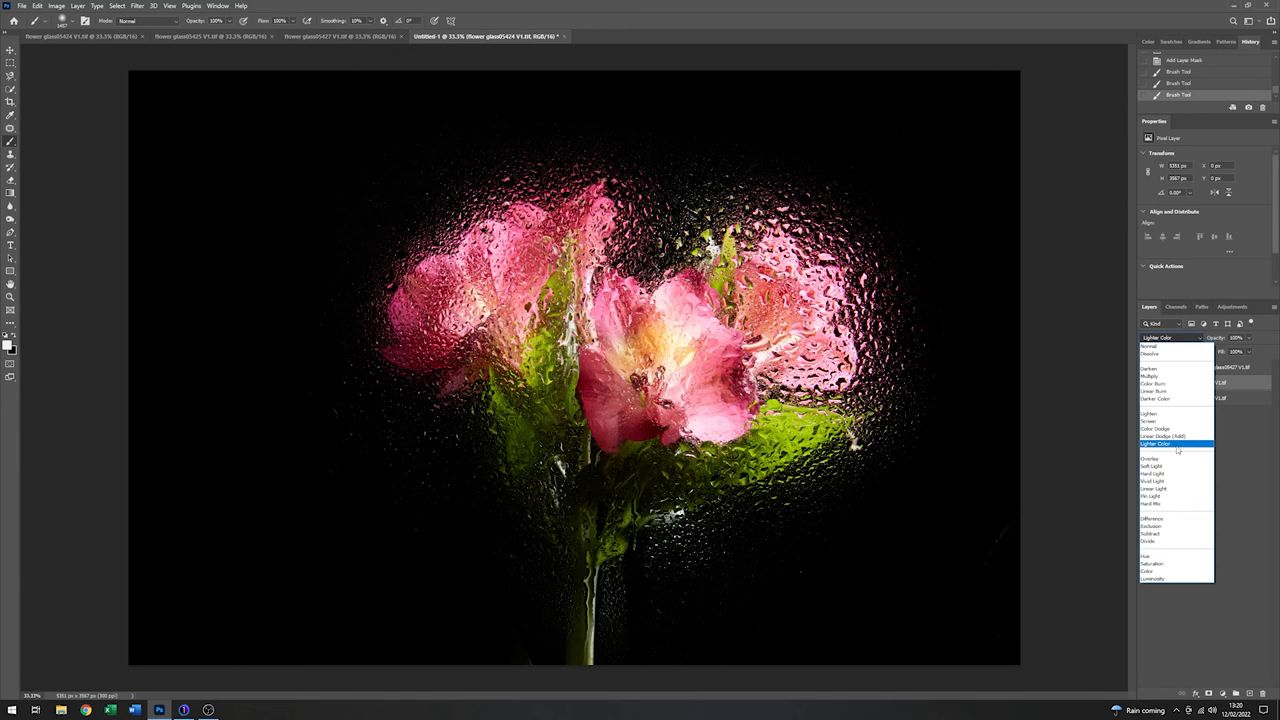
pyautogui.click(1156, 458)
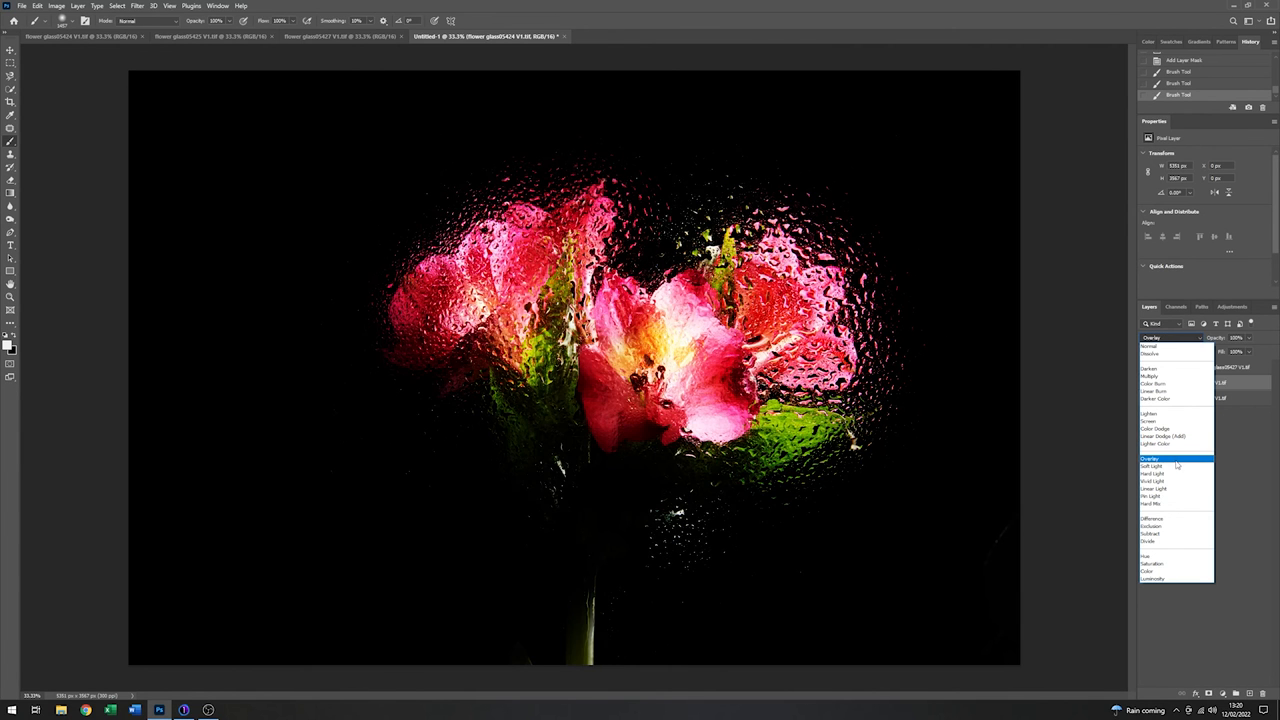
pyautogui.click(1156, 488)
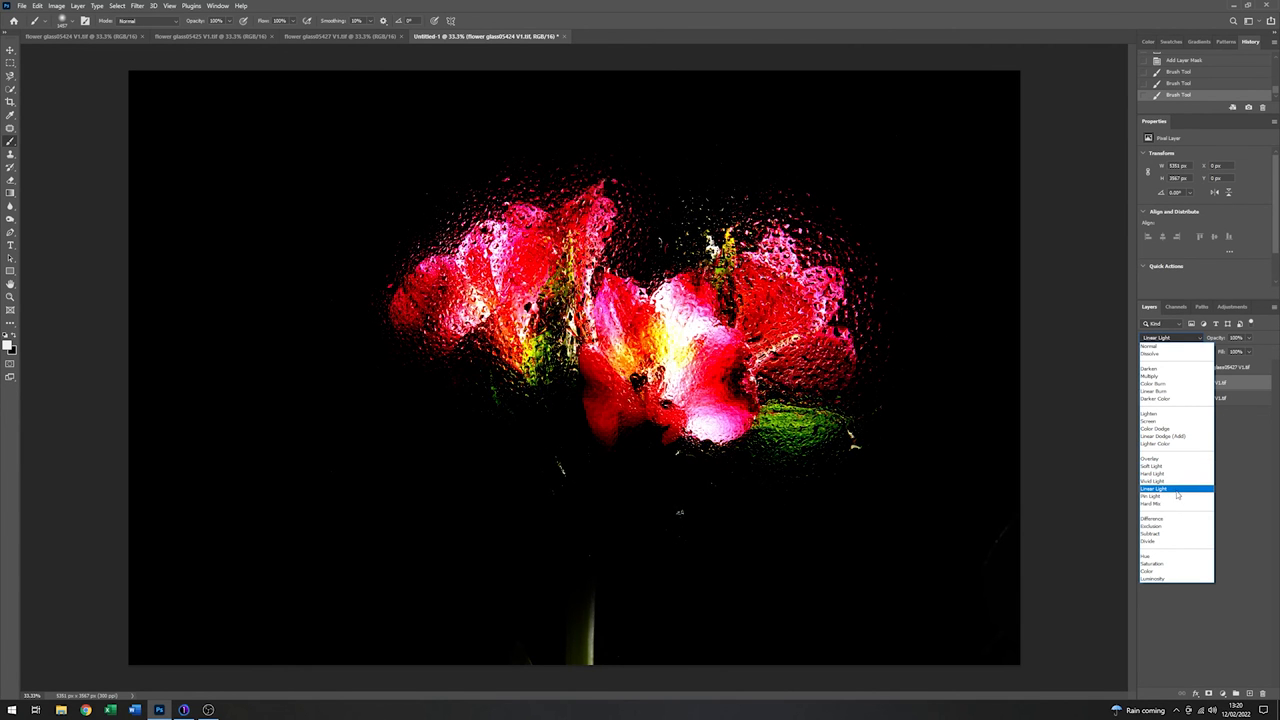
pyautogui.click(1152, 496)
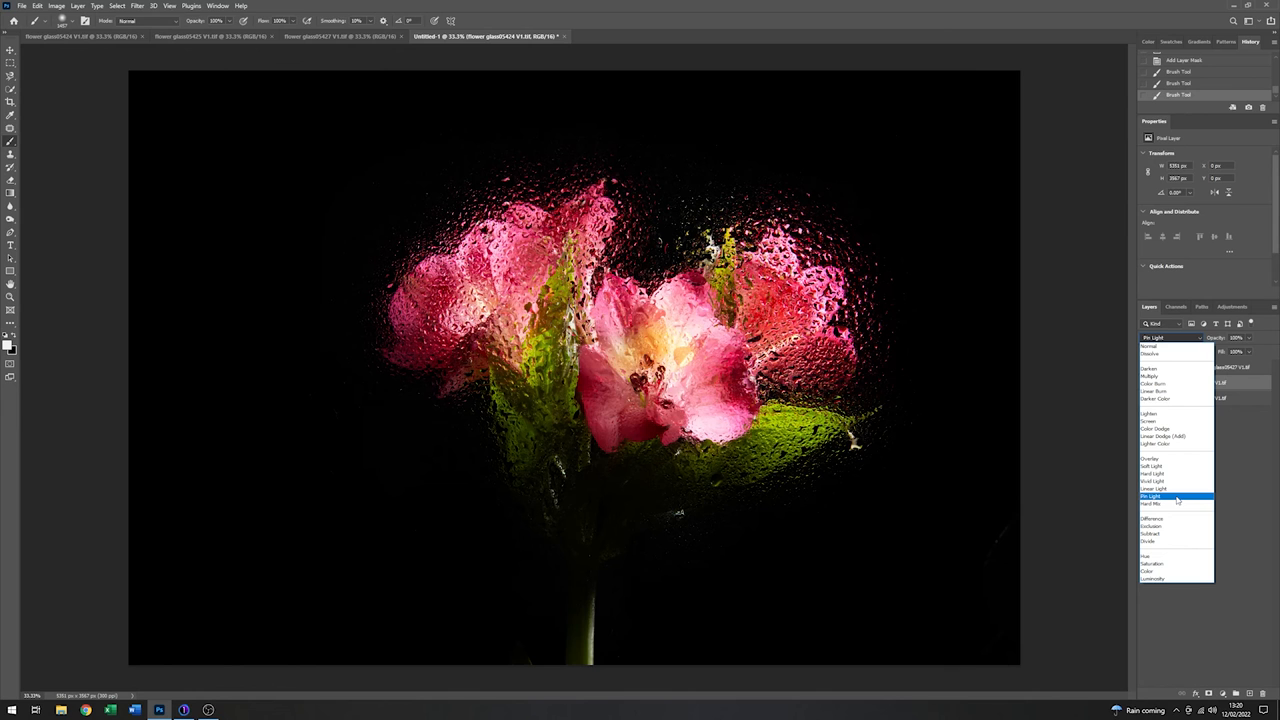
pyautogui.click(1176, 504)
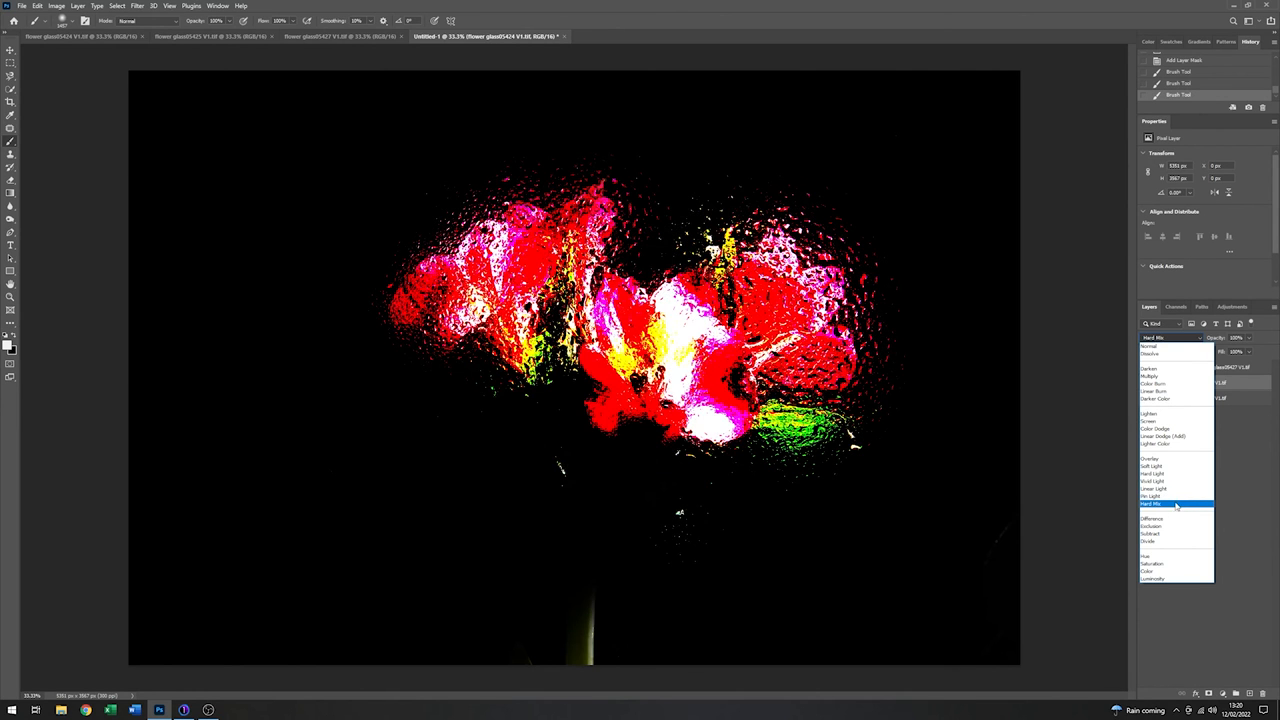
pyautogui.click(1152, 496)
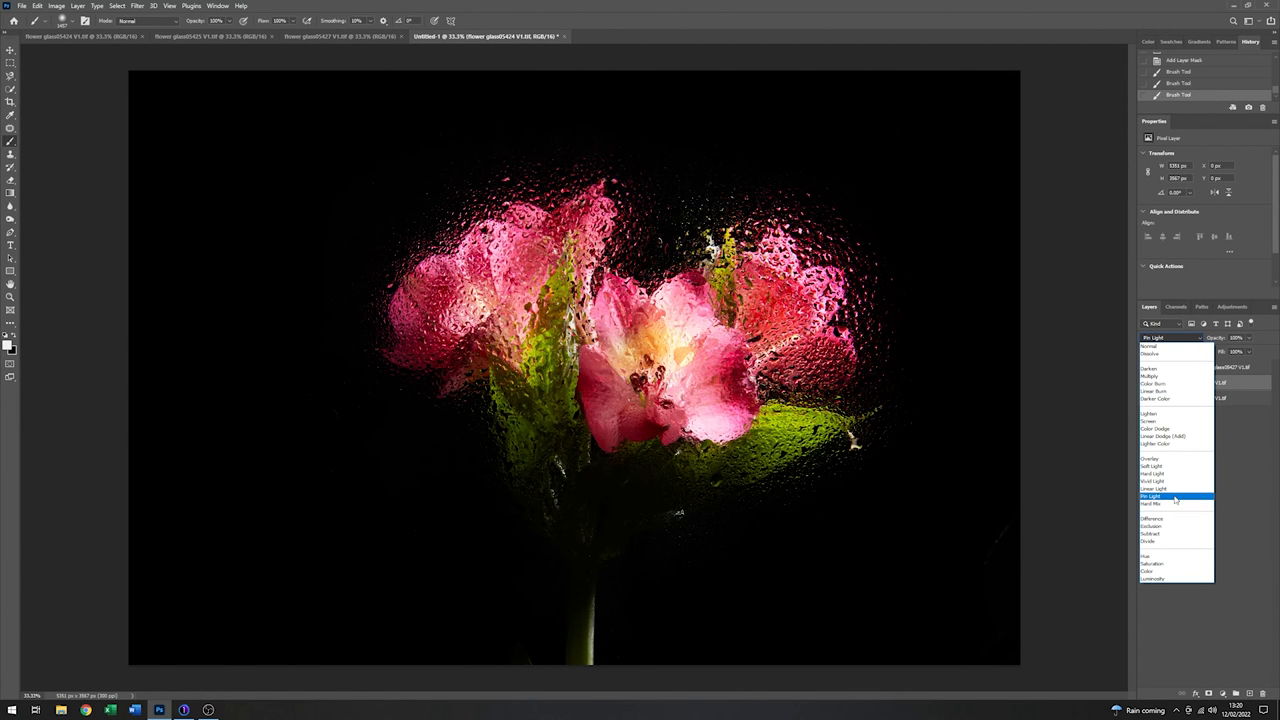
pyautogui.click(1150, 496)
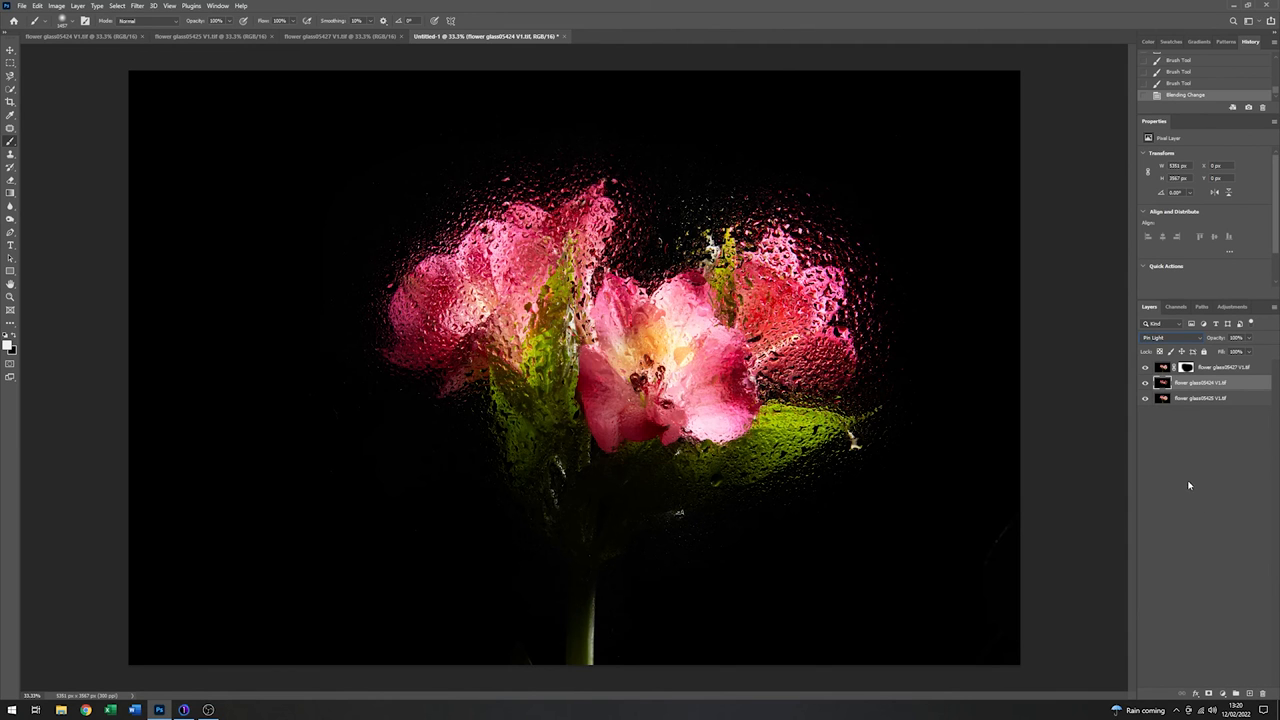
pyautogui.moveTo(1122, 498)
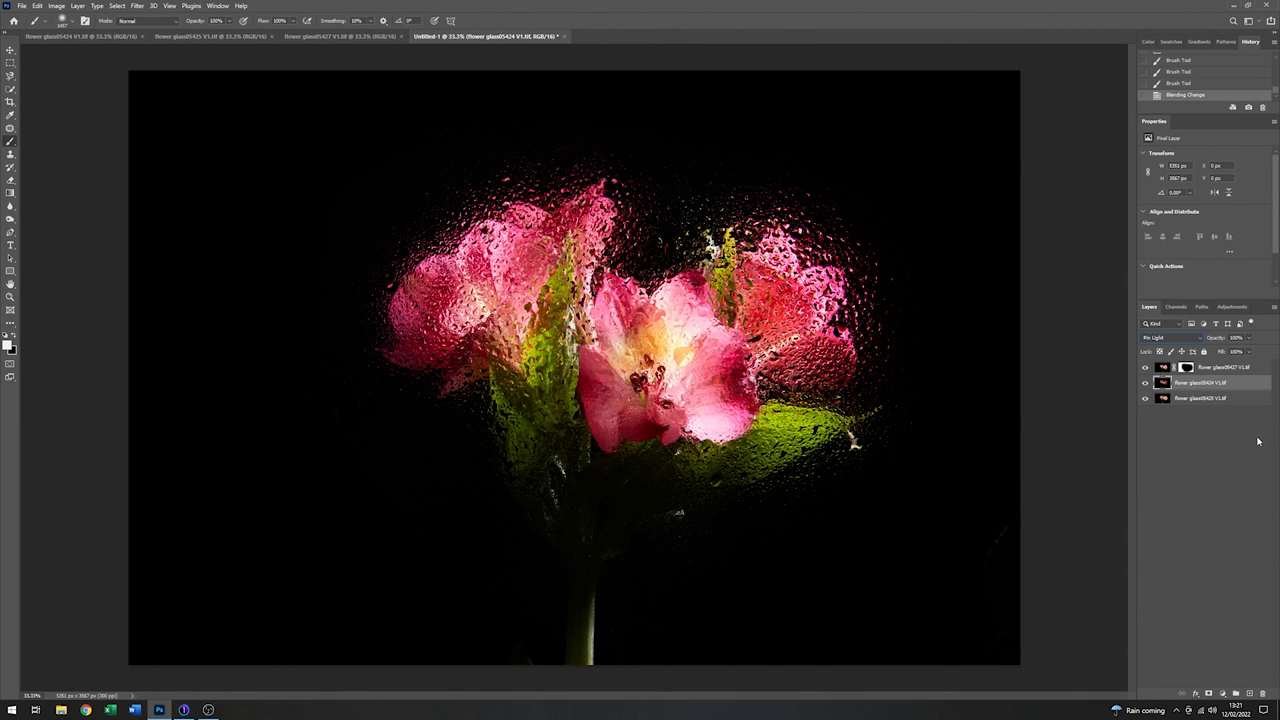
pyautogui.moveTo(990, 630)
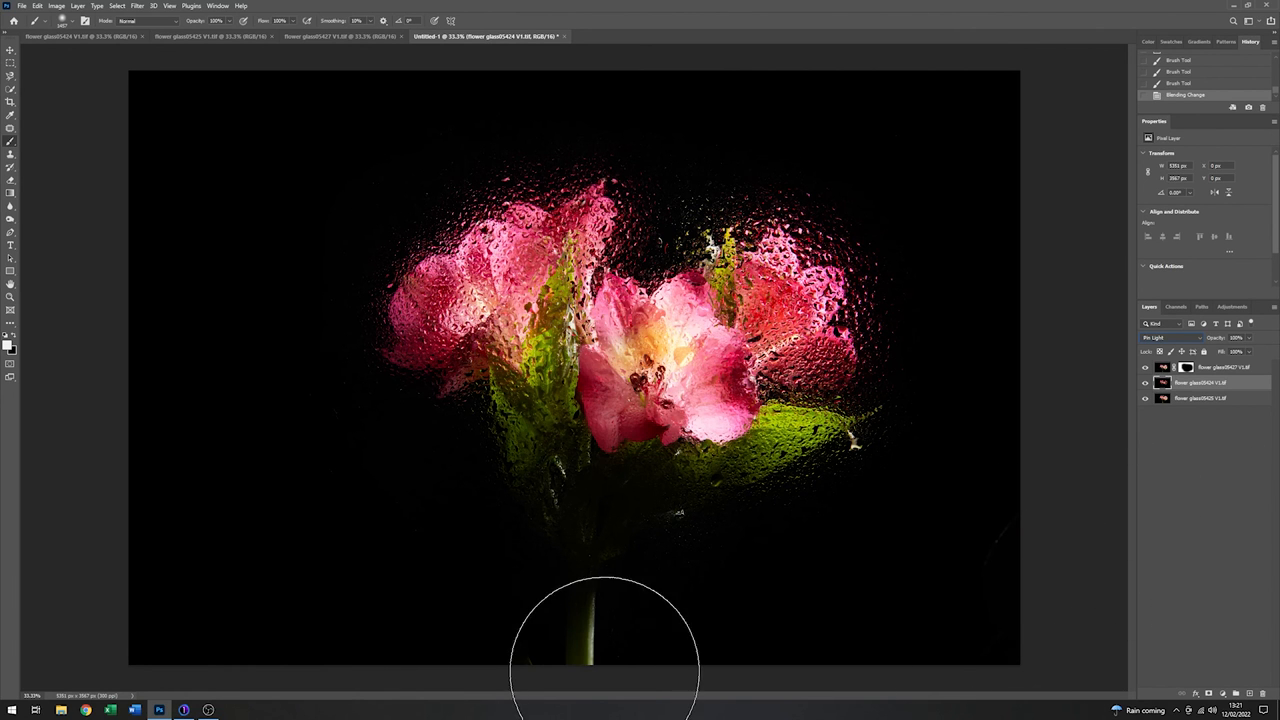
pyautogui.moveTo(610, 656)
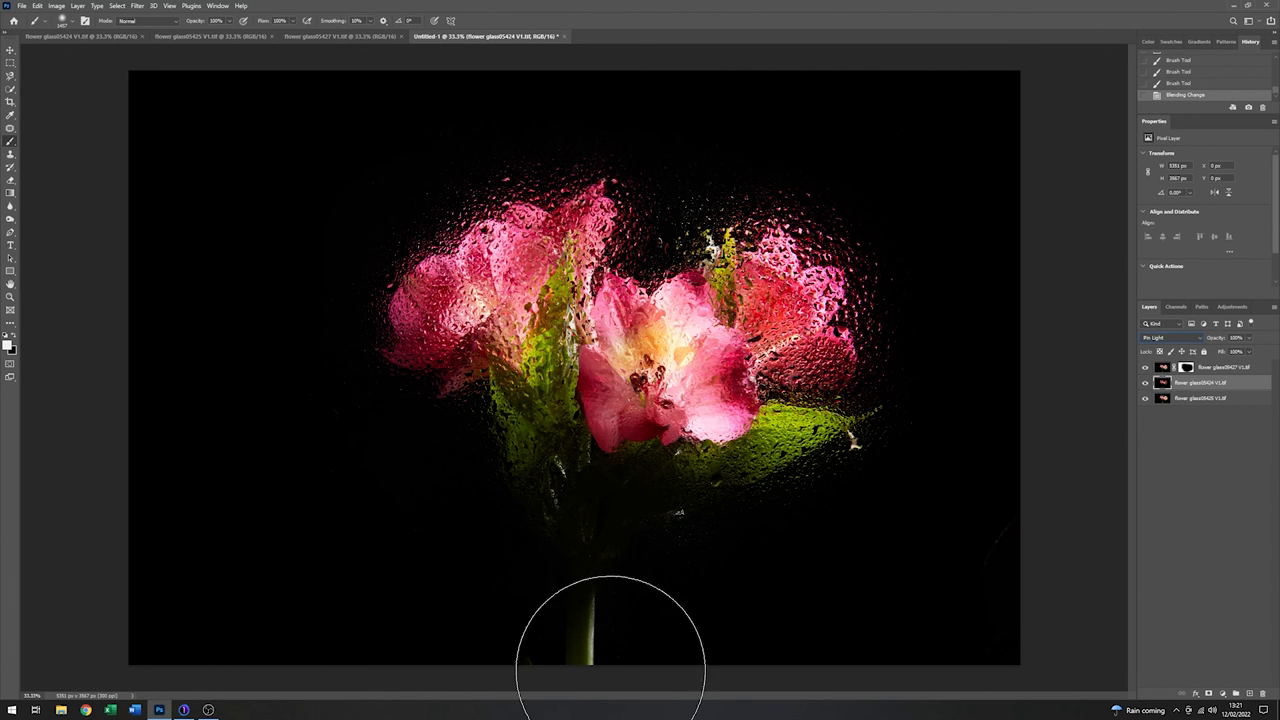
pyautogui.moveTo(1048, 550)
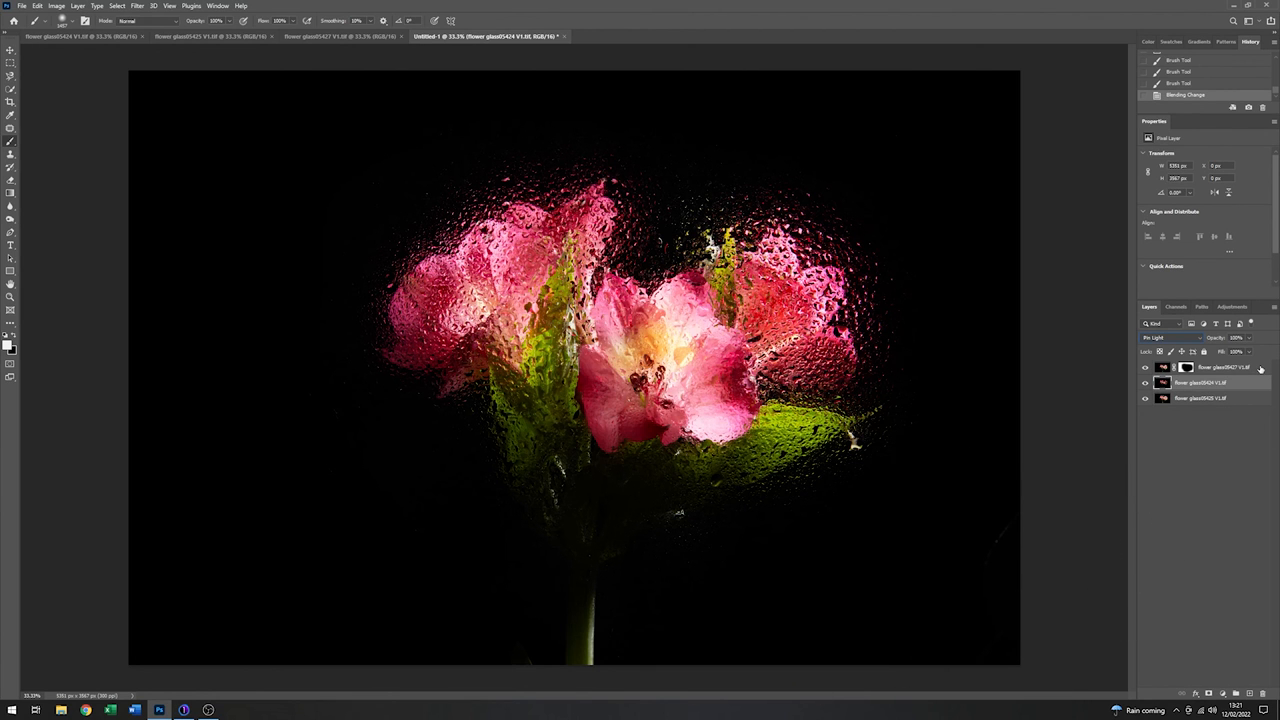
# Step: Add a new empty layer on top for painting the stem out in black
pyautogui.click(1164, 336)
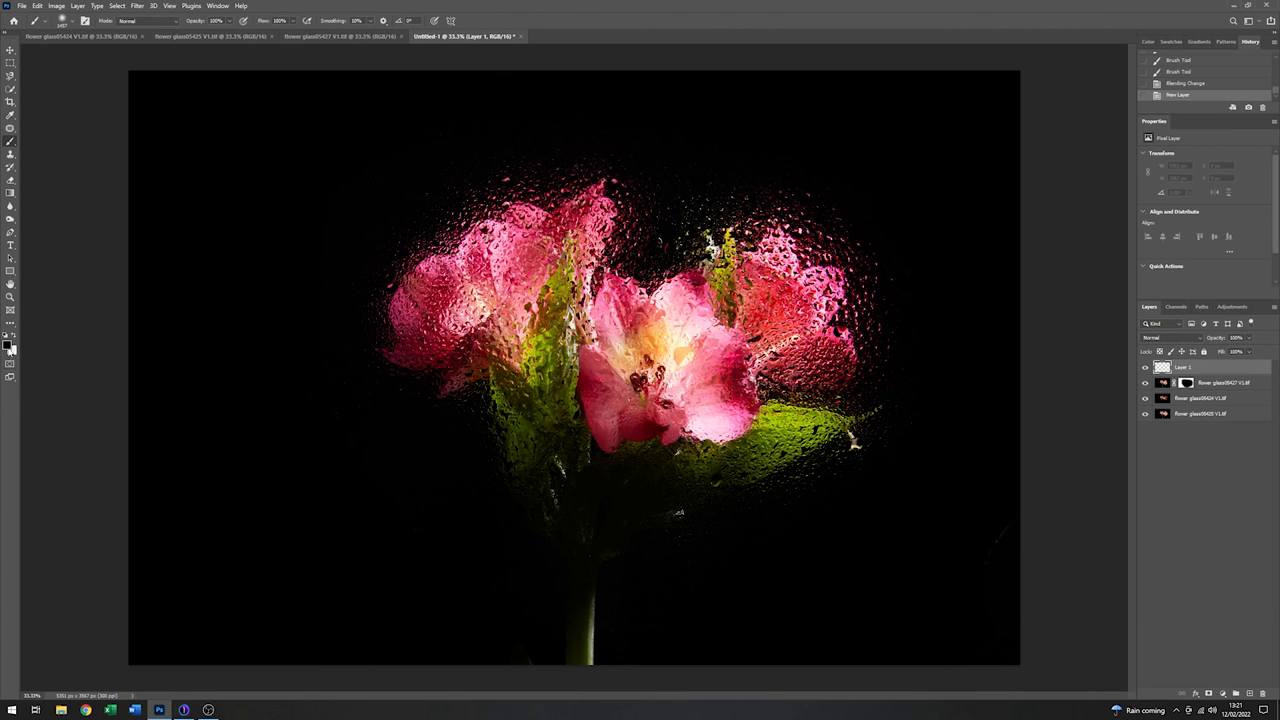
pyautogui.moveTo(242, 590)
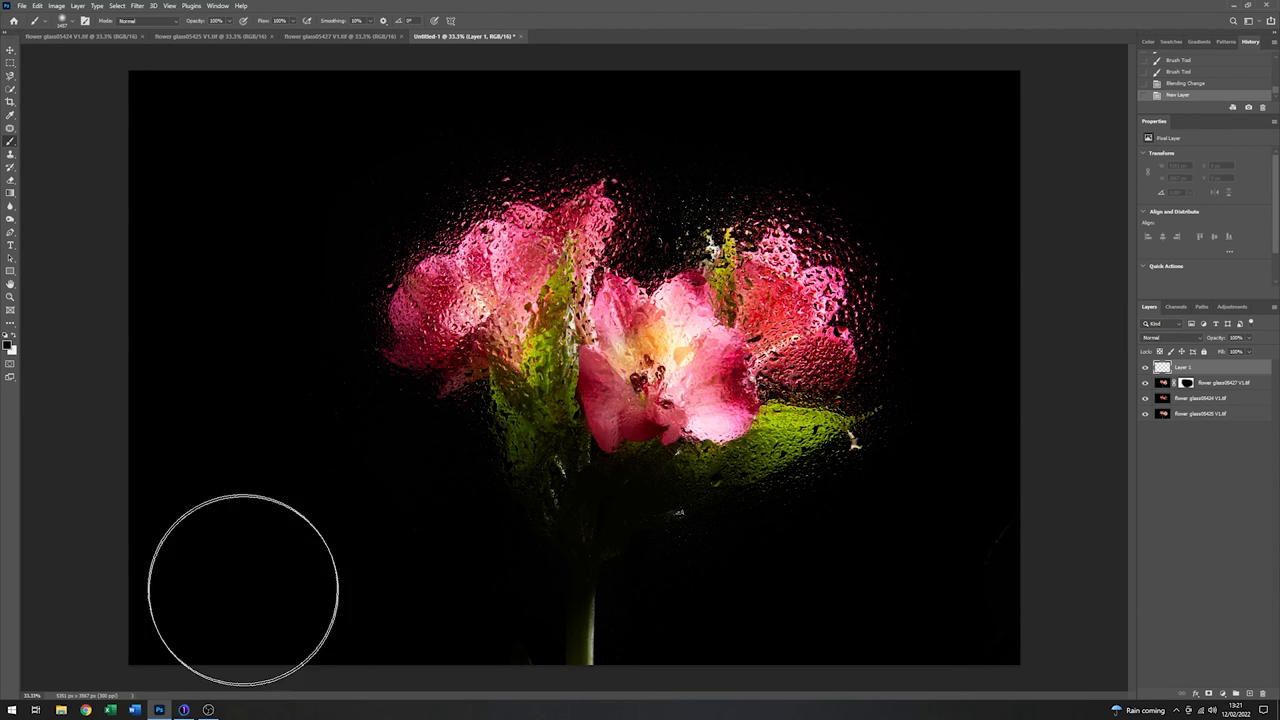
pyautogui.moveTo(240, 580)
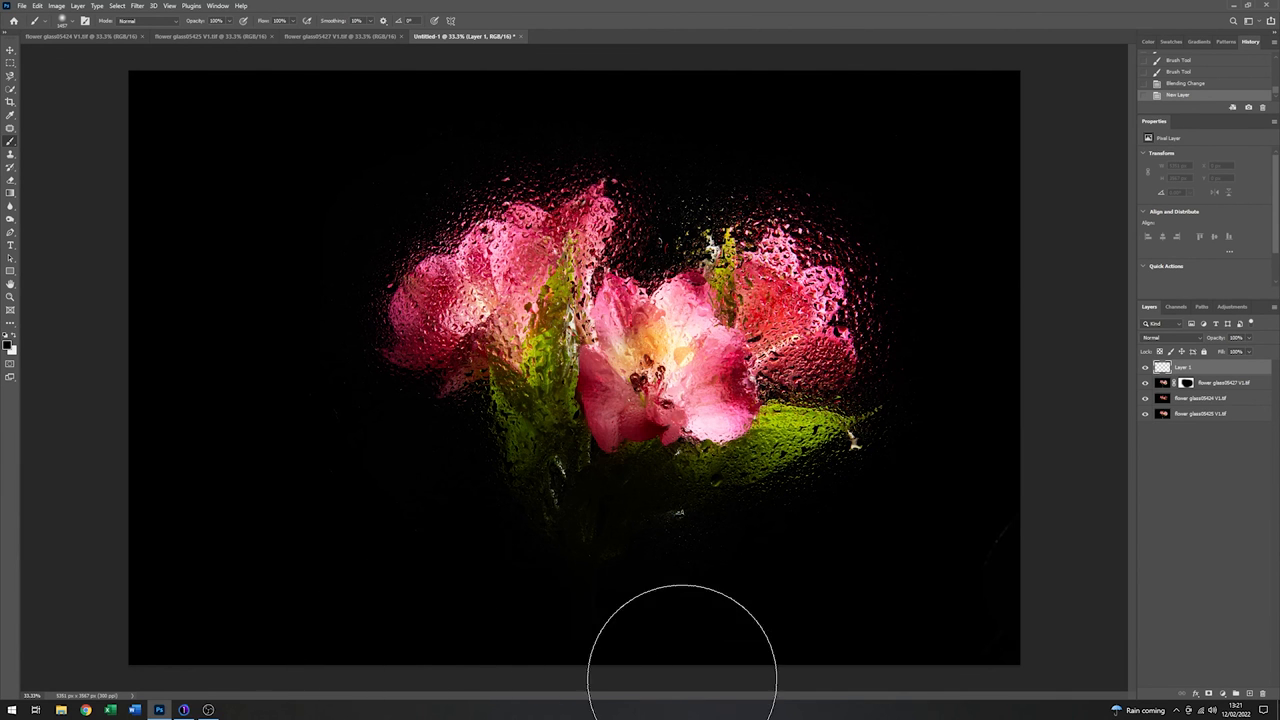
pyautogui.moveTo(1024, 560)
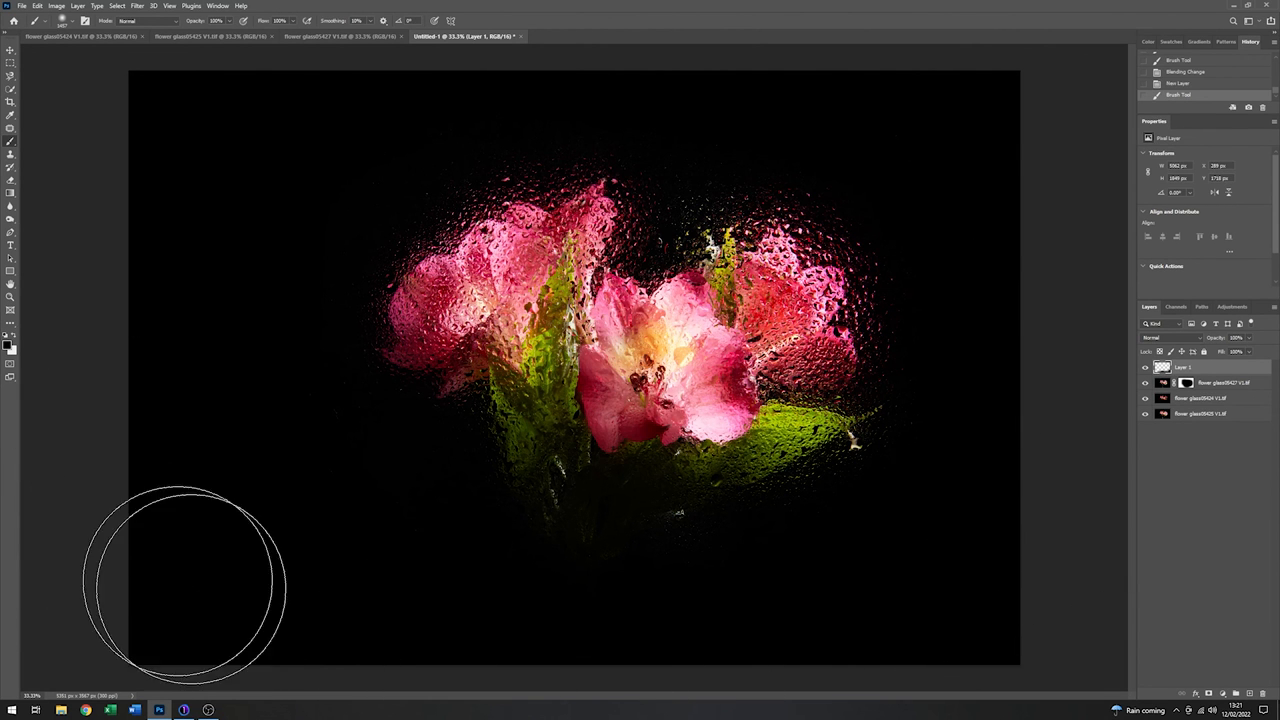
pyautogui.moveTo(1024, 516)
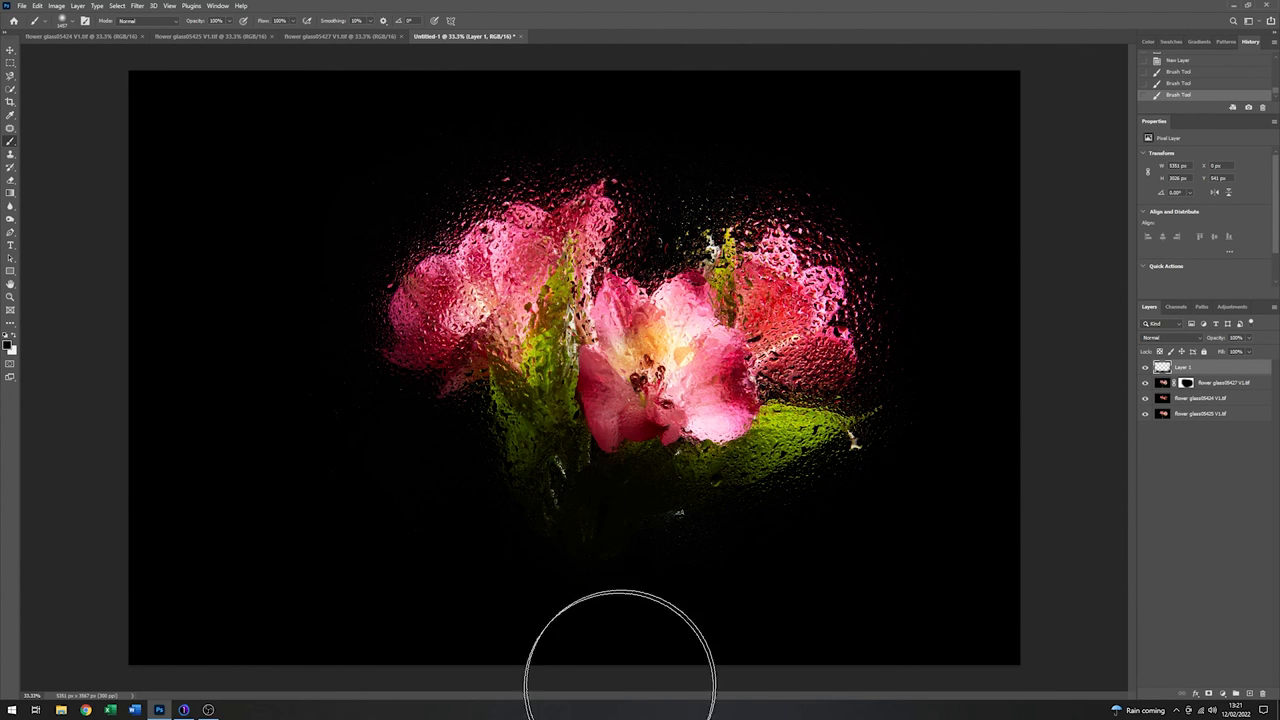
pyautogui.moveTo(964, 318)
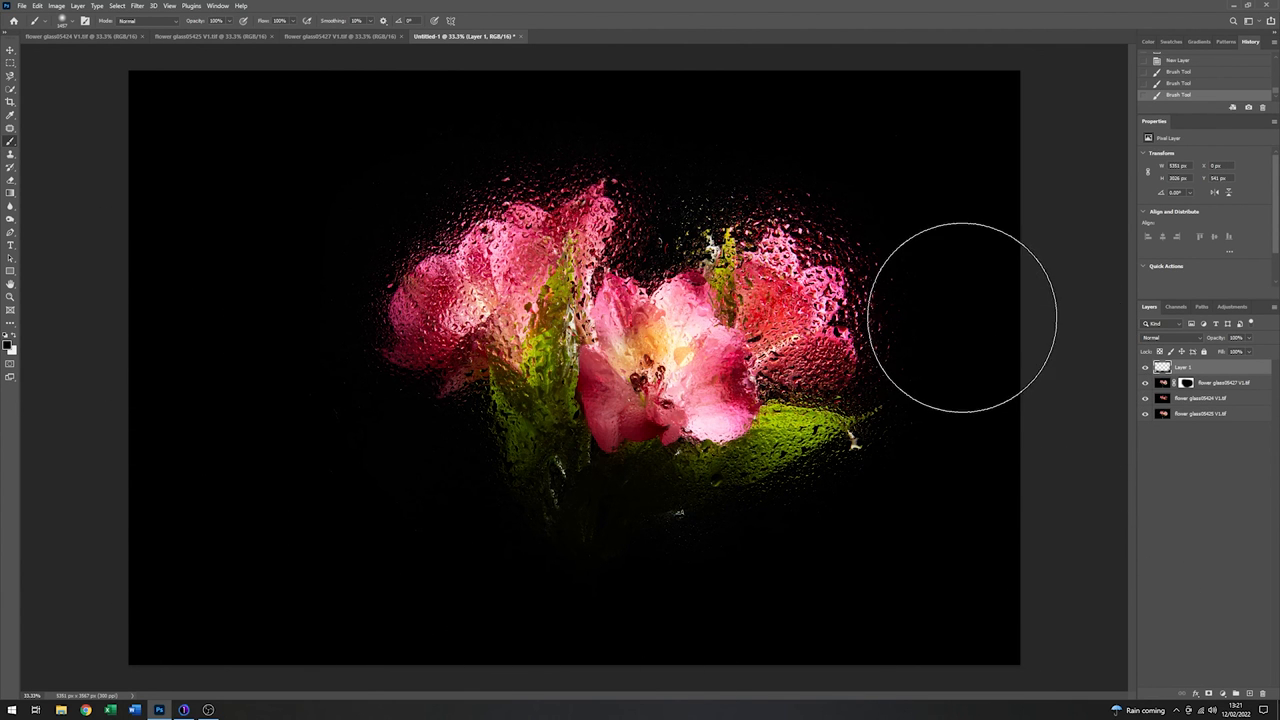
pyautogui.moveTo(176, 290)
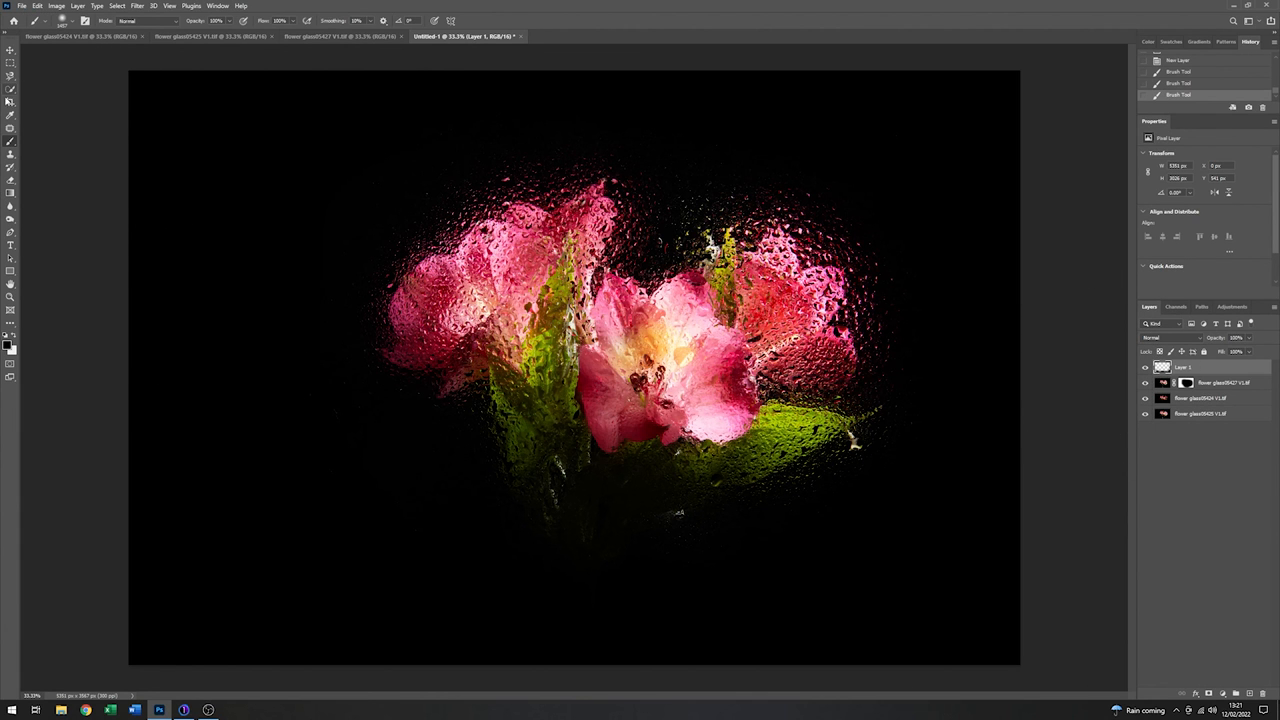
# Step: Crop the composite to a 16:9 landscape frame with the Crop tool
pyautogui.click(10, 100)
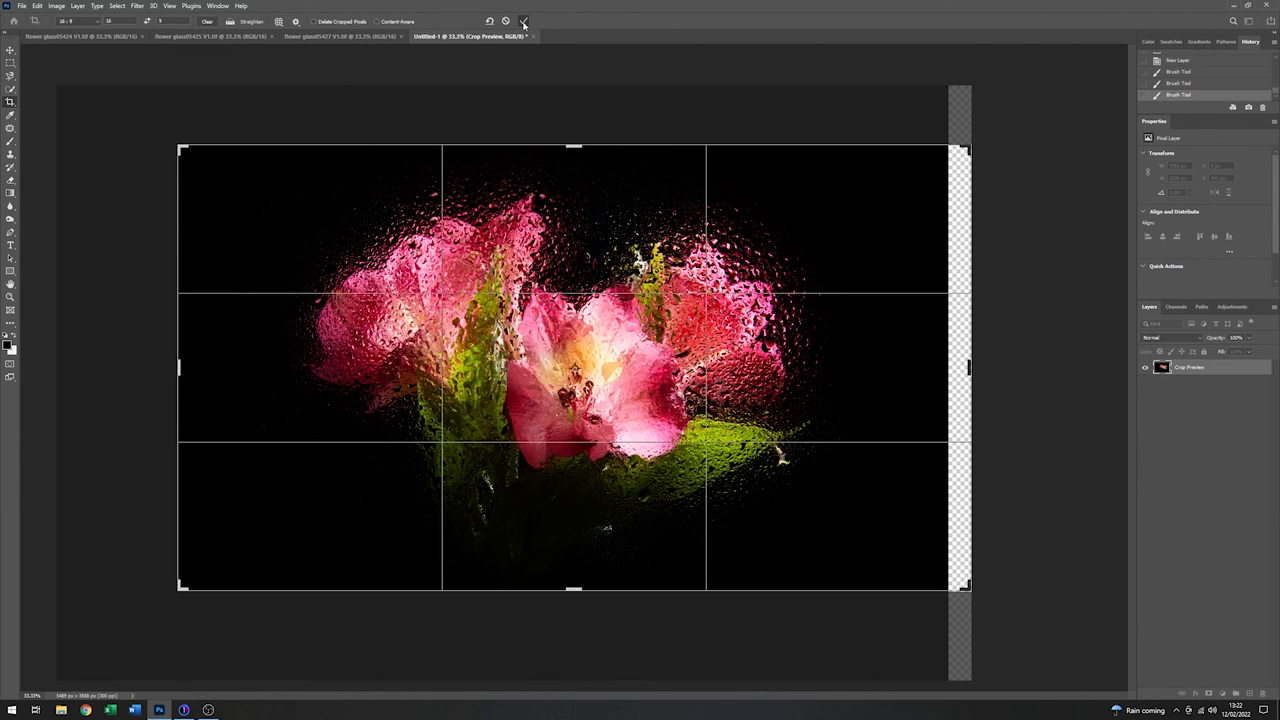
pyautogui.click(524, 20)
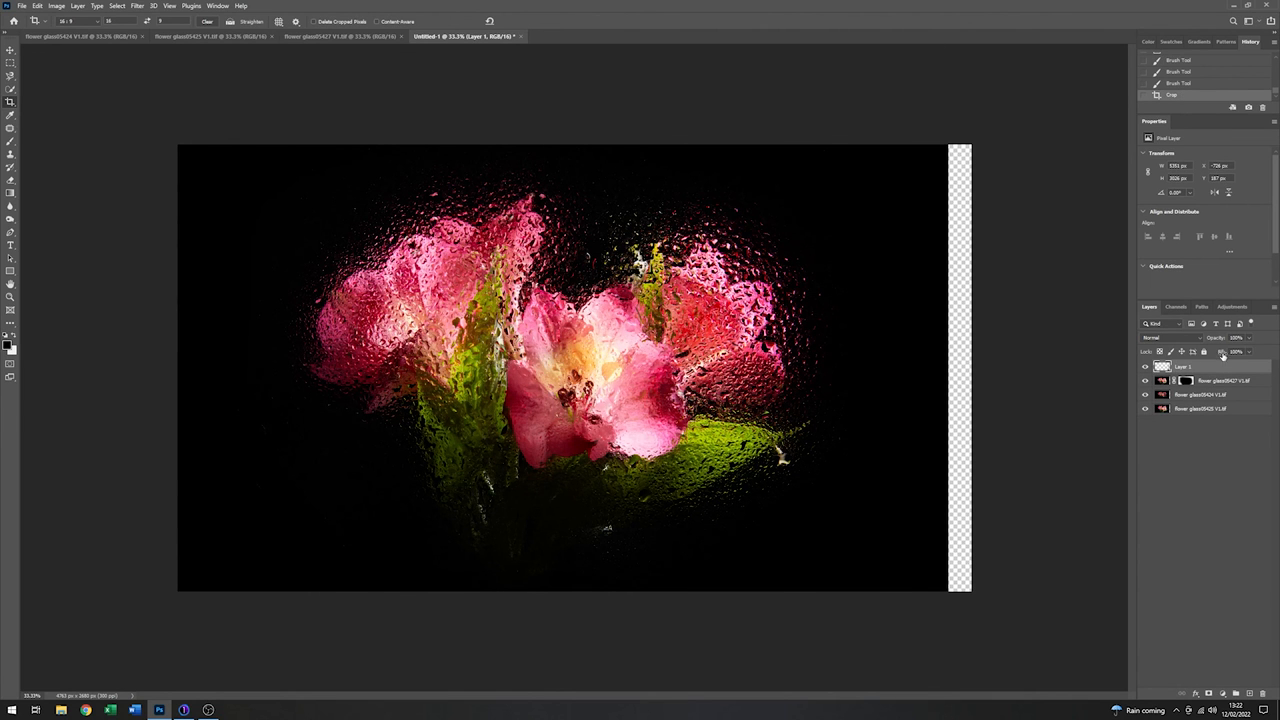
pyautogui.moveTo(862, 206)
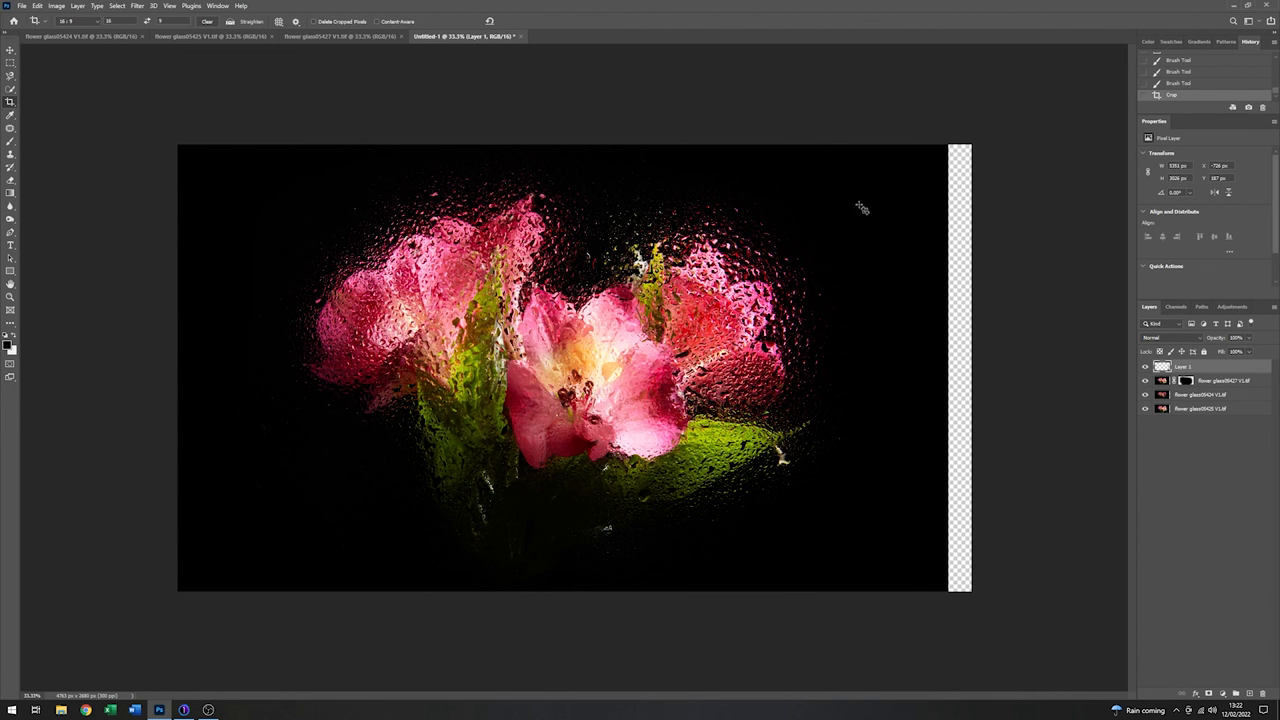